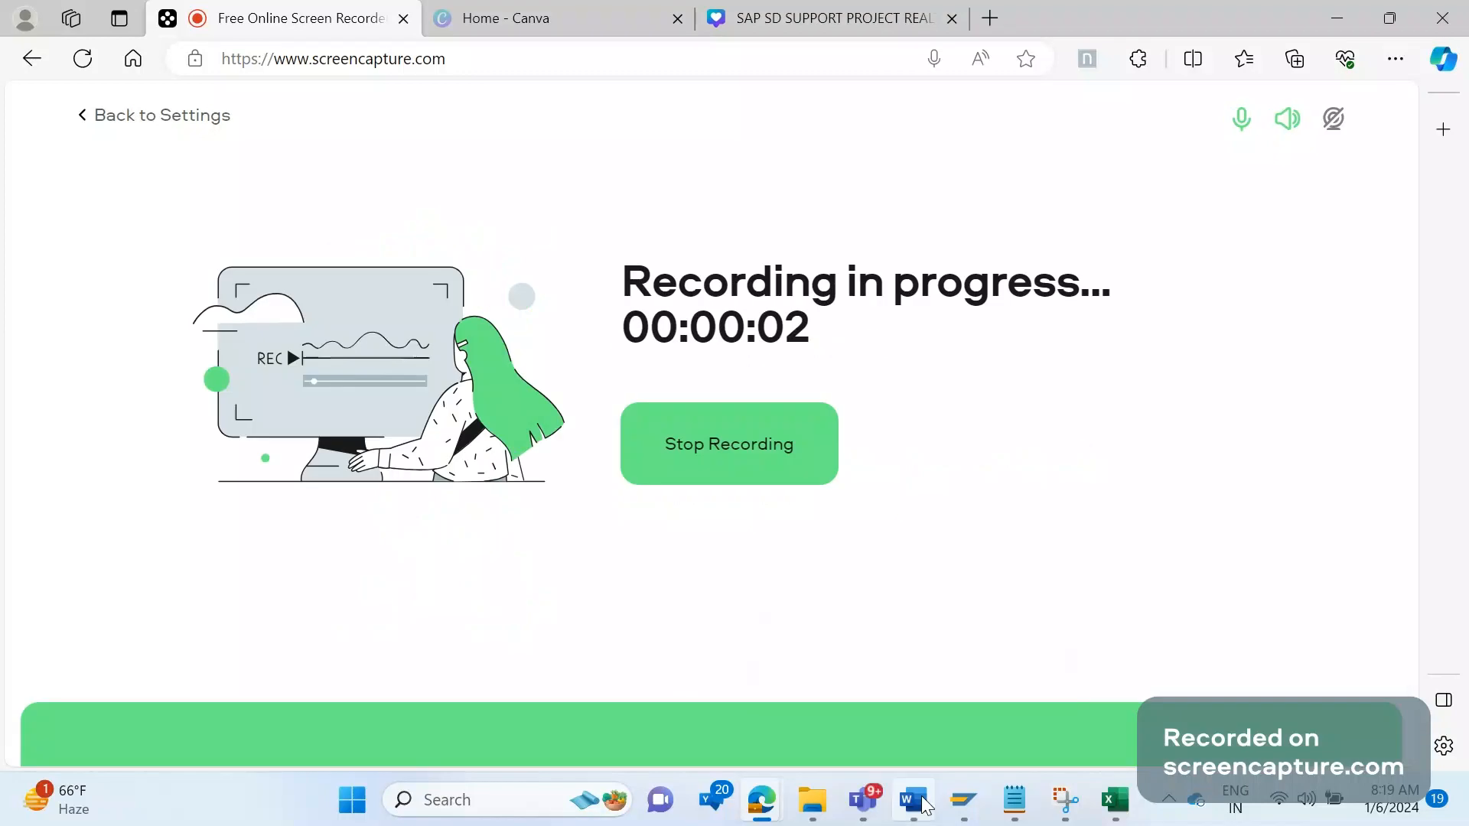
# Switch to the Word ticket notes and scroll down to Ticket 14 about delivery blocks
pyautogui.click(909, 799)
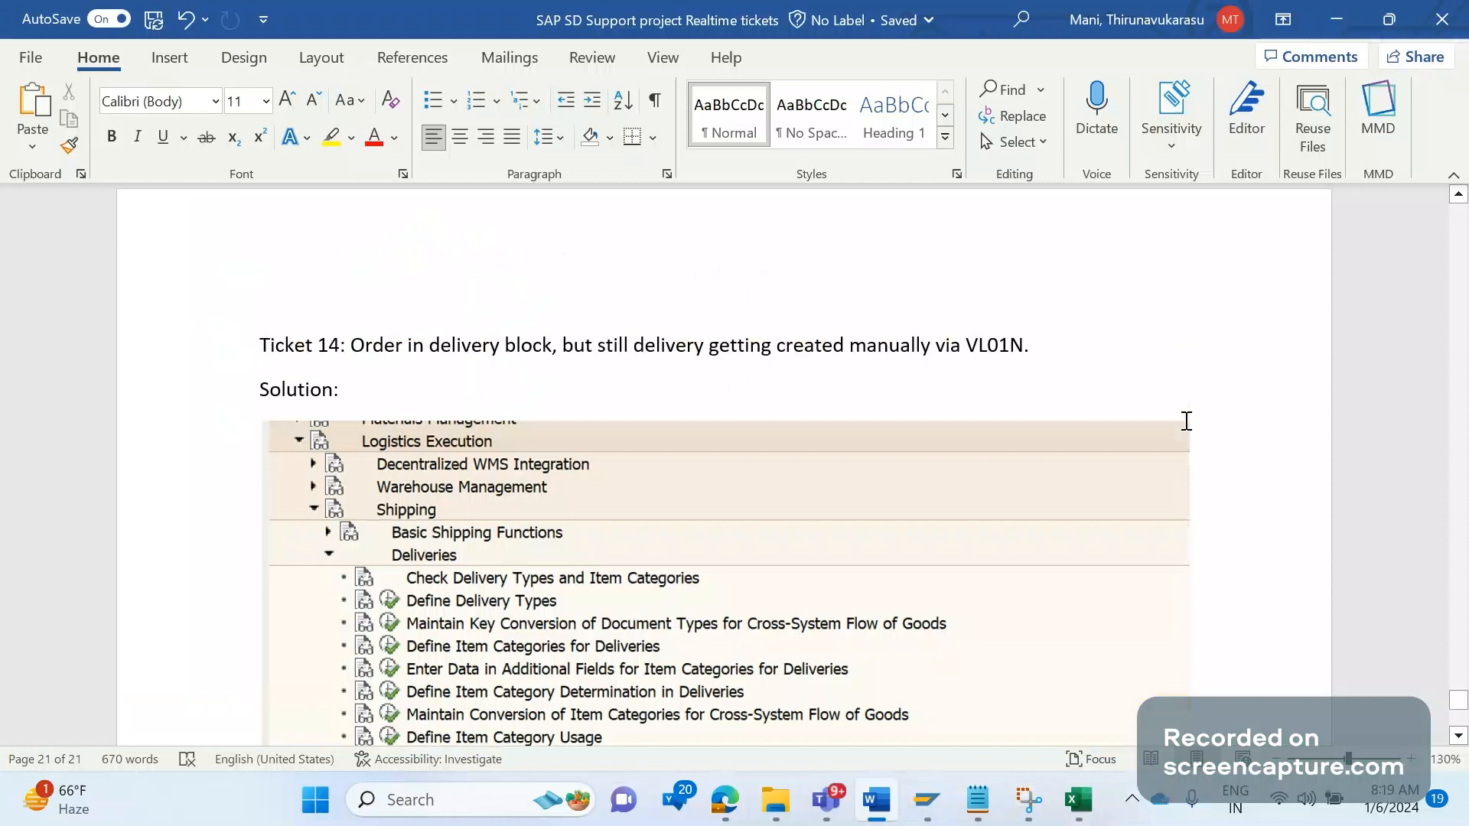
pyautogui.moveTo(1184, 428)
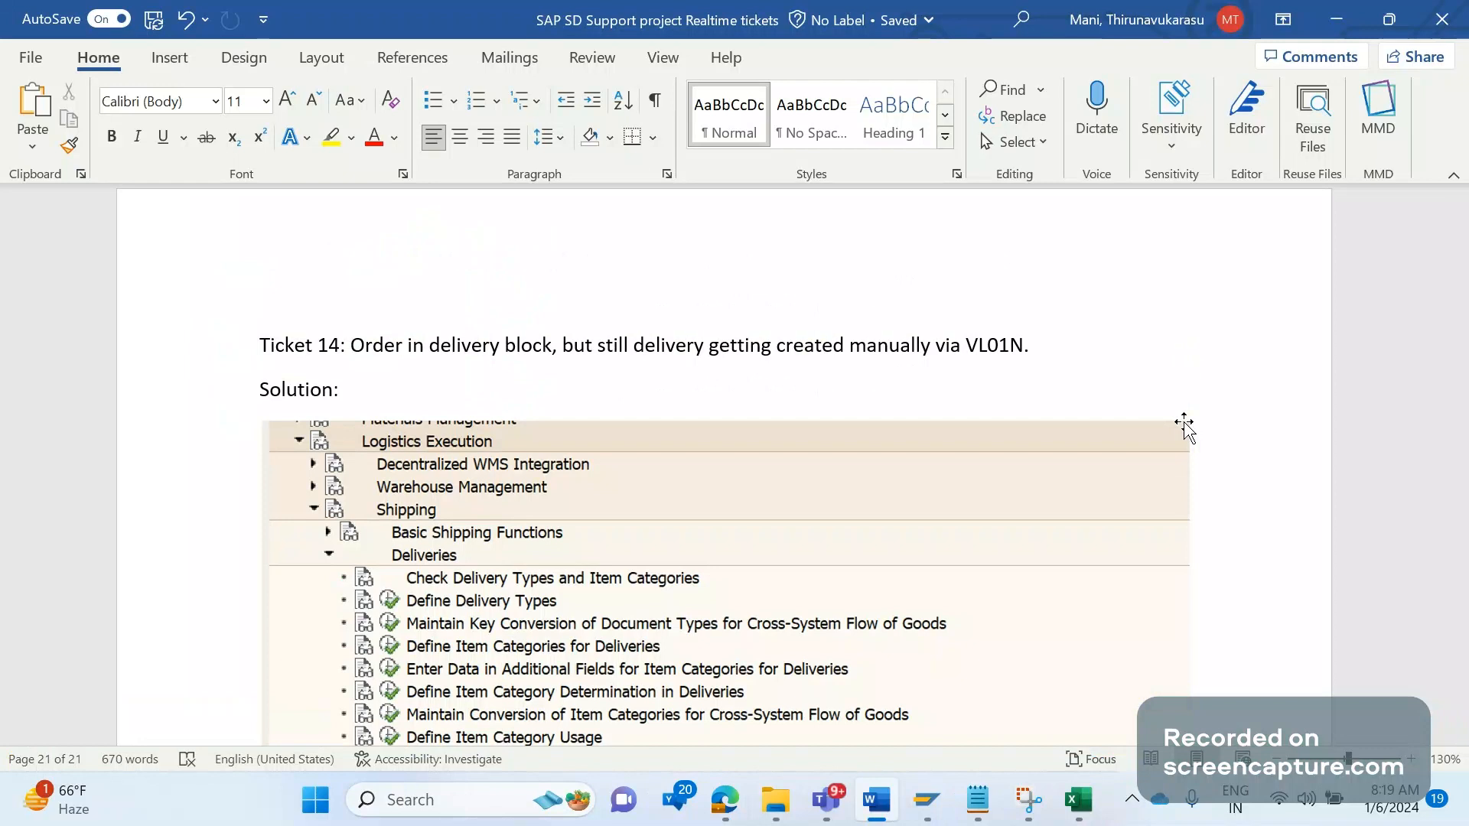
pyautogui.moveTo(1179, 433)
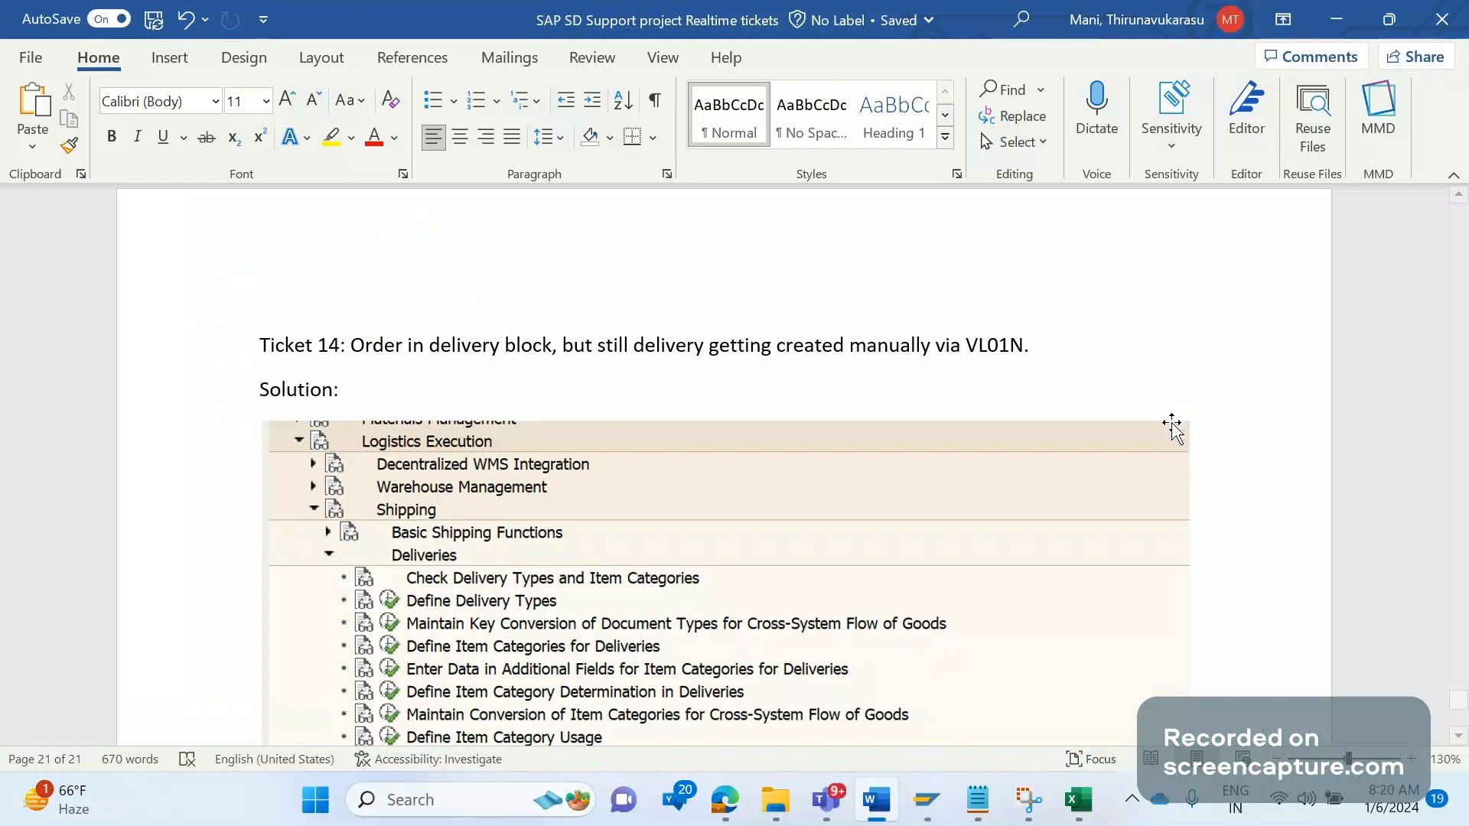
pyautogui.moveTo(1158, 421)
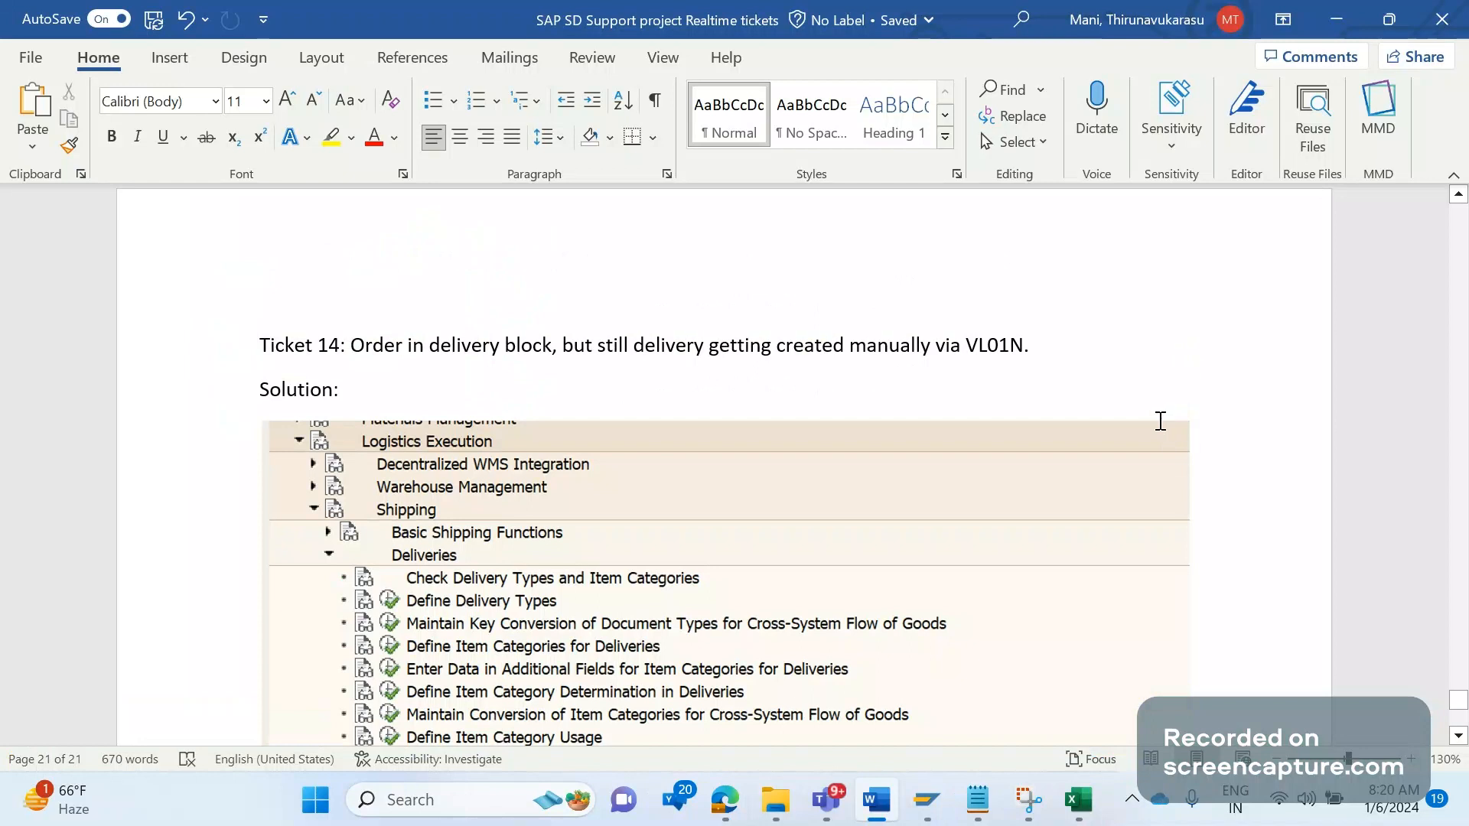
pyautogui.moveTo(1162, 423)
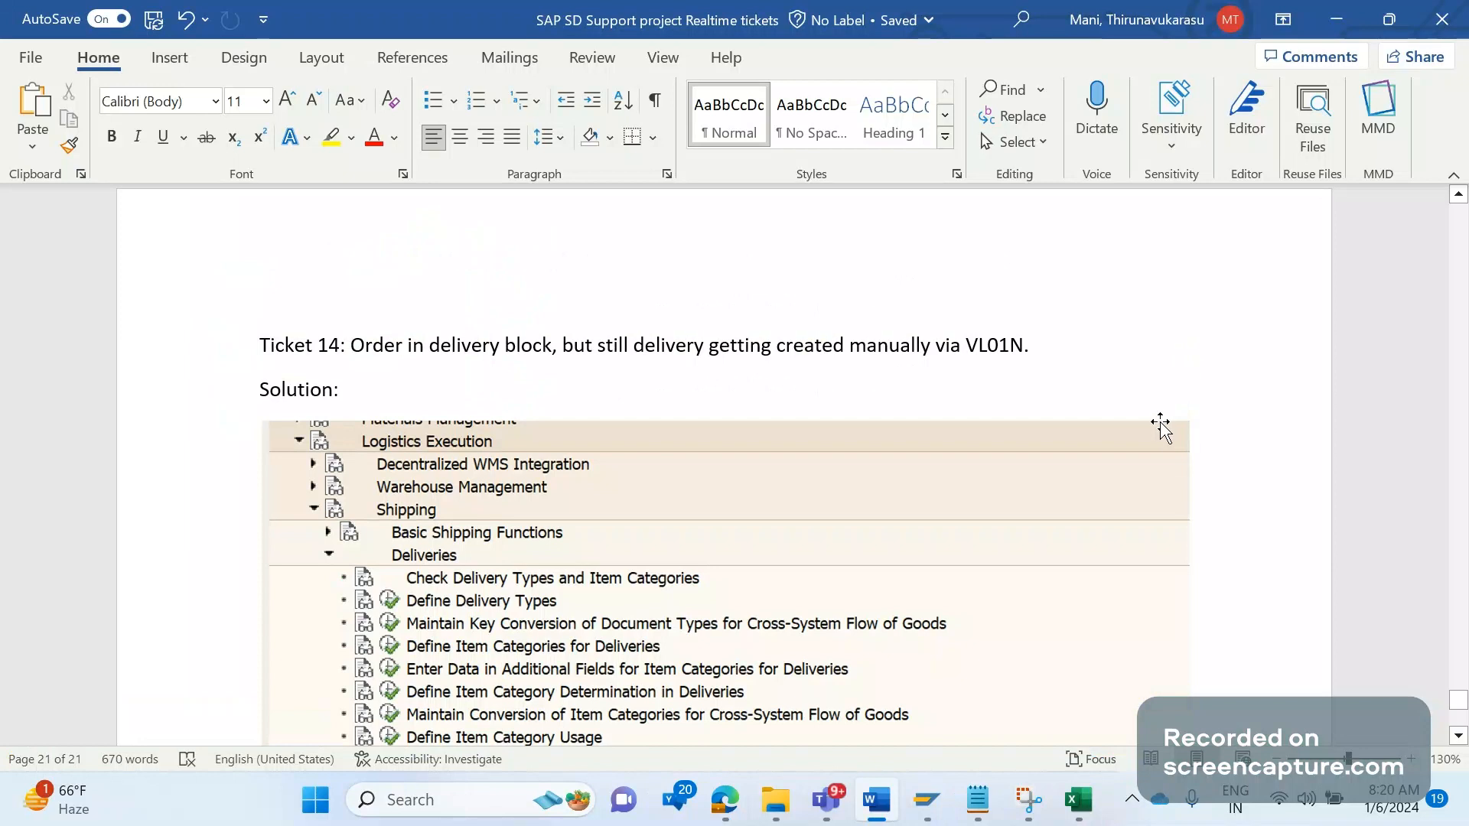
pyautogui.scroll(-3)
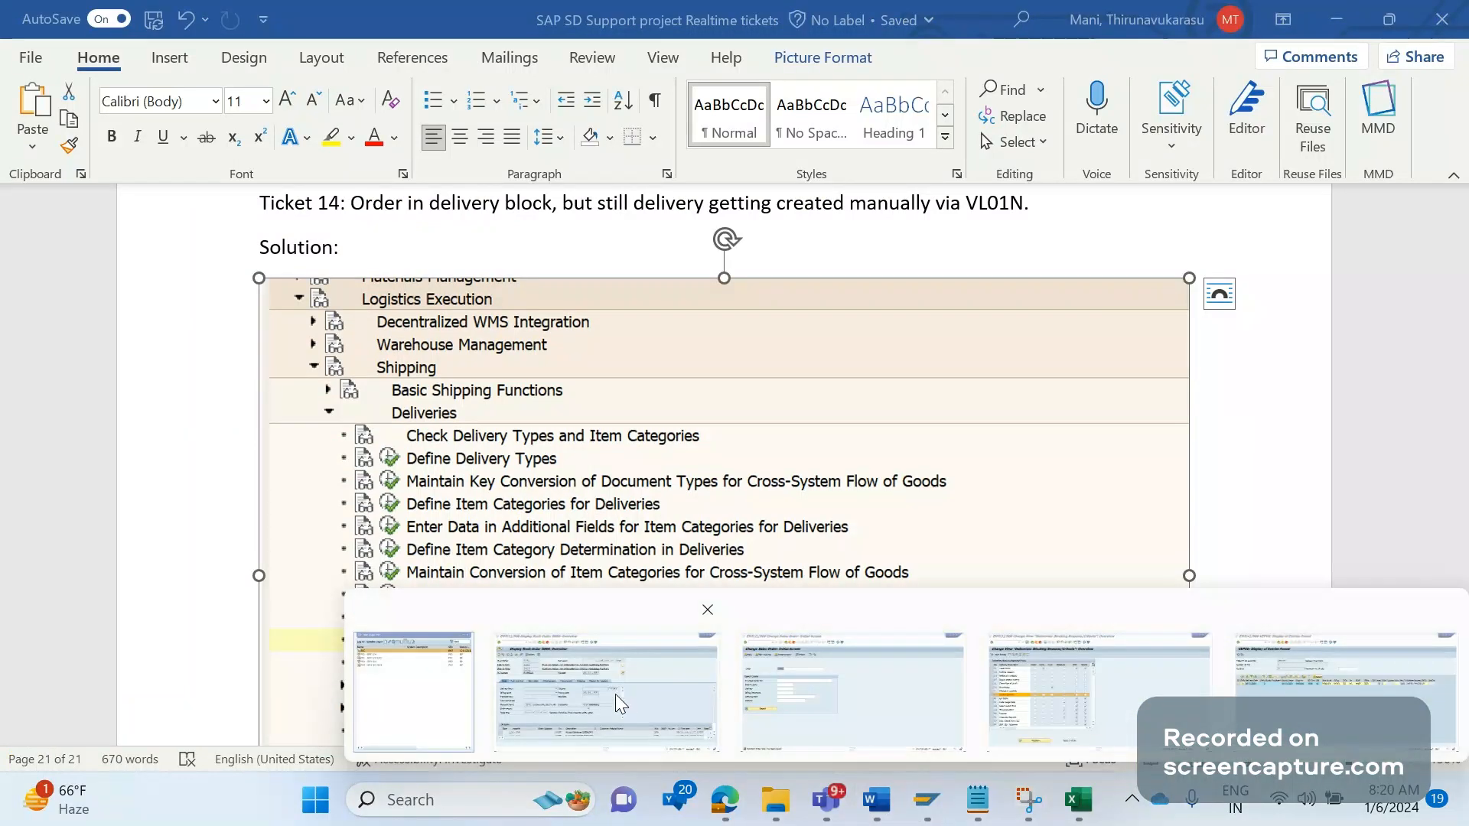
# In the SAP session, bring up the SAP Reference IMG and expand the Logistics Execution node
pyautogui.click(606, 693)
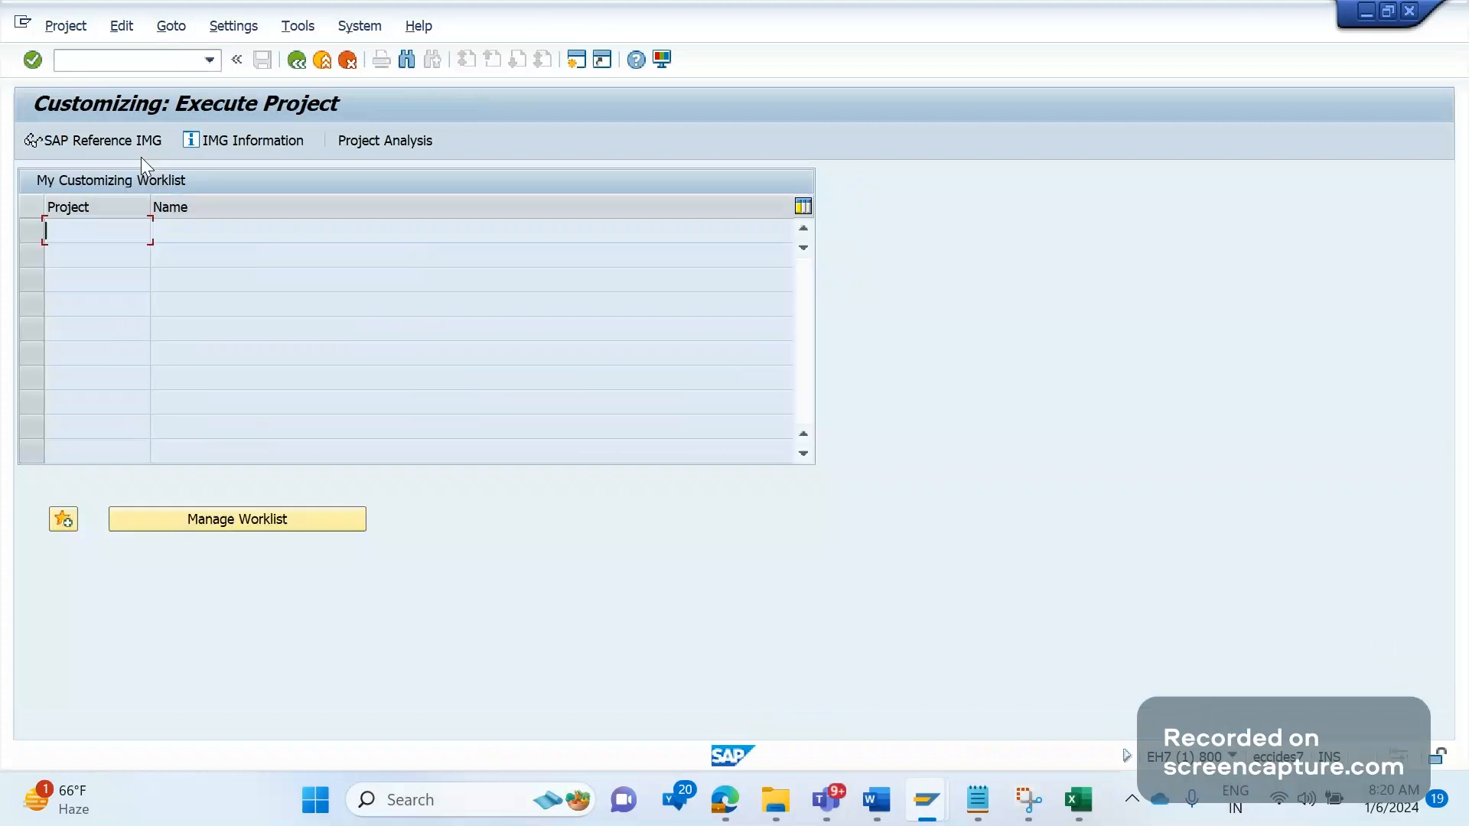
pyautogui.click(99, 139)
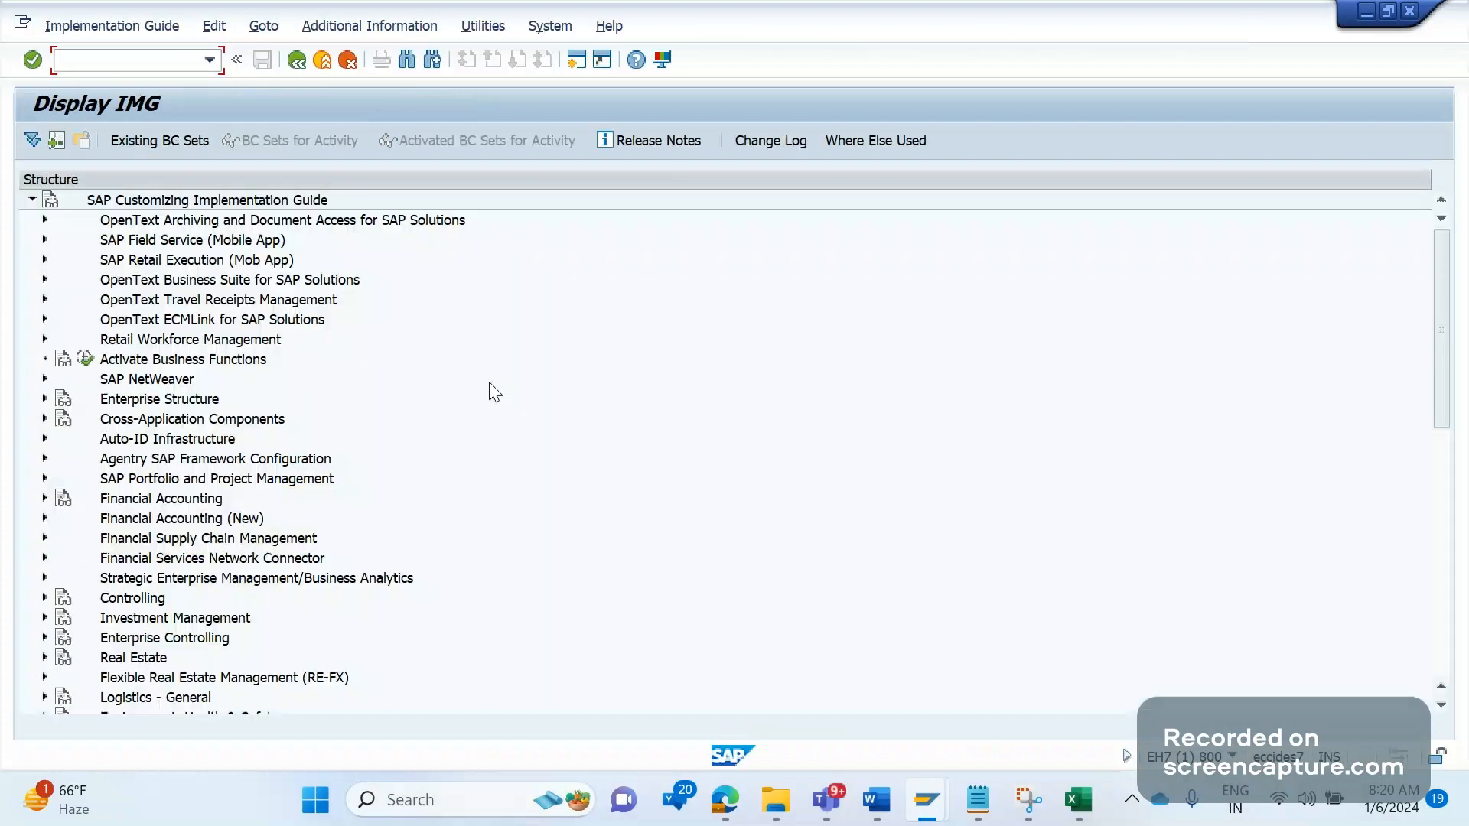
pyautogui.scroll(-3)
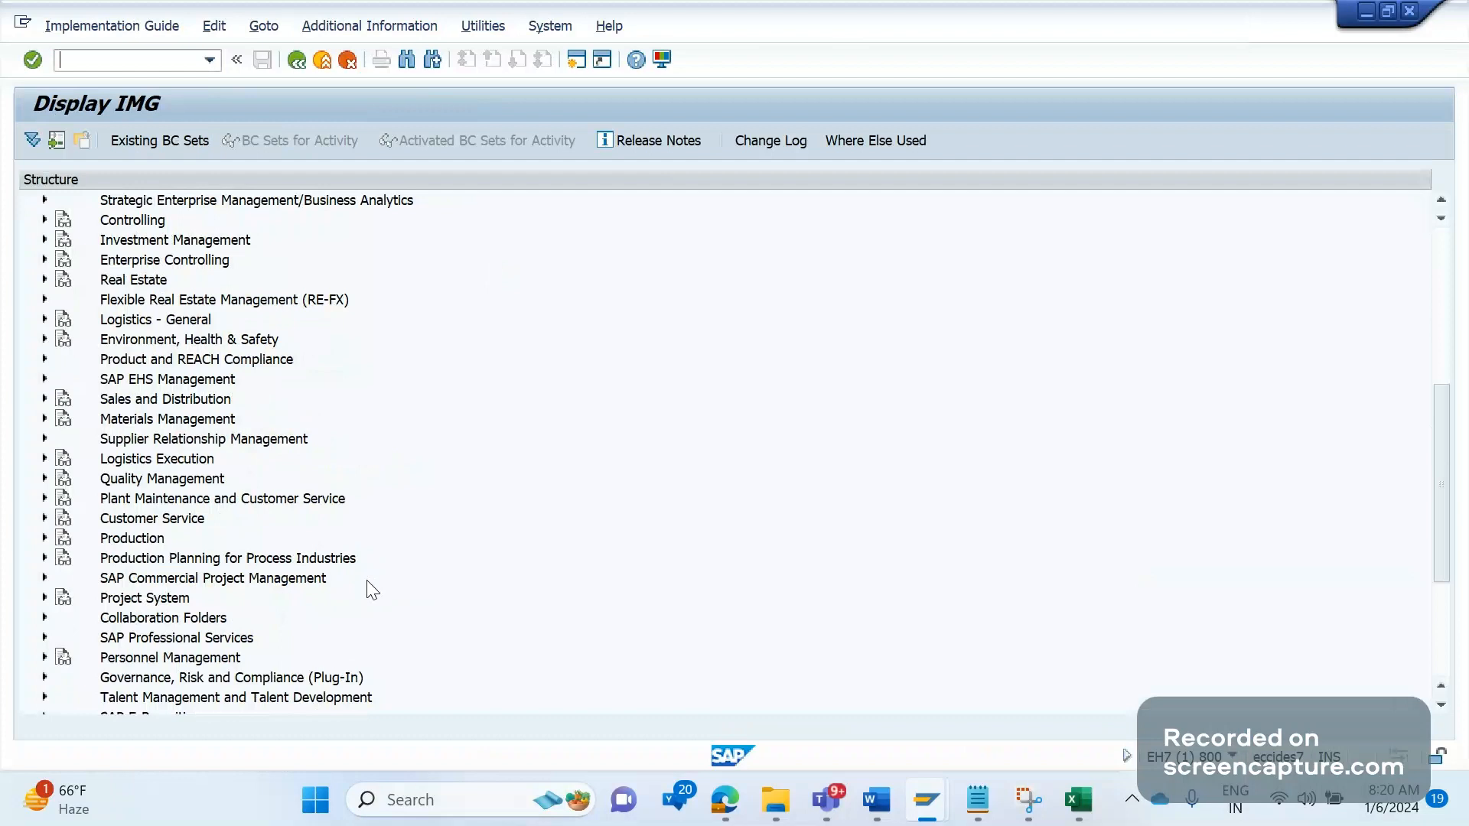
pyautogui.moveTo(520, 535)
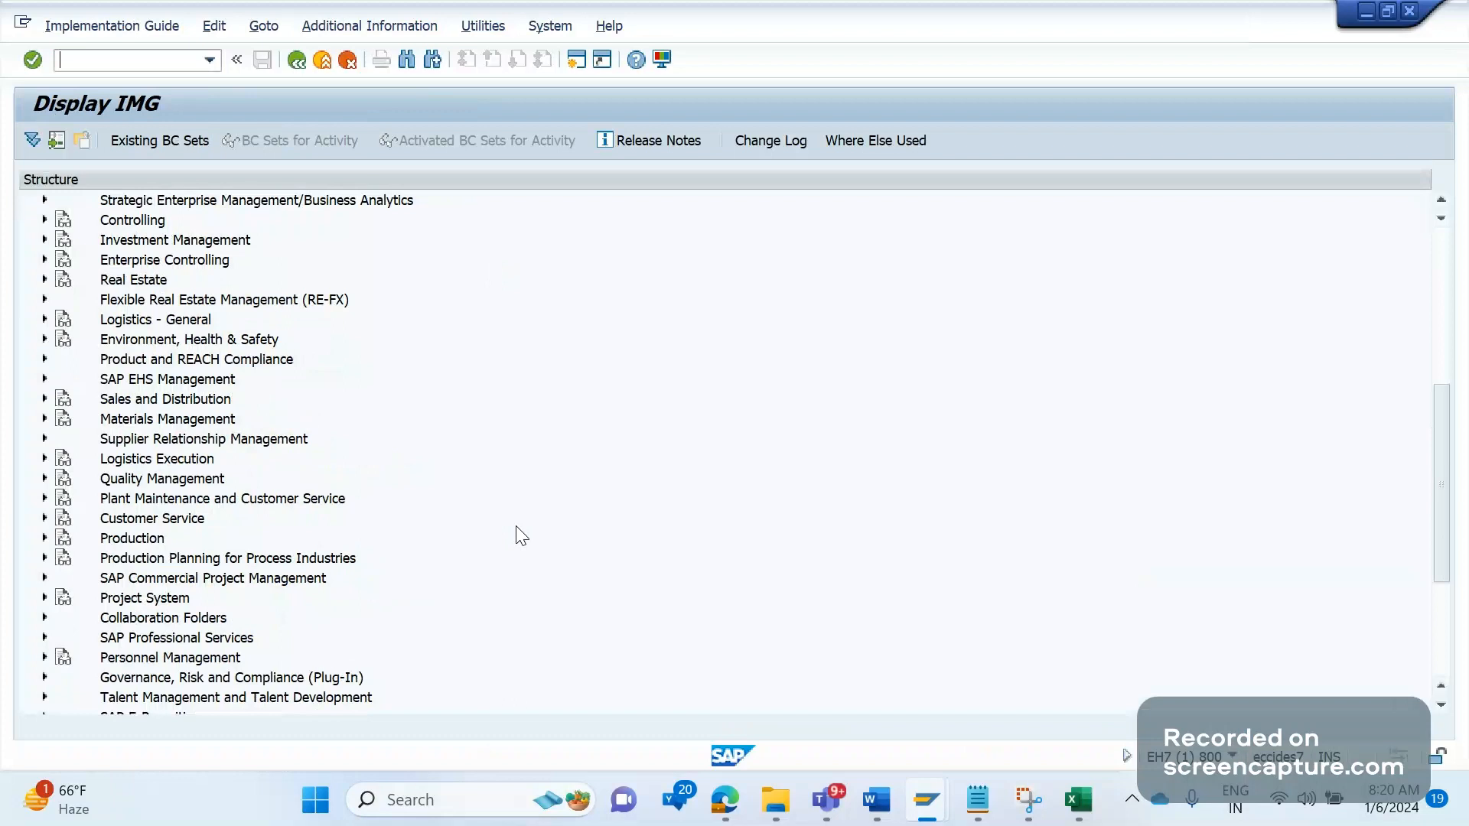
pyautogui.moveTo(64, 522)
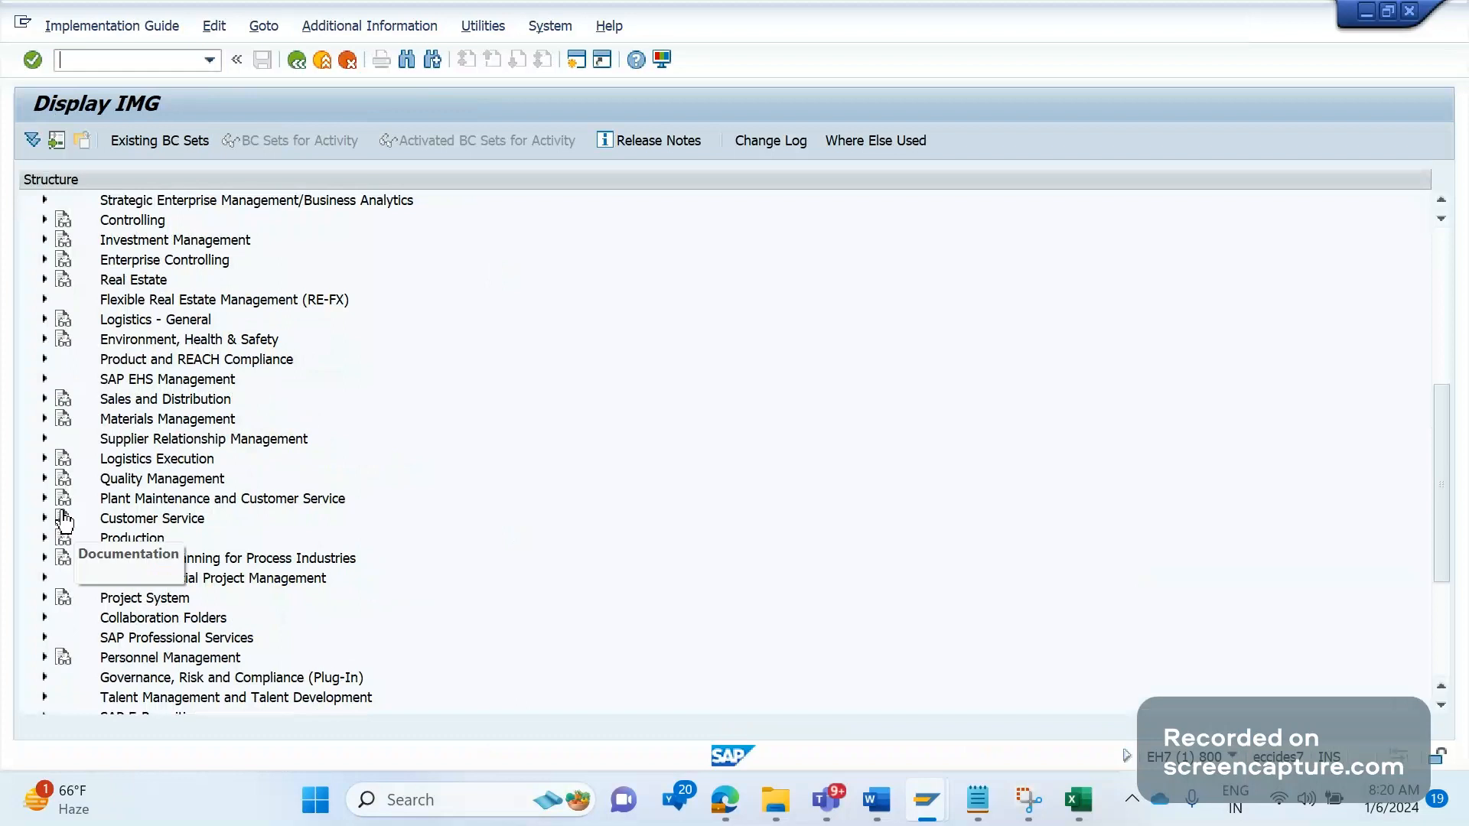
pyautogui.moveTo(136, 494)
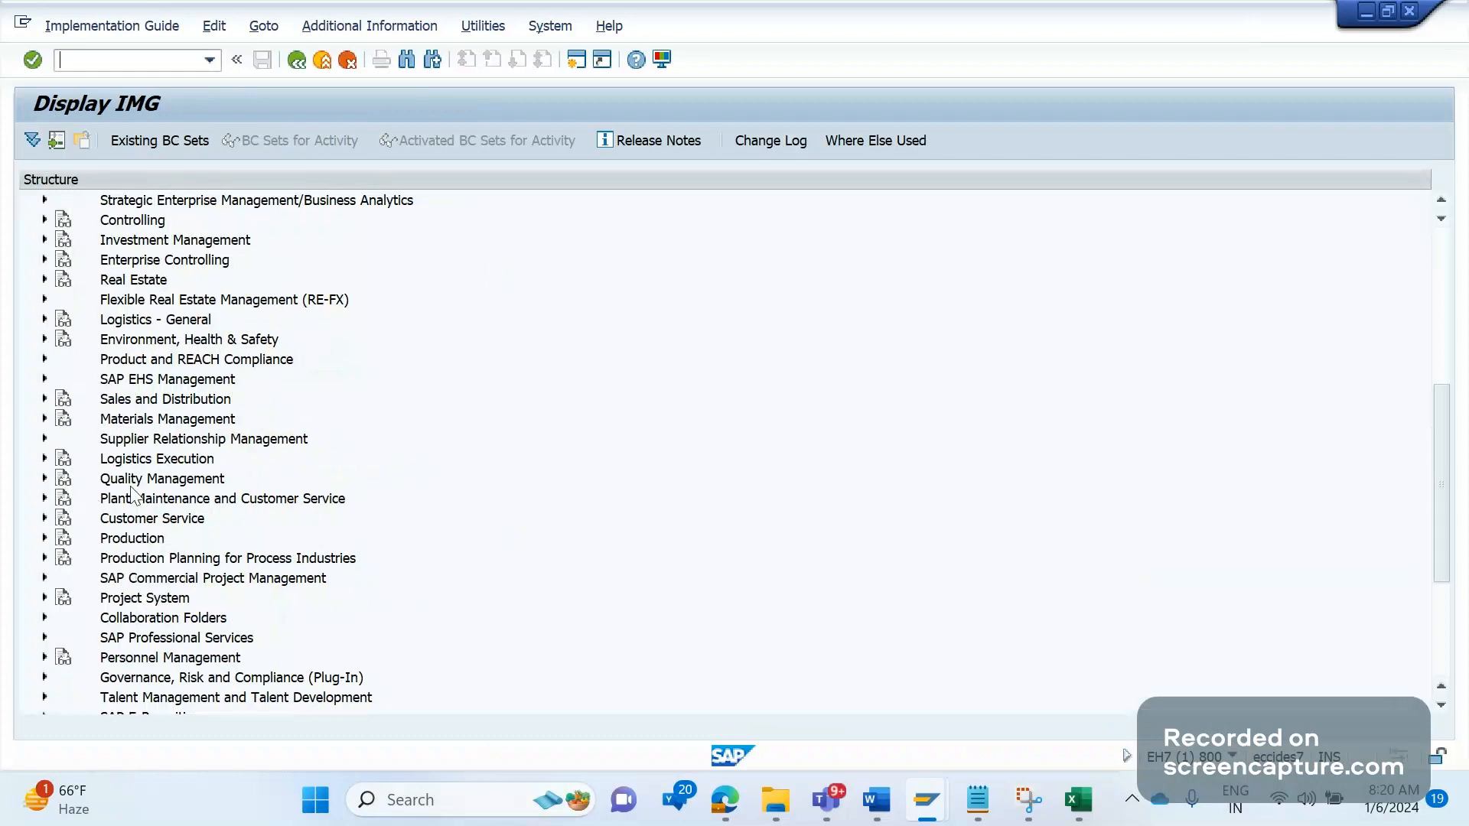
pyautogui.moveTo(106, 468)
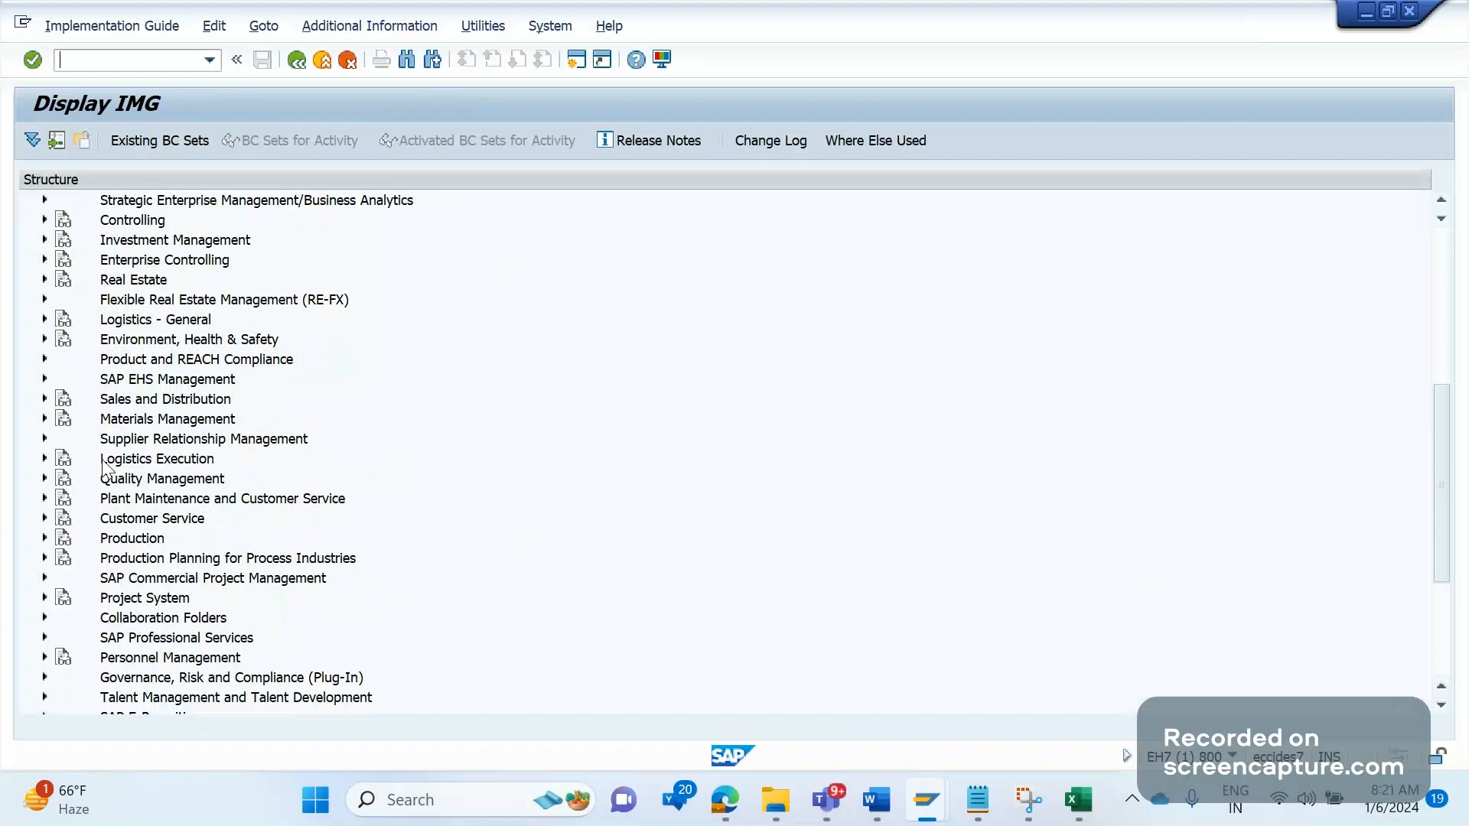
pyautogui.click(45, 439)
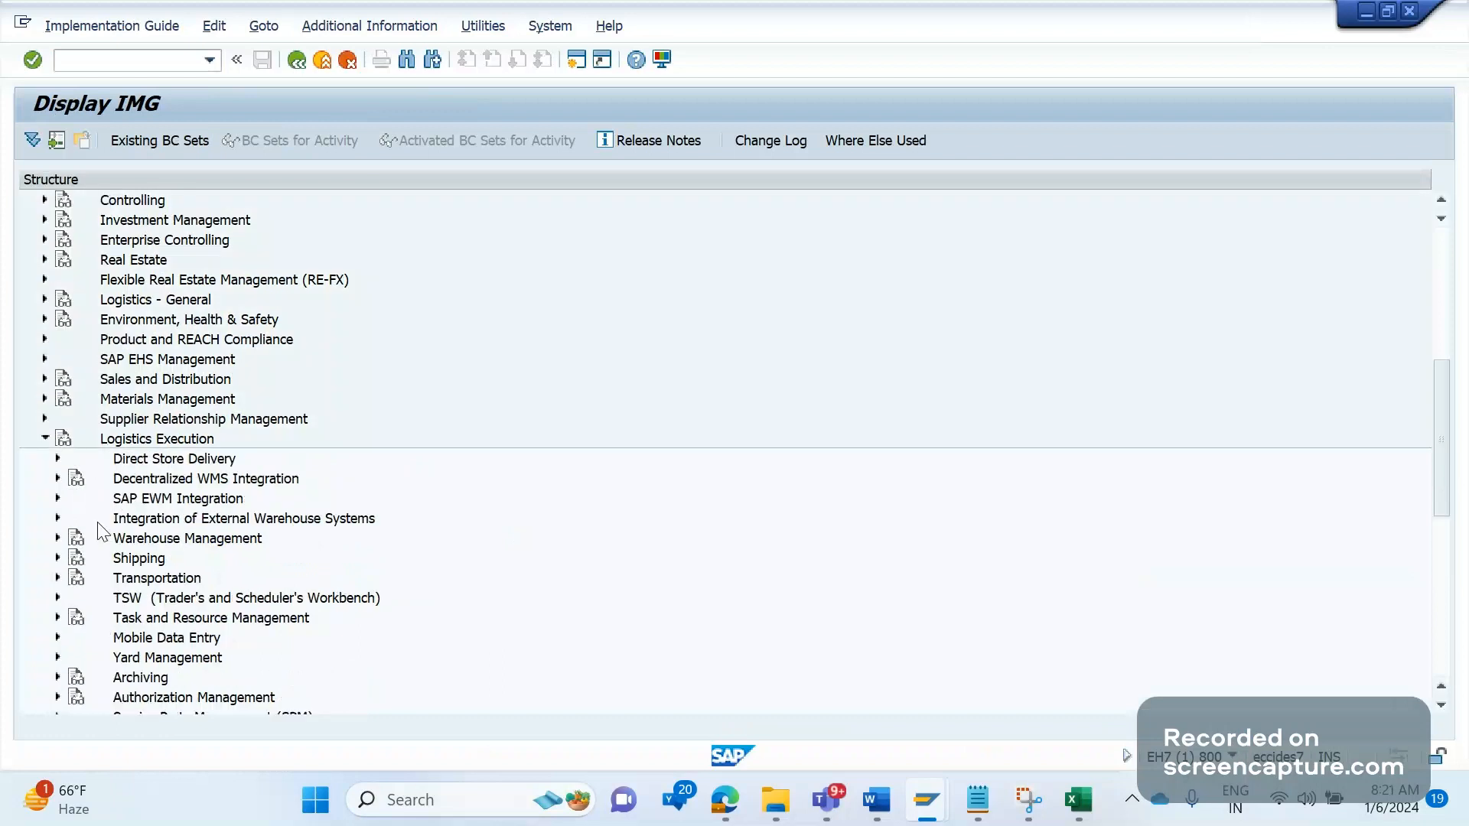
# Expand Shipping under Logistics Execution toward Define Reasons for Blocking in Shipping
pyautogui.click(56, 558)
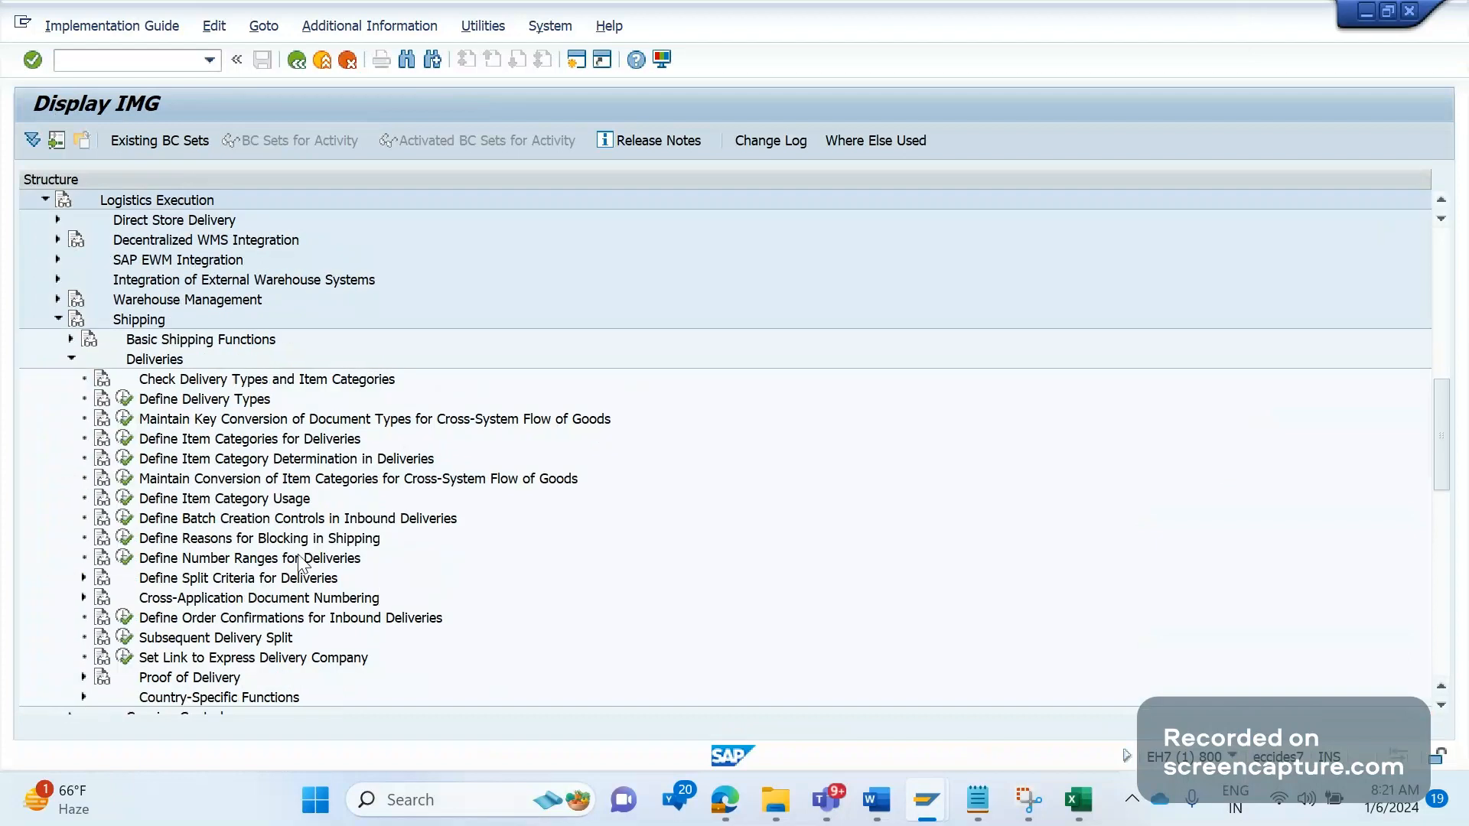
pyautogui.moveTo(145, 574)
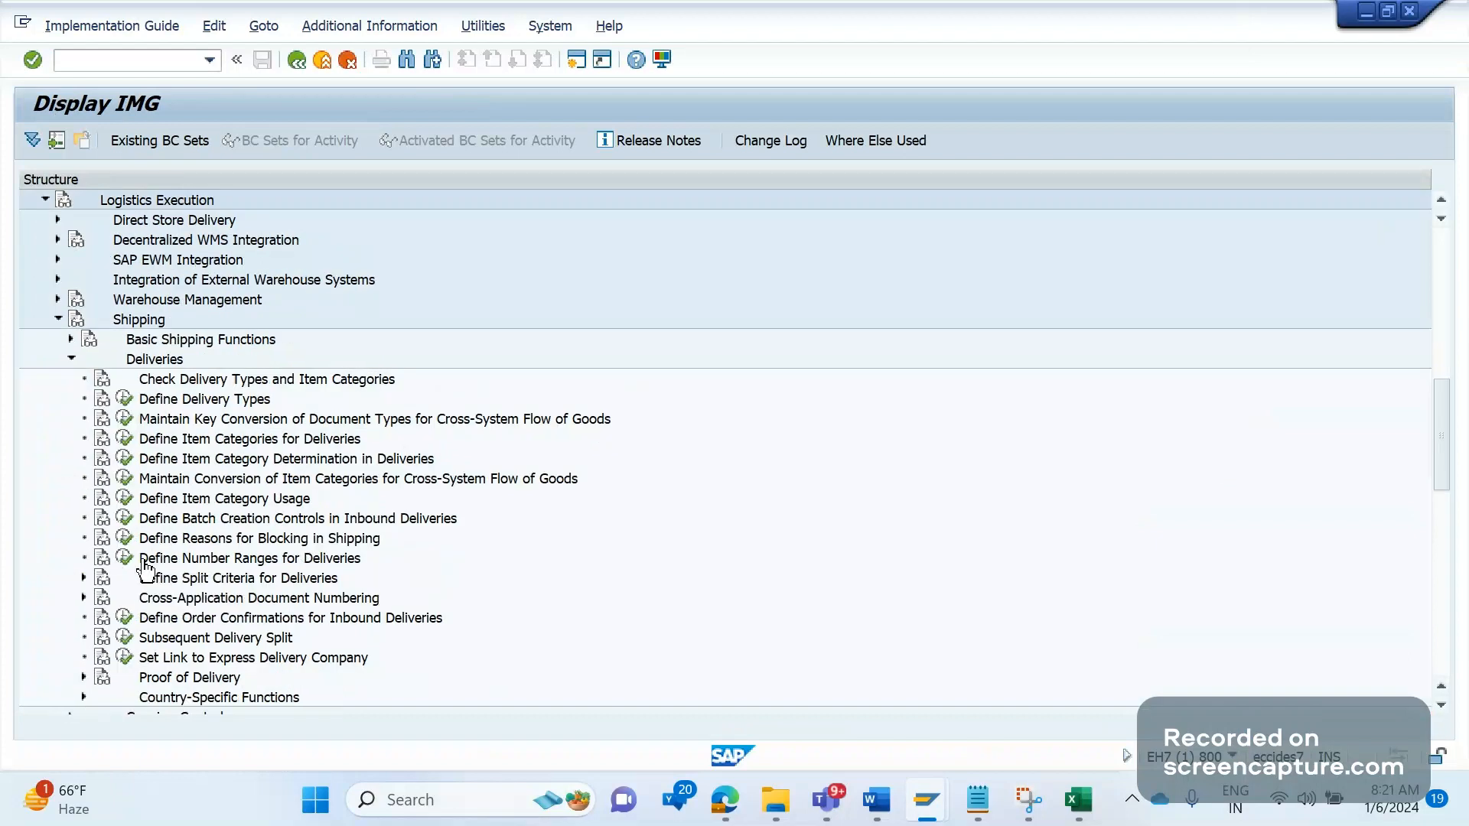
pyautogui.moveTo(298, 557)
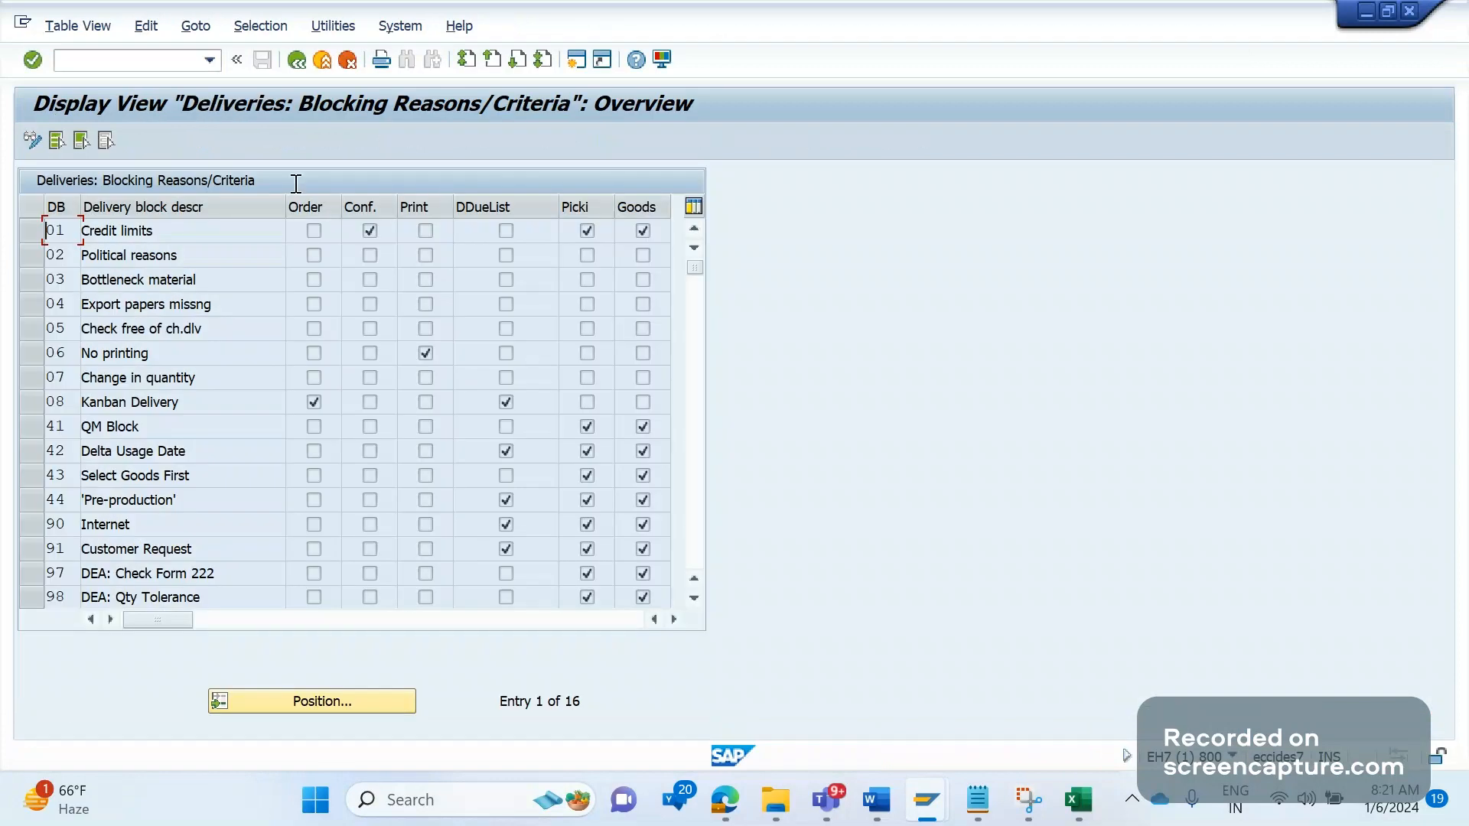
pyautogui.moveTo(182, 329)
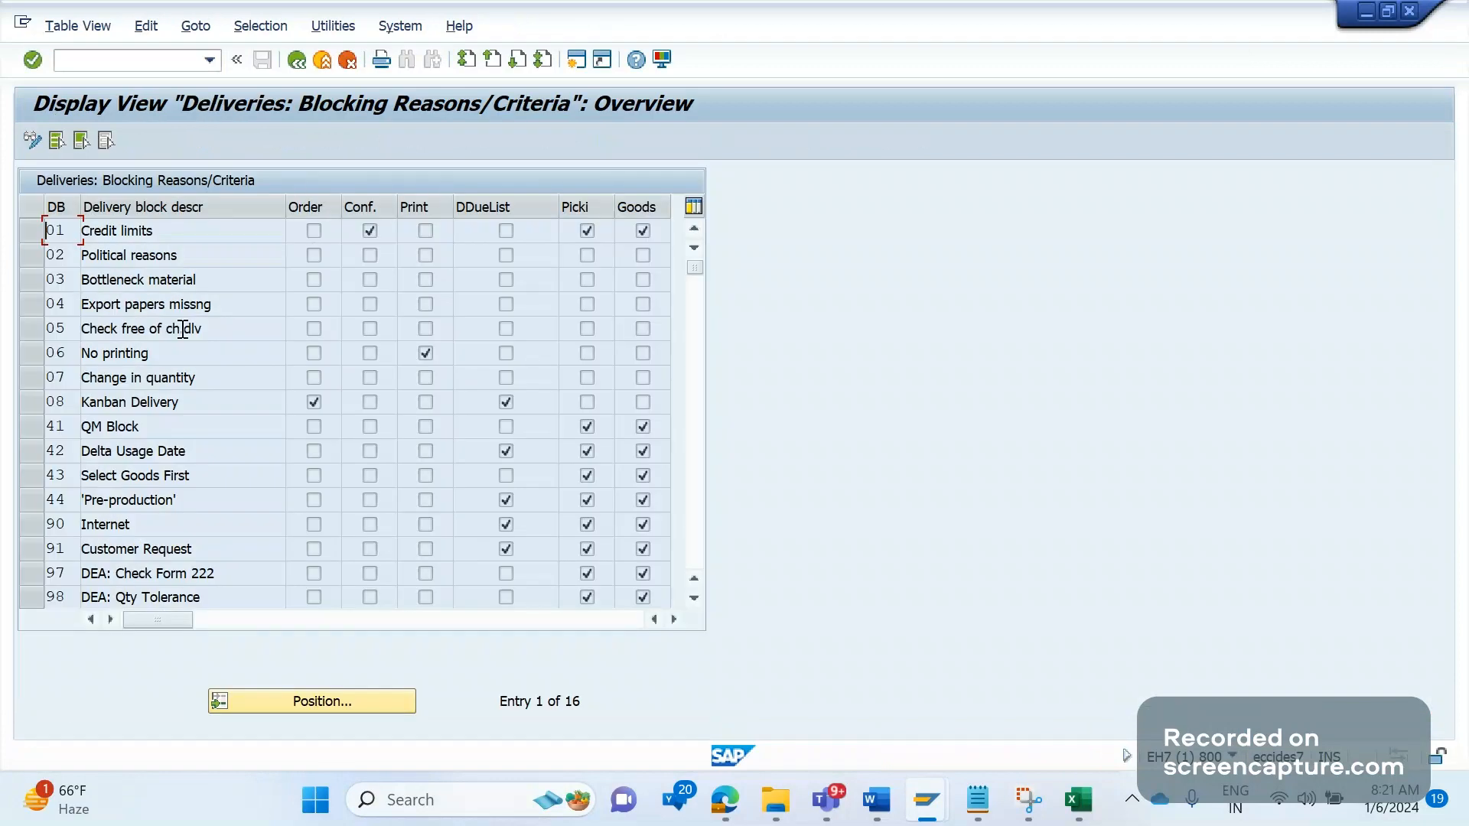
pyautogui.moveTo(679, 356)
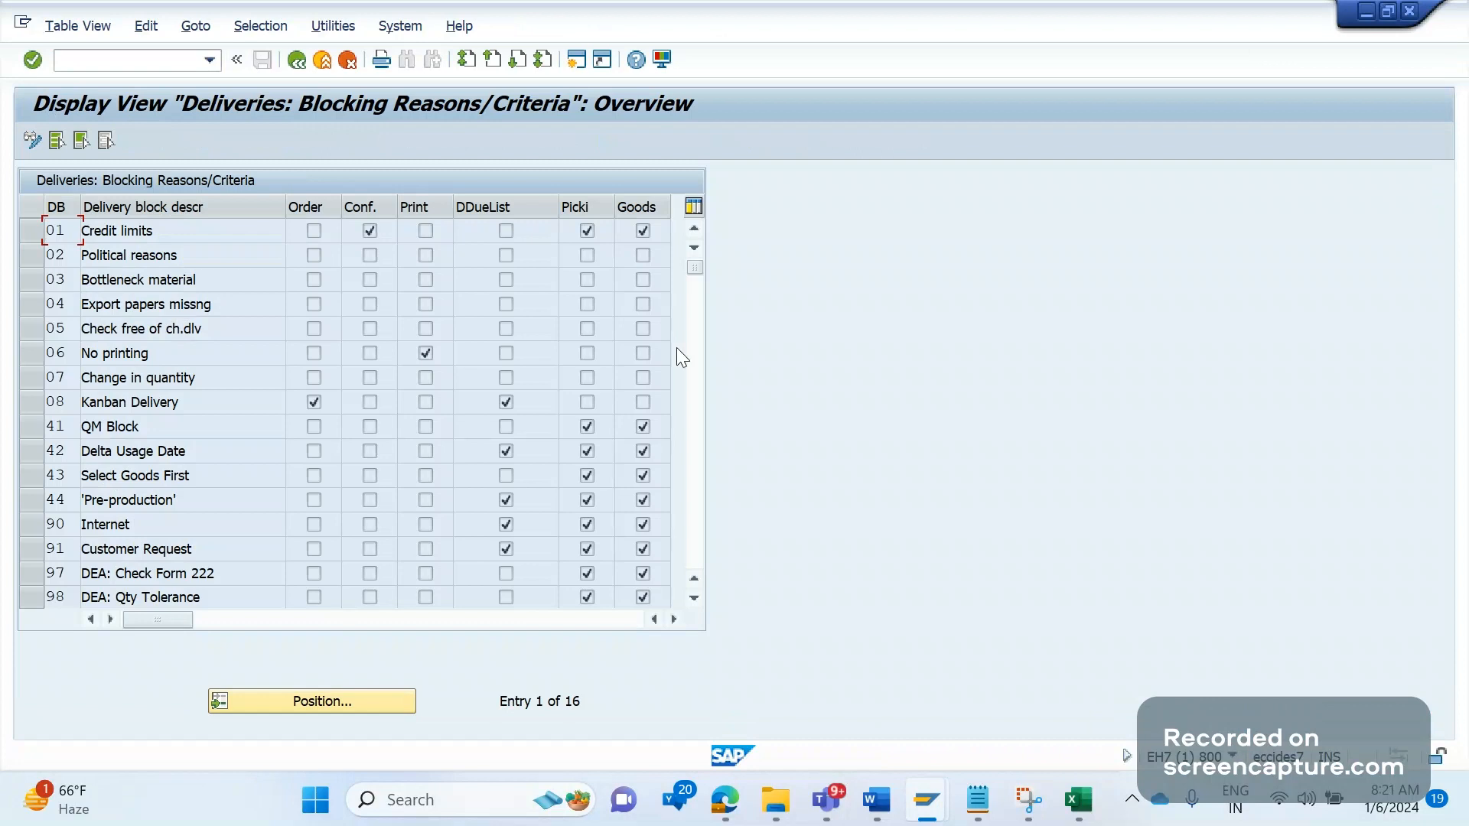
pyautogui.moveTo(74, 366)
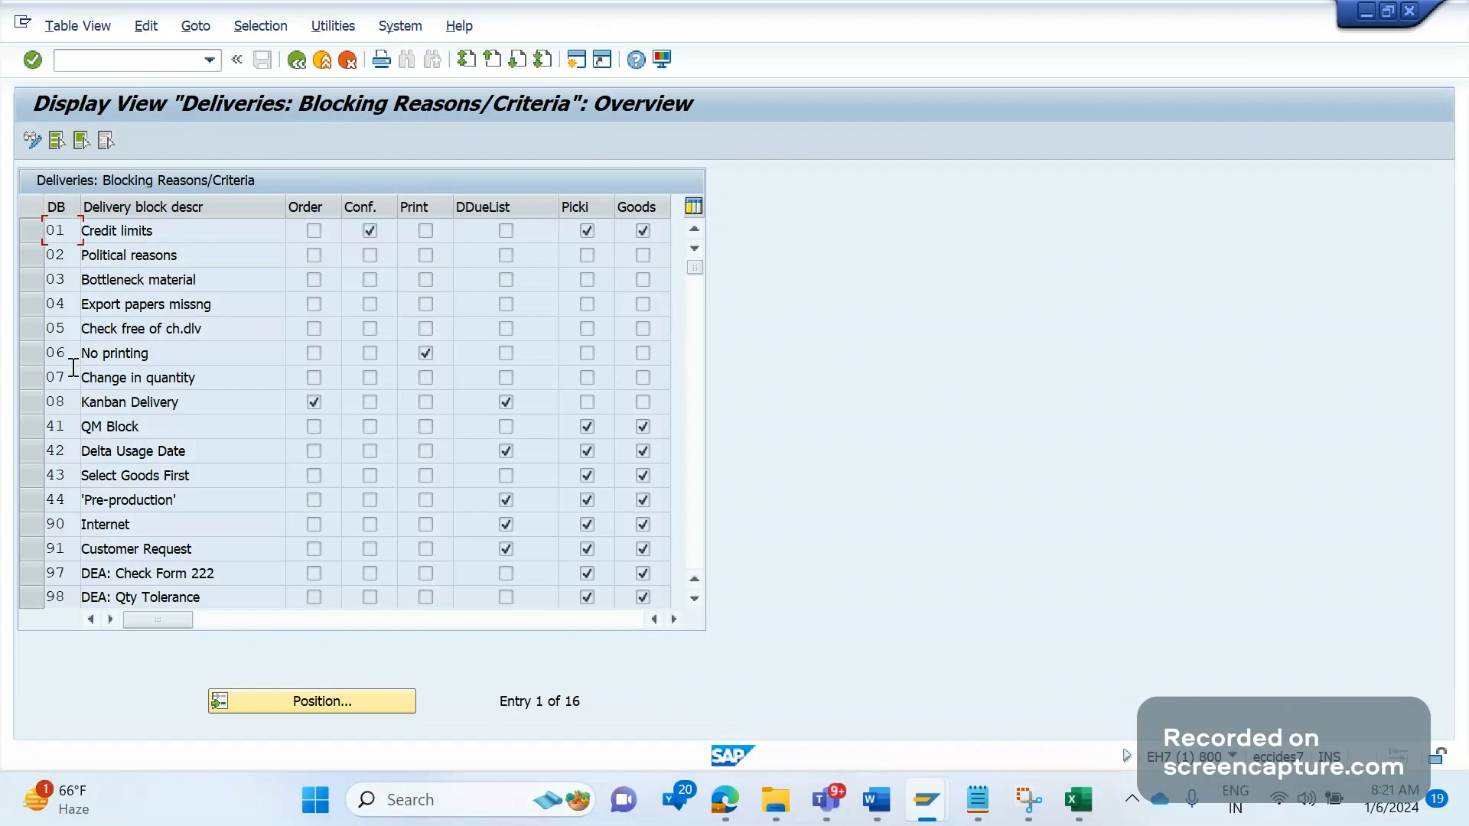
pyautogui.moveTo(70, 291)
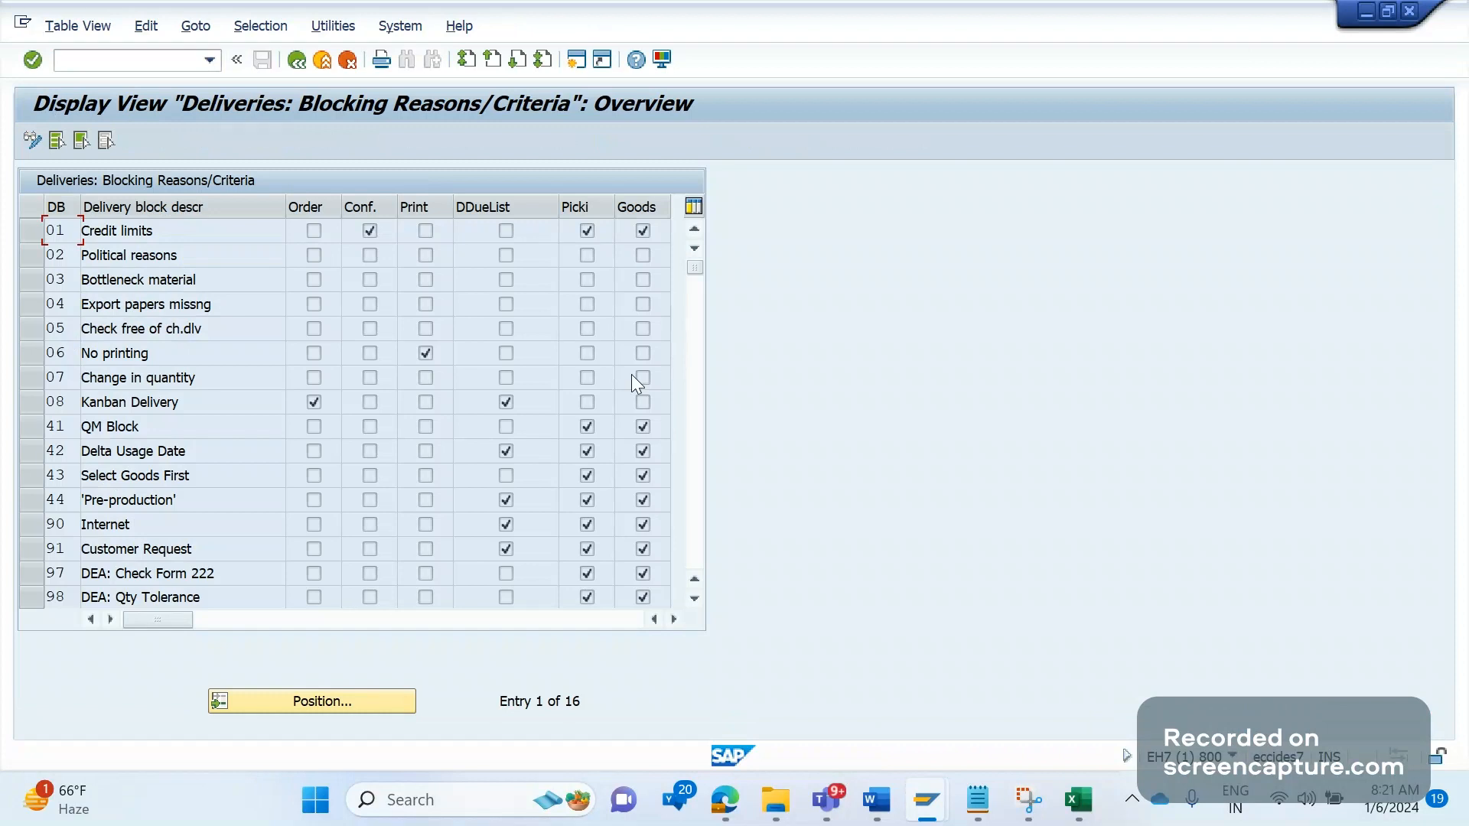
pyautogui.moveTo(679, 437)
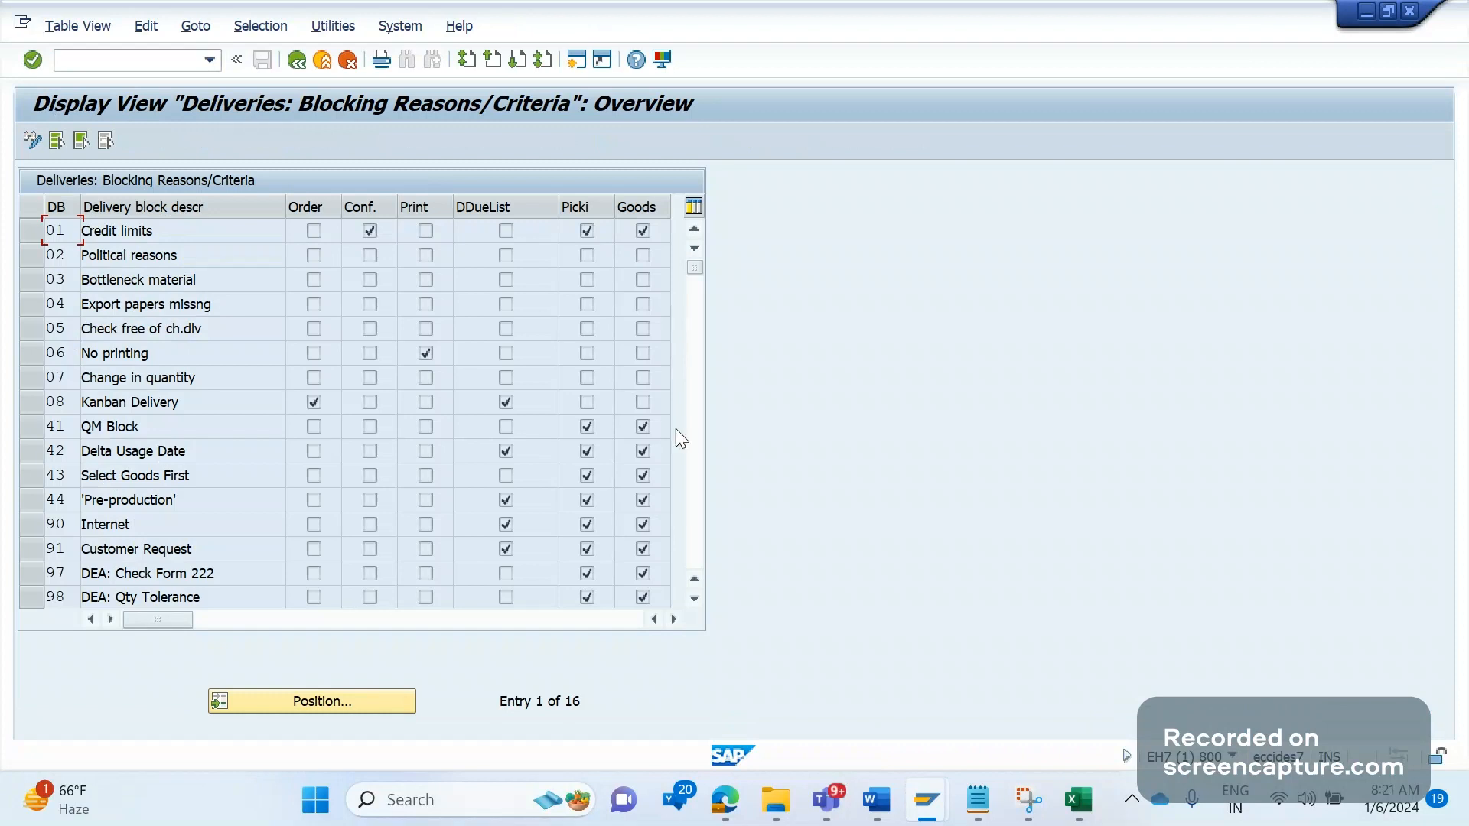
pyautogui.moveTo(604, 441)
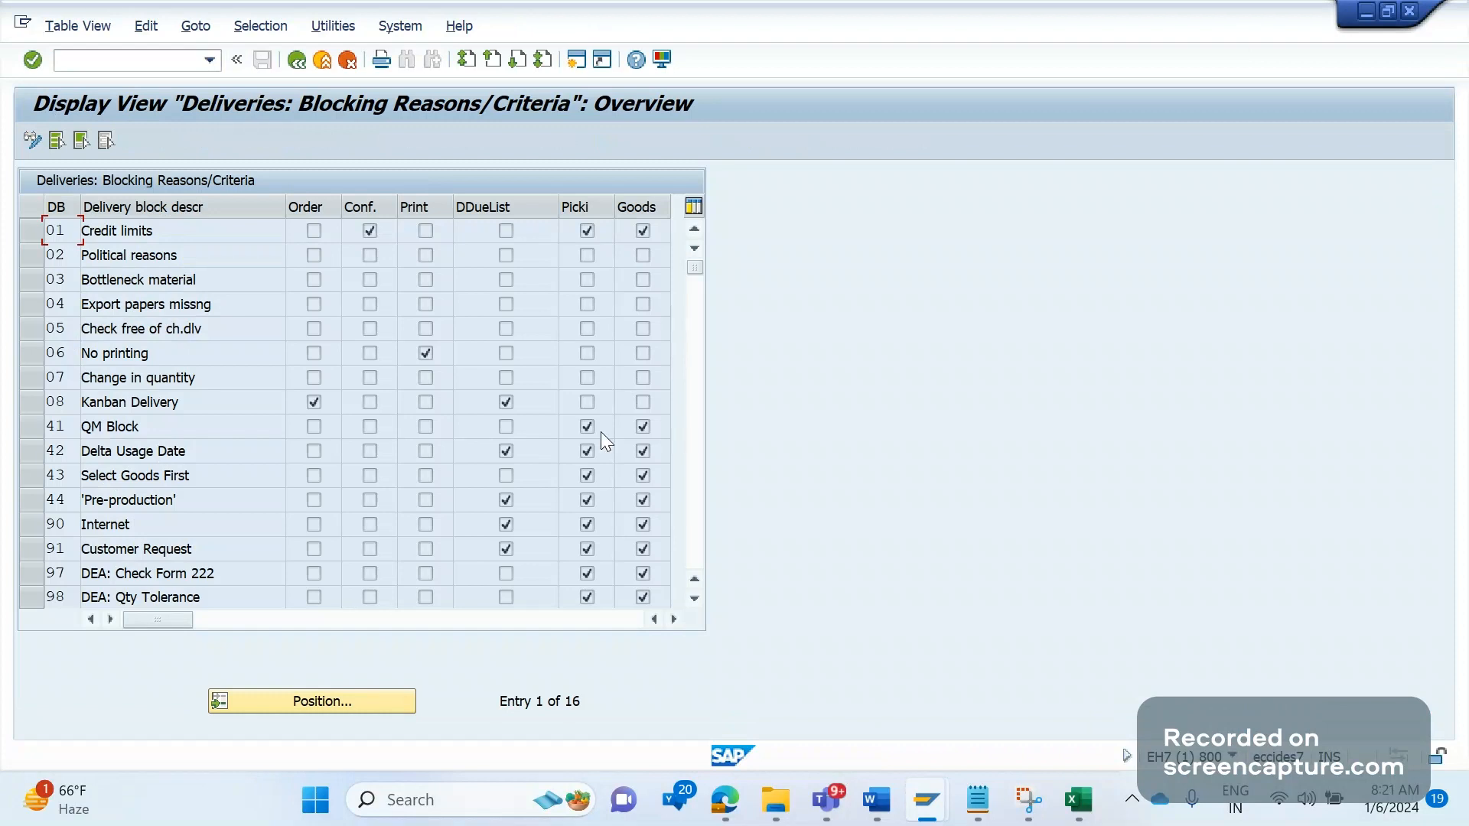
pyautogui.moveTo(579, 456)
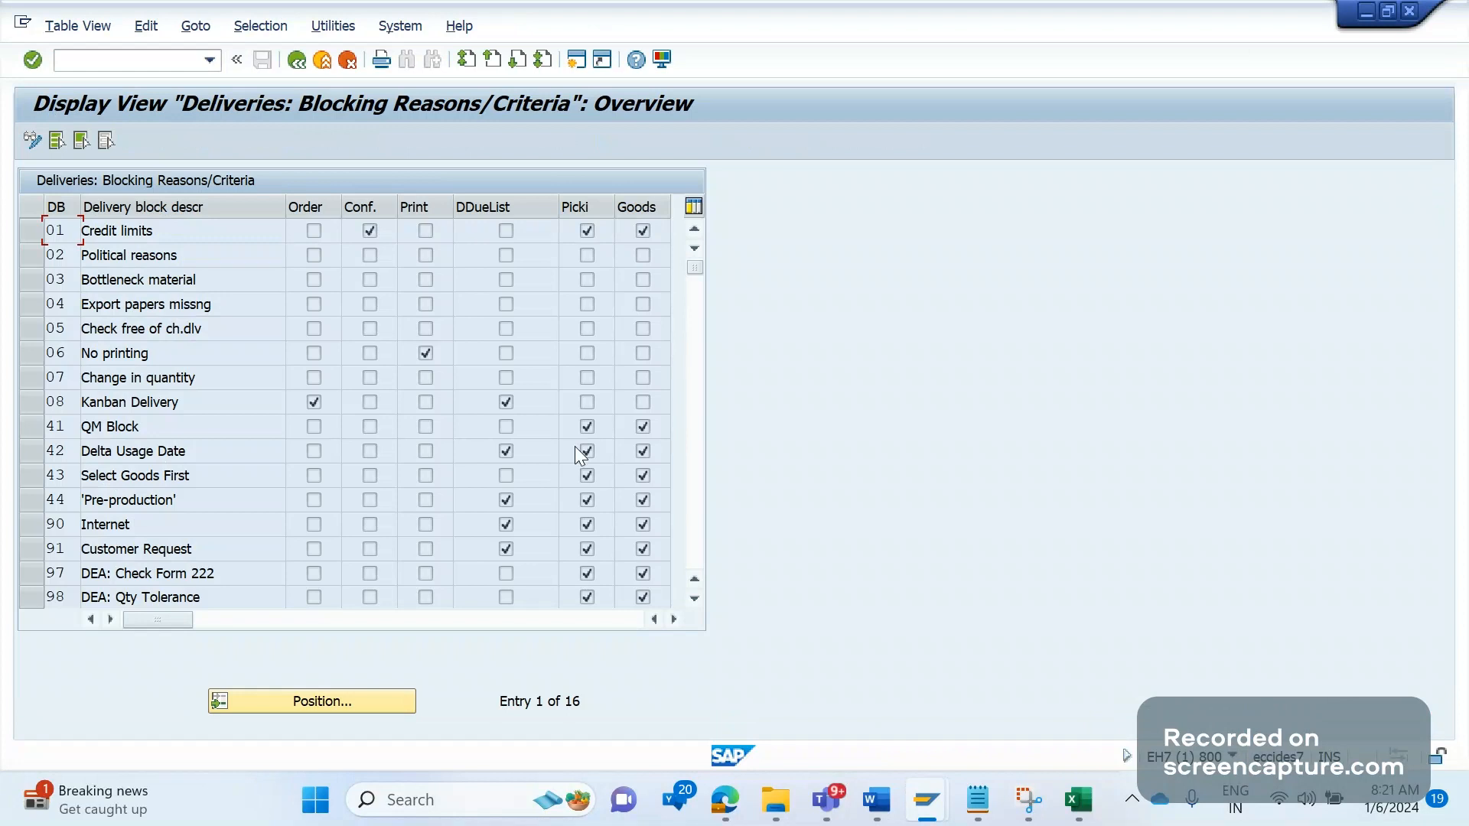
pyautogui.moveTo(473, 370)
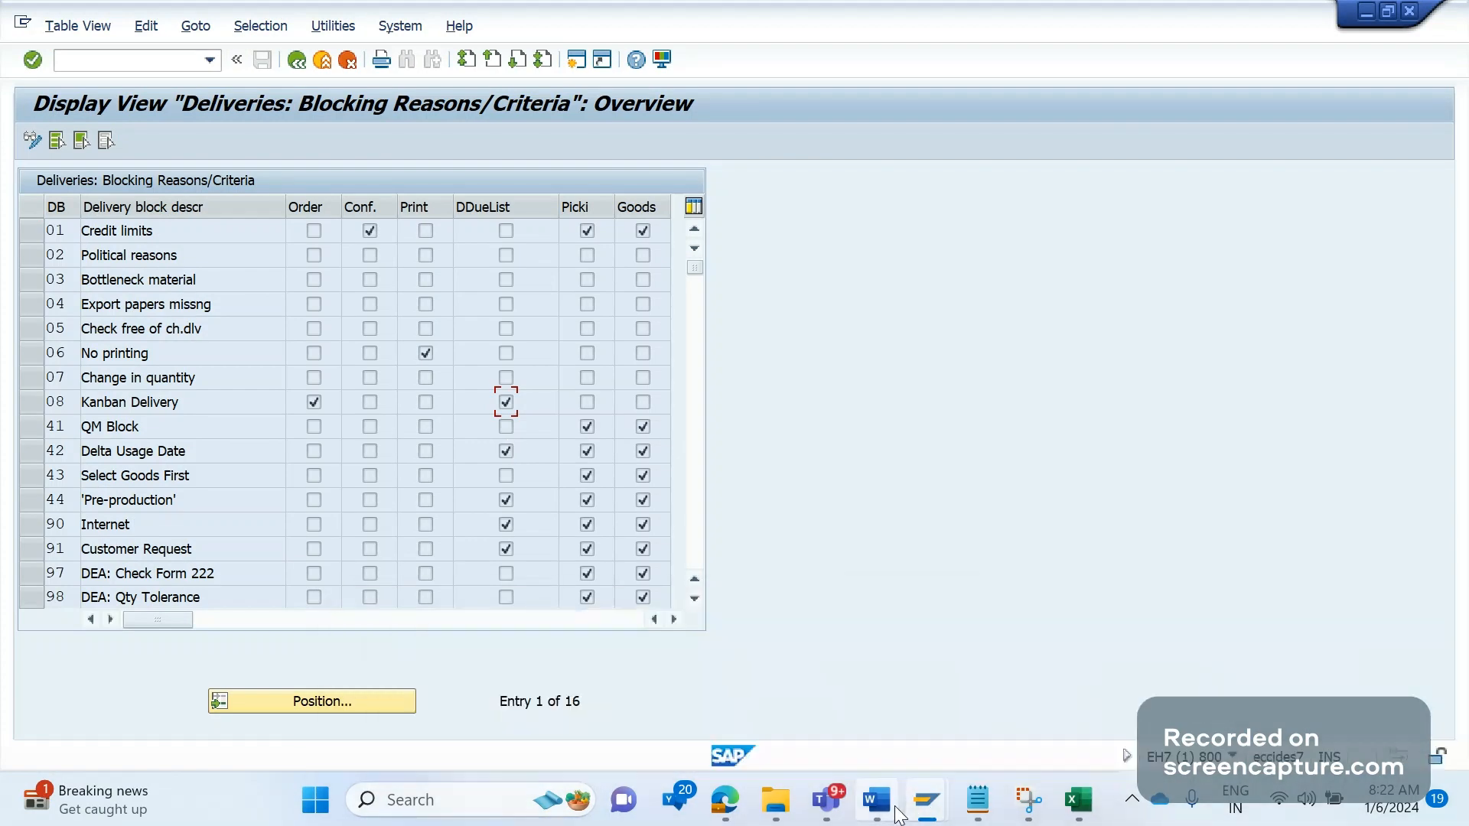
# Under the Ticket 14 solution, note "VL04 – it's a tcode for delivery due list"
pyautogui.click(875, 798)
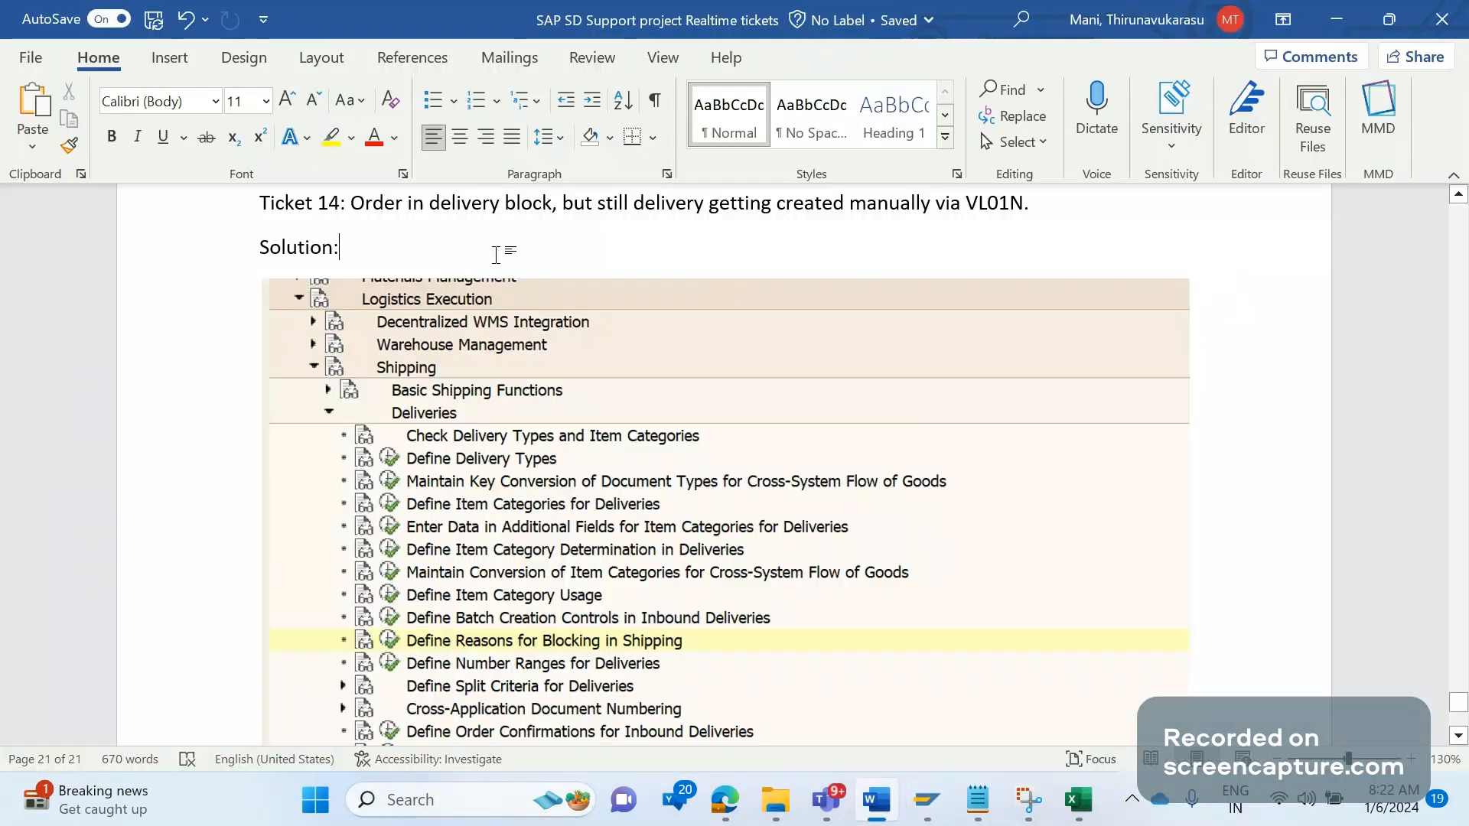
pyautogui.write('VL04')
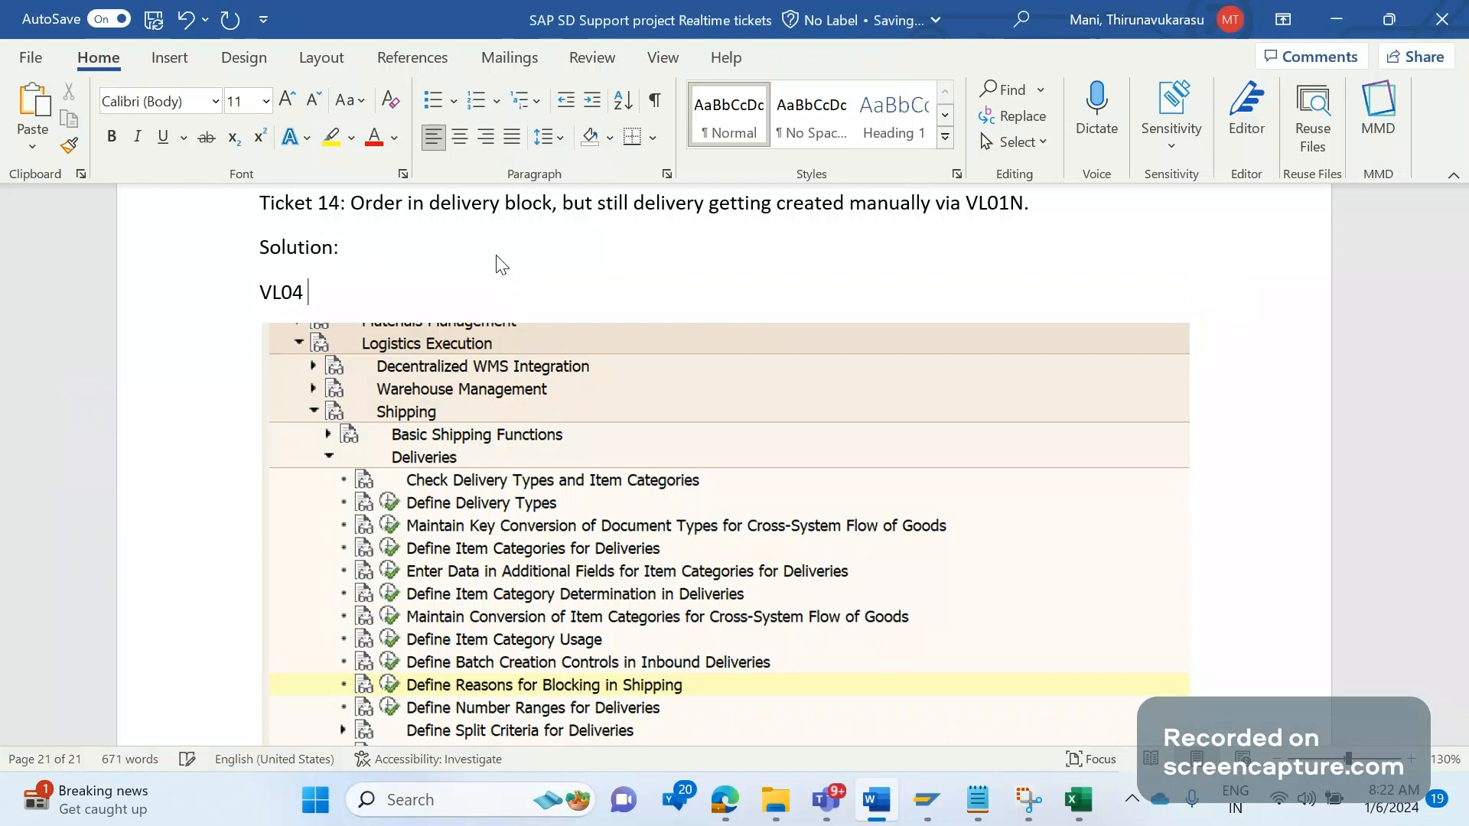
pyautogui.write('-')
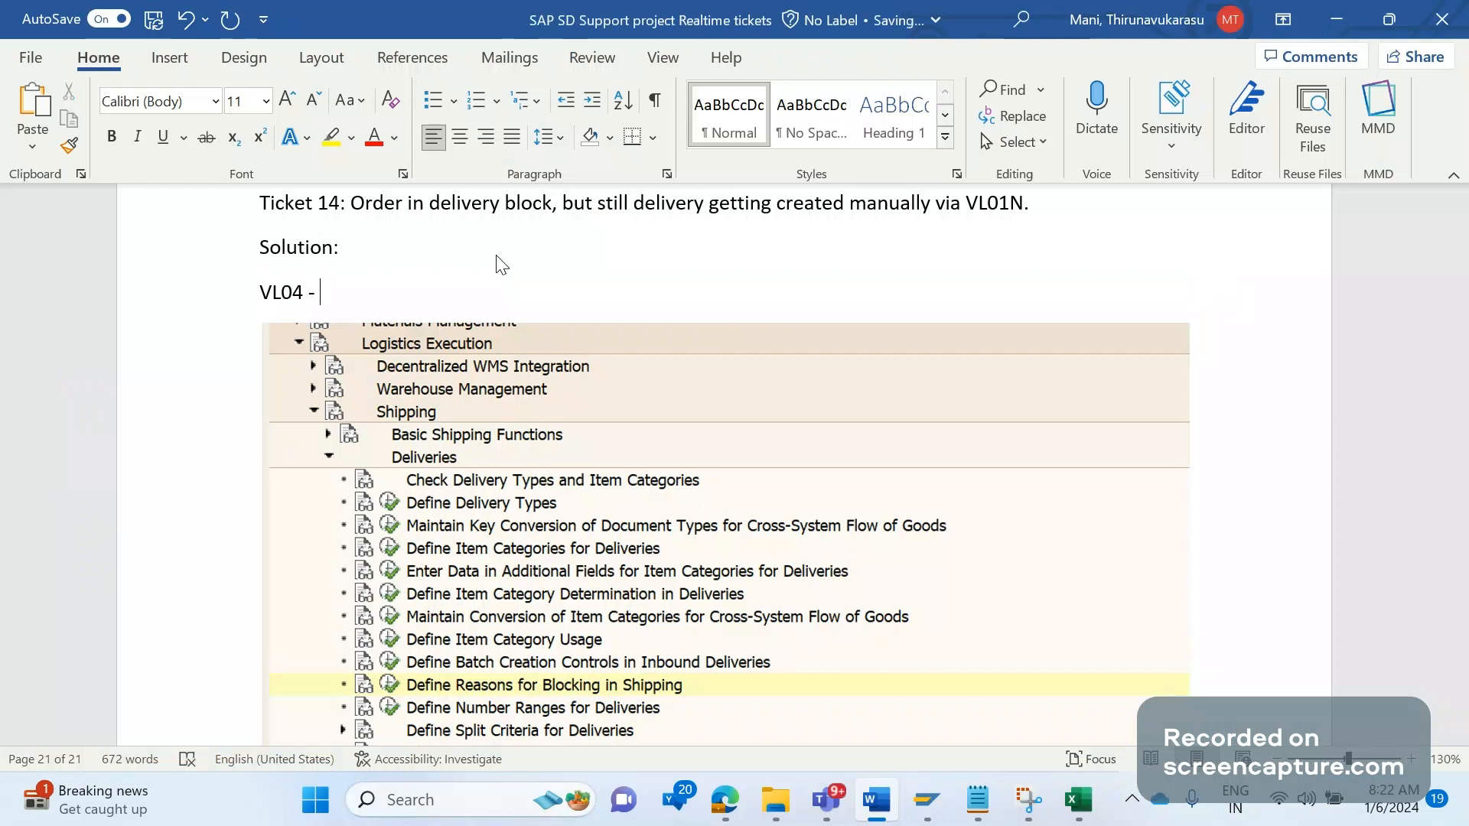
pyautogui.write("– it's a tcode t")
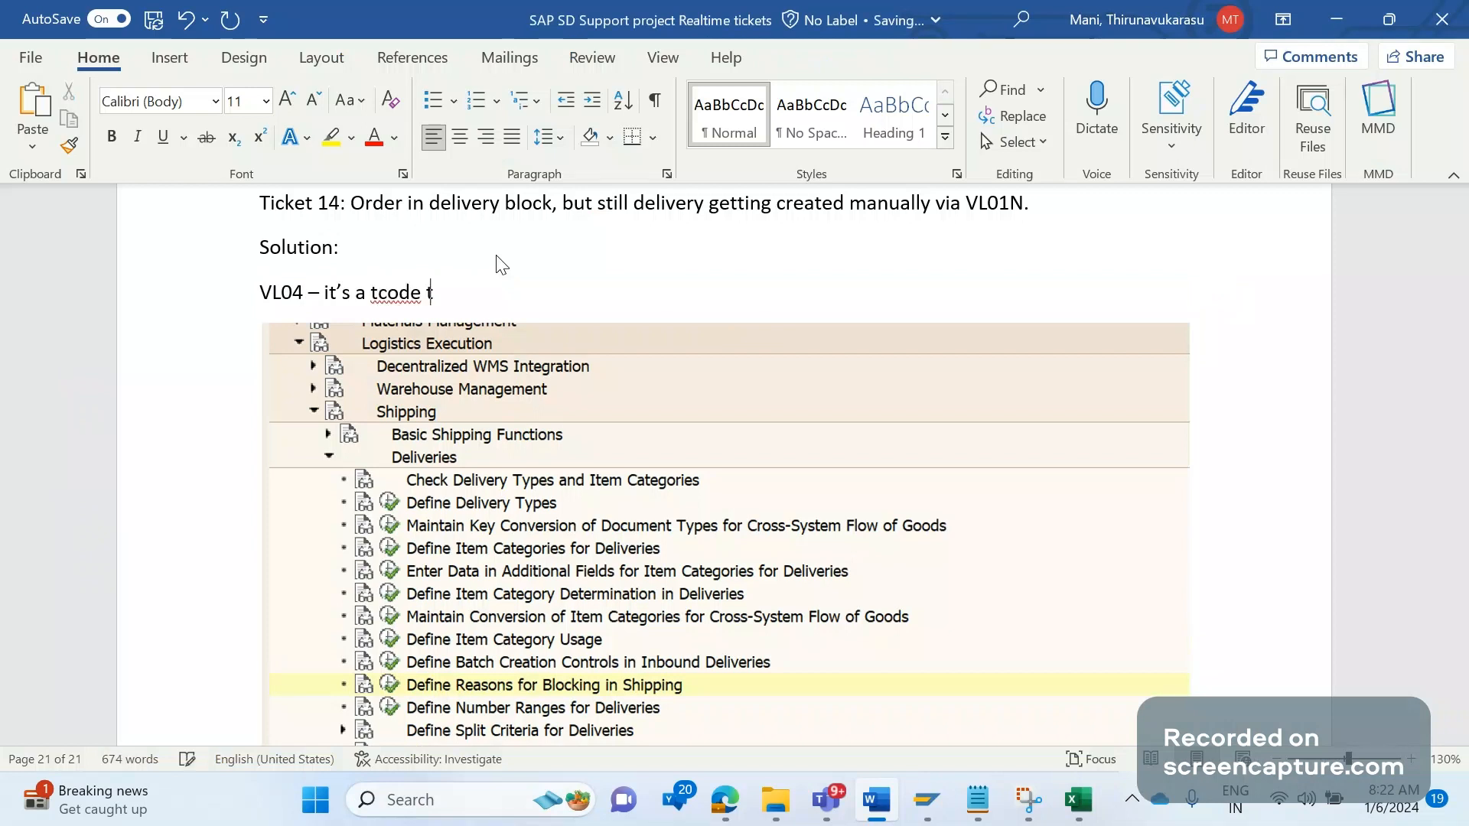
pyautogui.write('for delivery due lis')
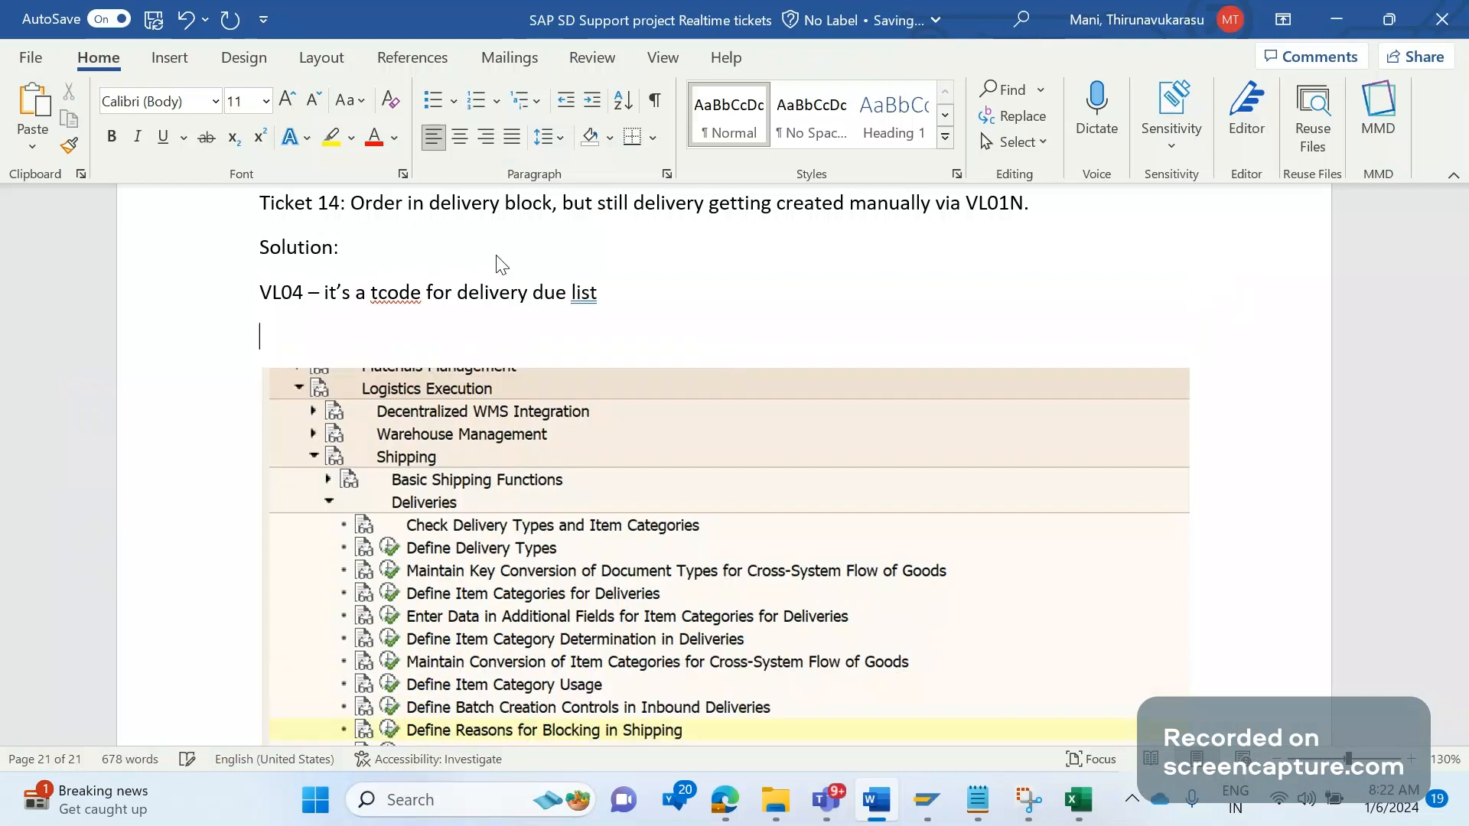
# Add the line "VEPVG is the table to hold the due list data" below it
pyautogui.write('VEPVG')
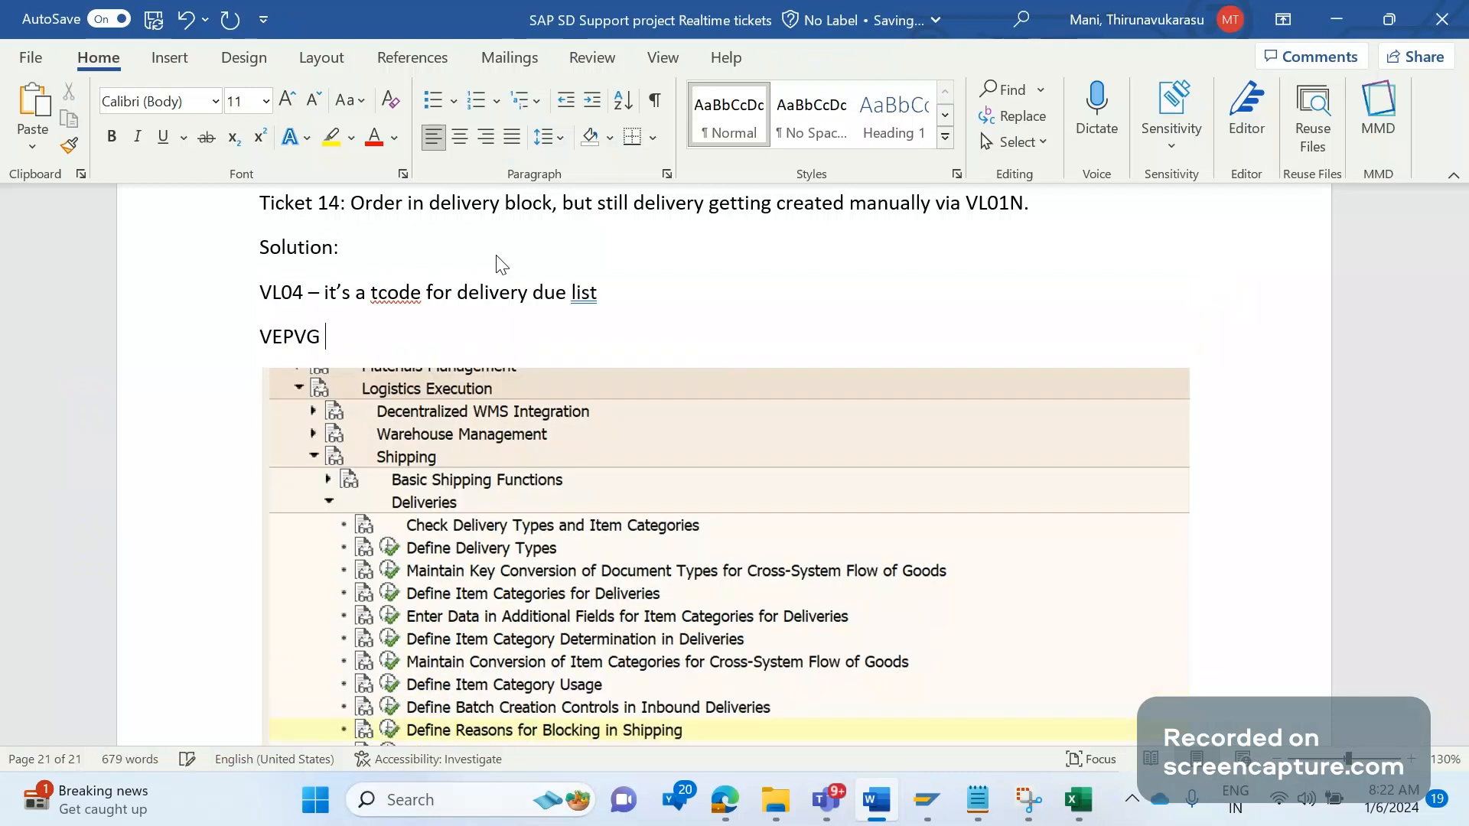
pyautogui.write('is')
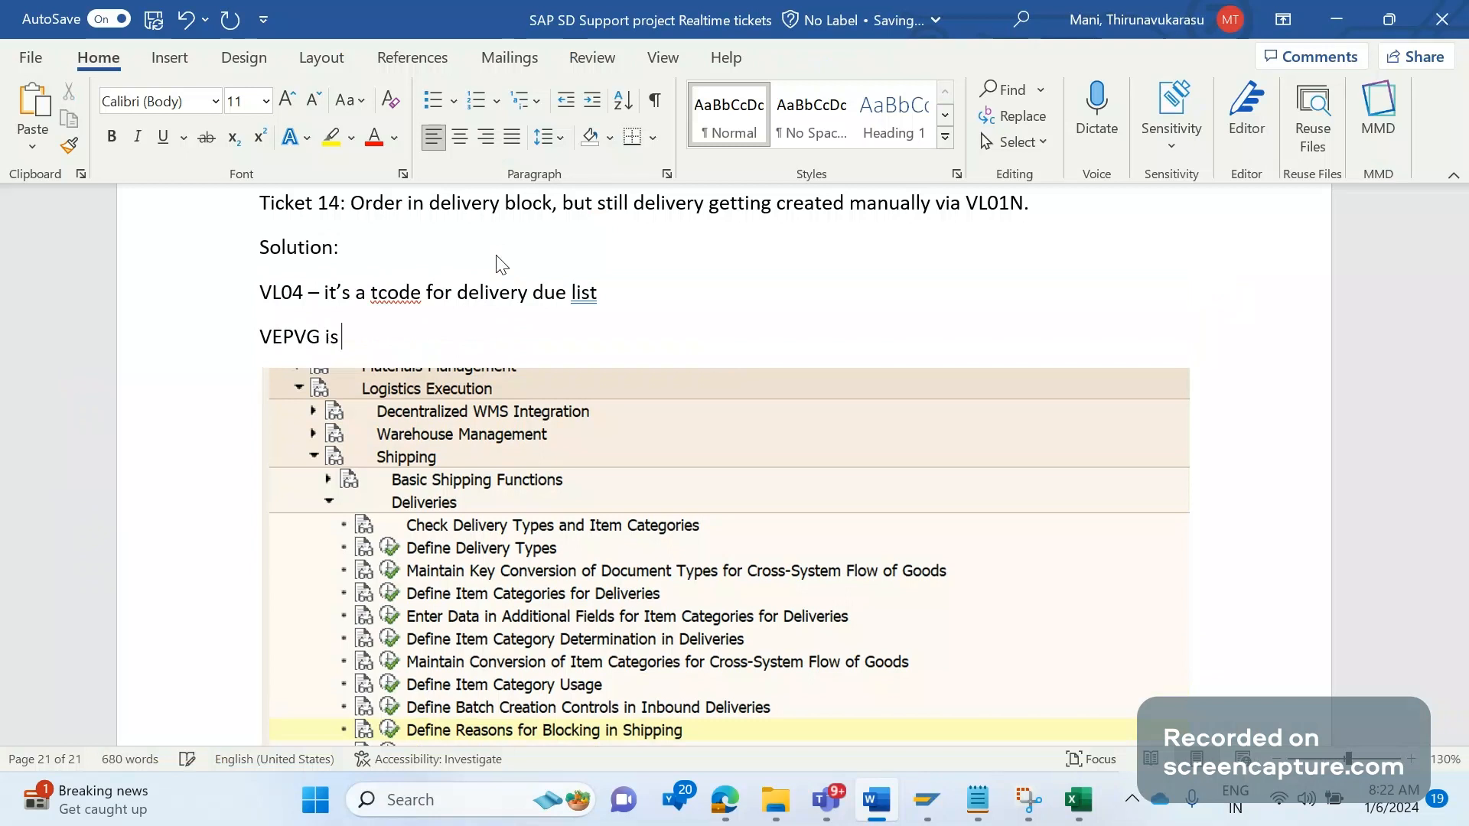
pyautogui.write('the table to h')
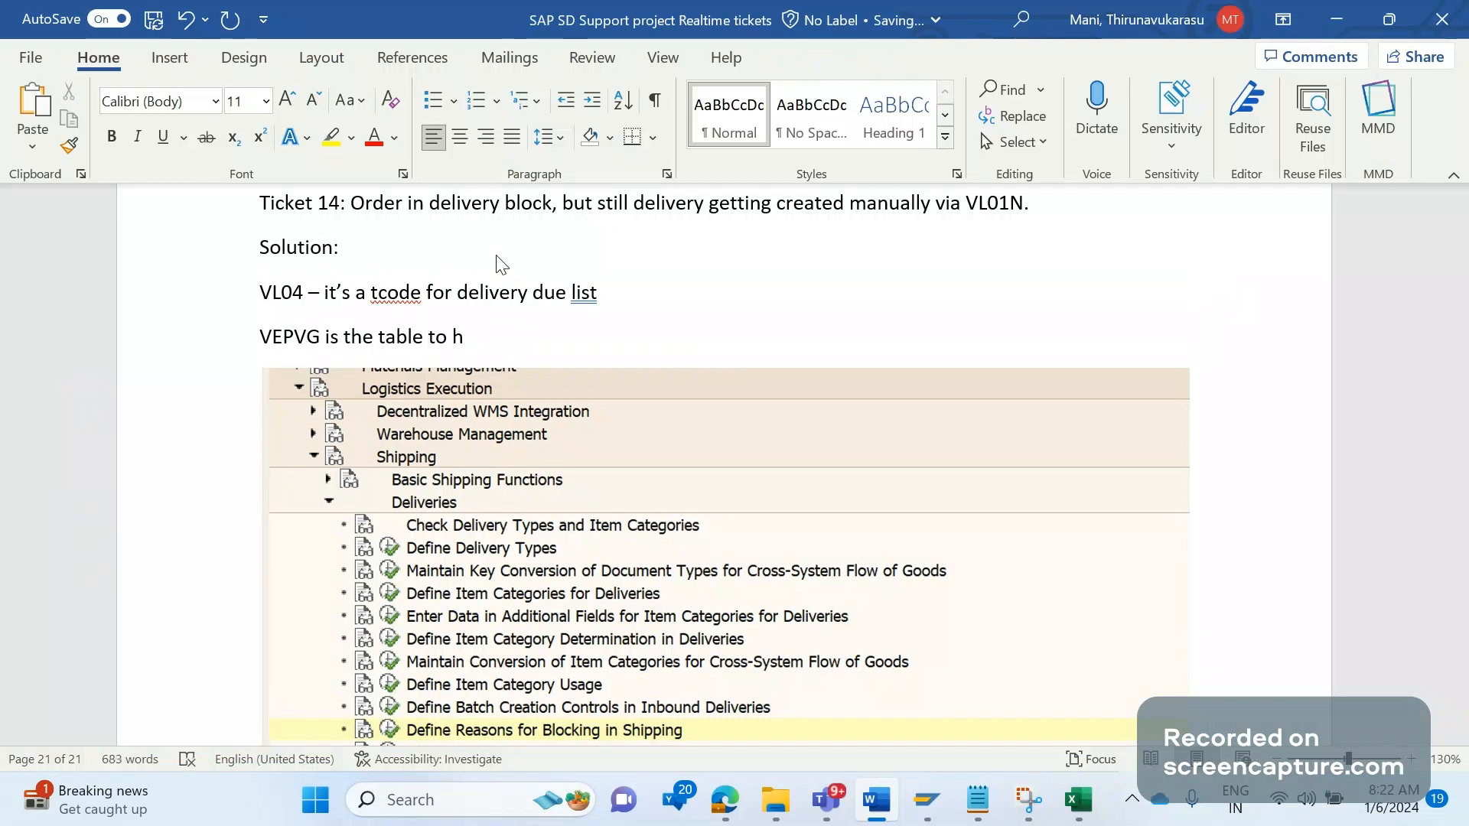
pyautogui.write('old the d')
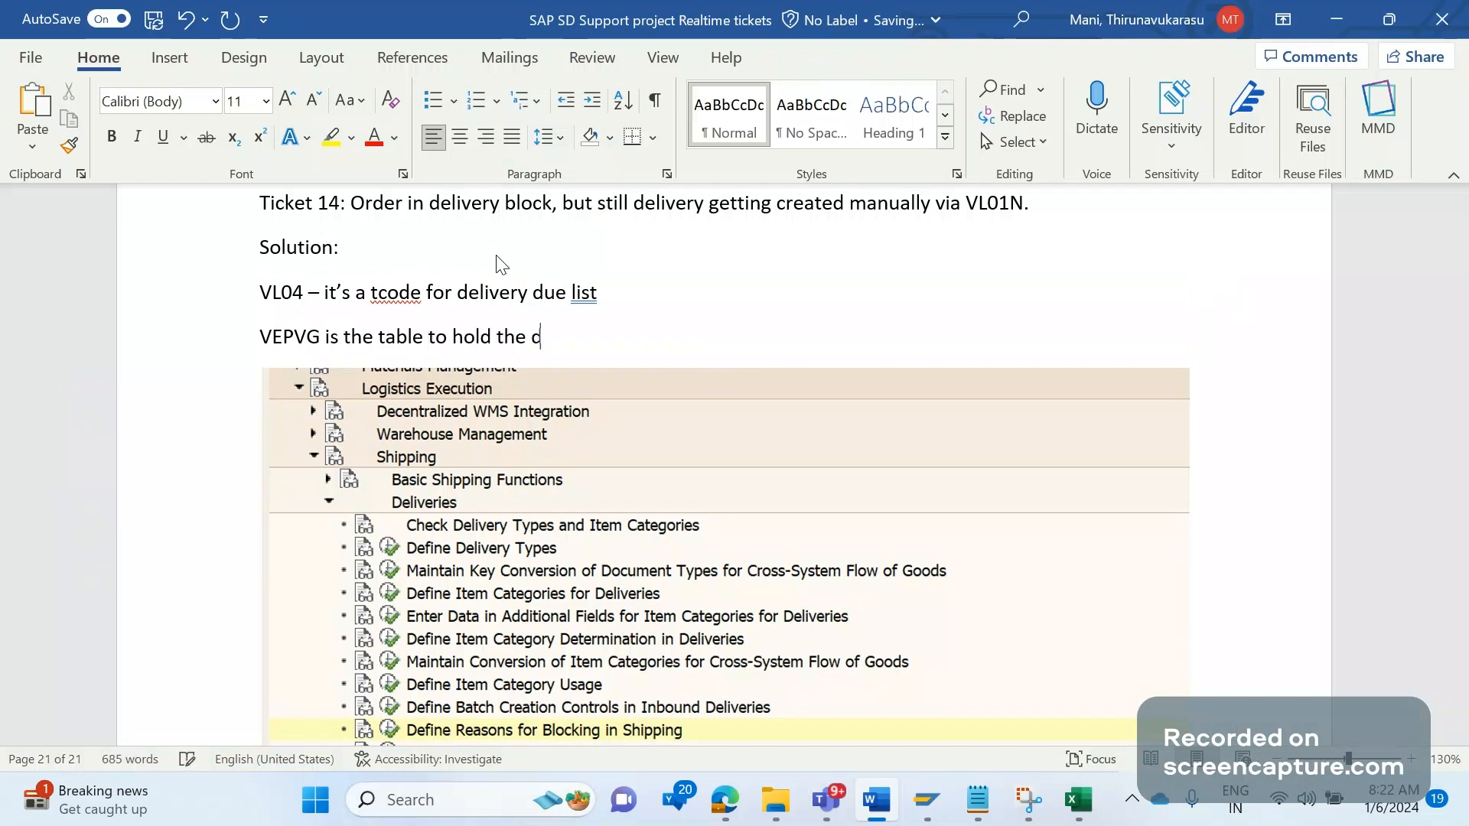
pyautogui.write('ue list')
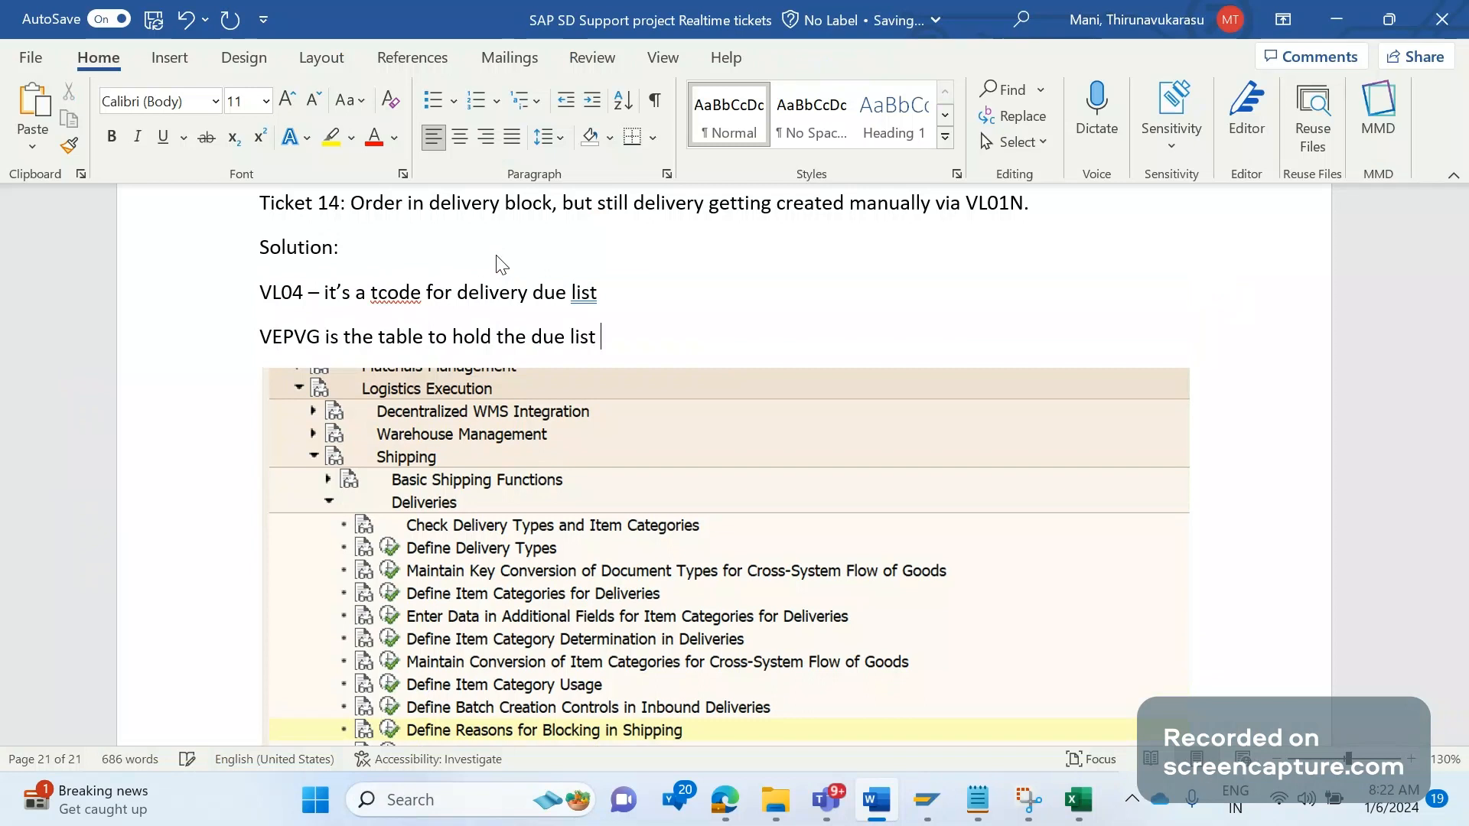
pyautogui.write('data')
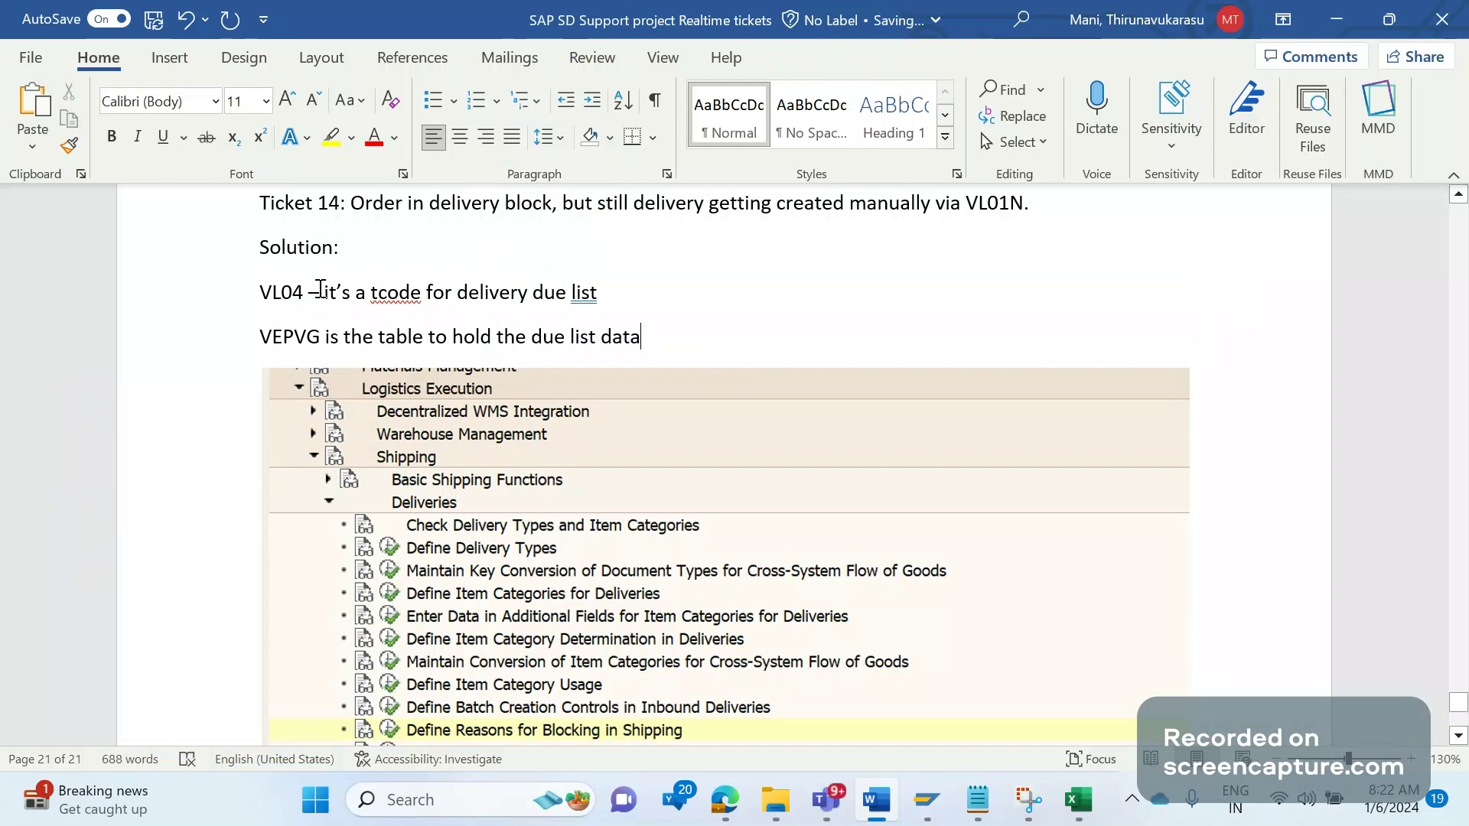
pyautogui.doubleClick(282, 292)
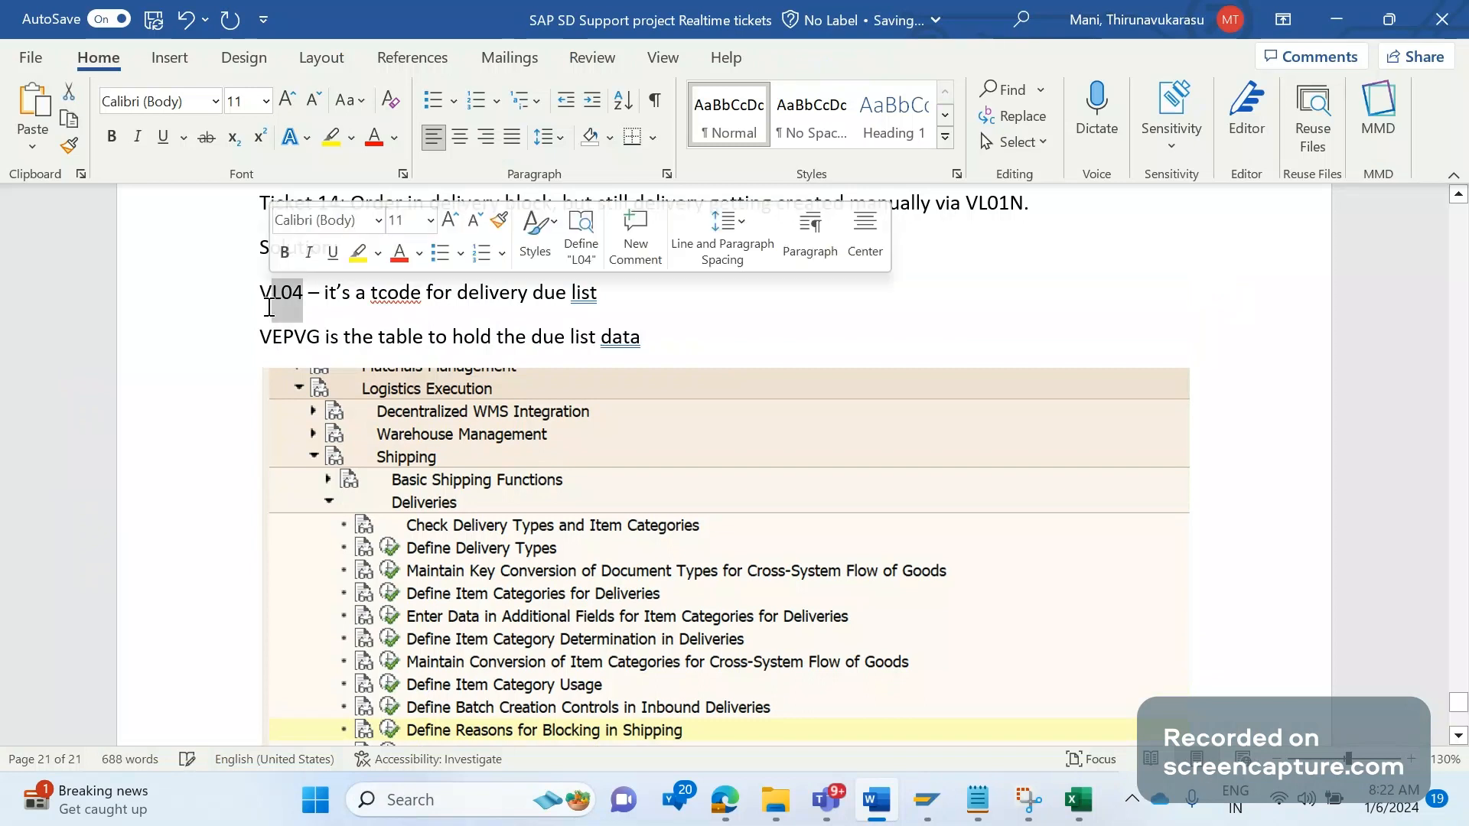
pyautogui.click(362, 337)
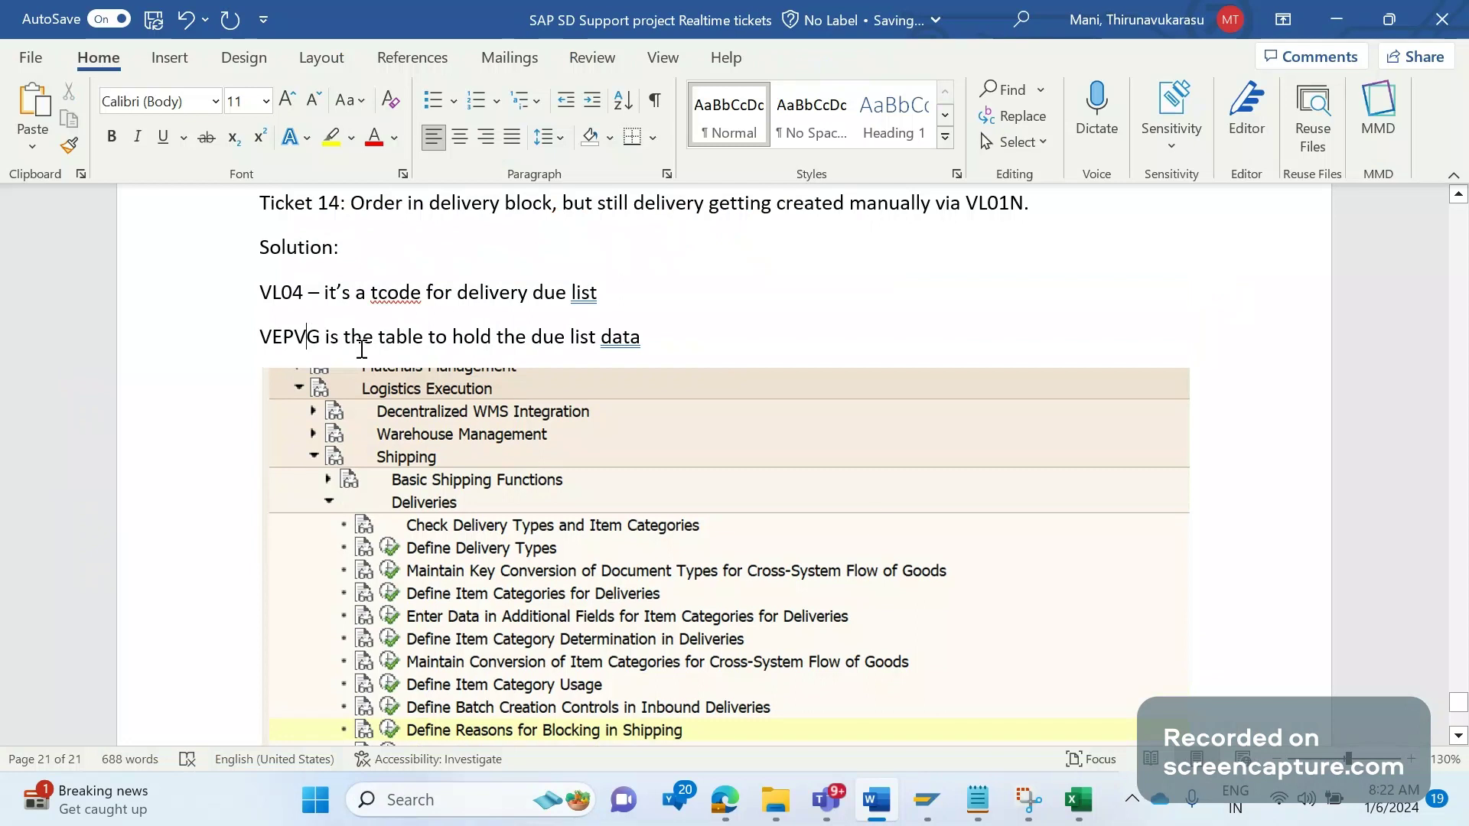
pyautogui.moveTo(927, 803)
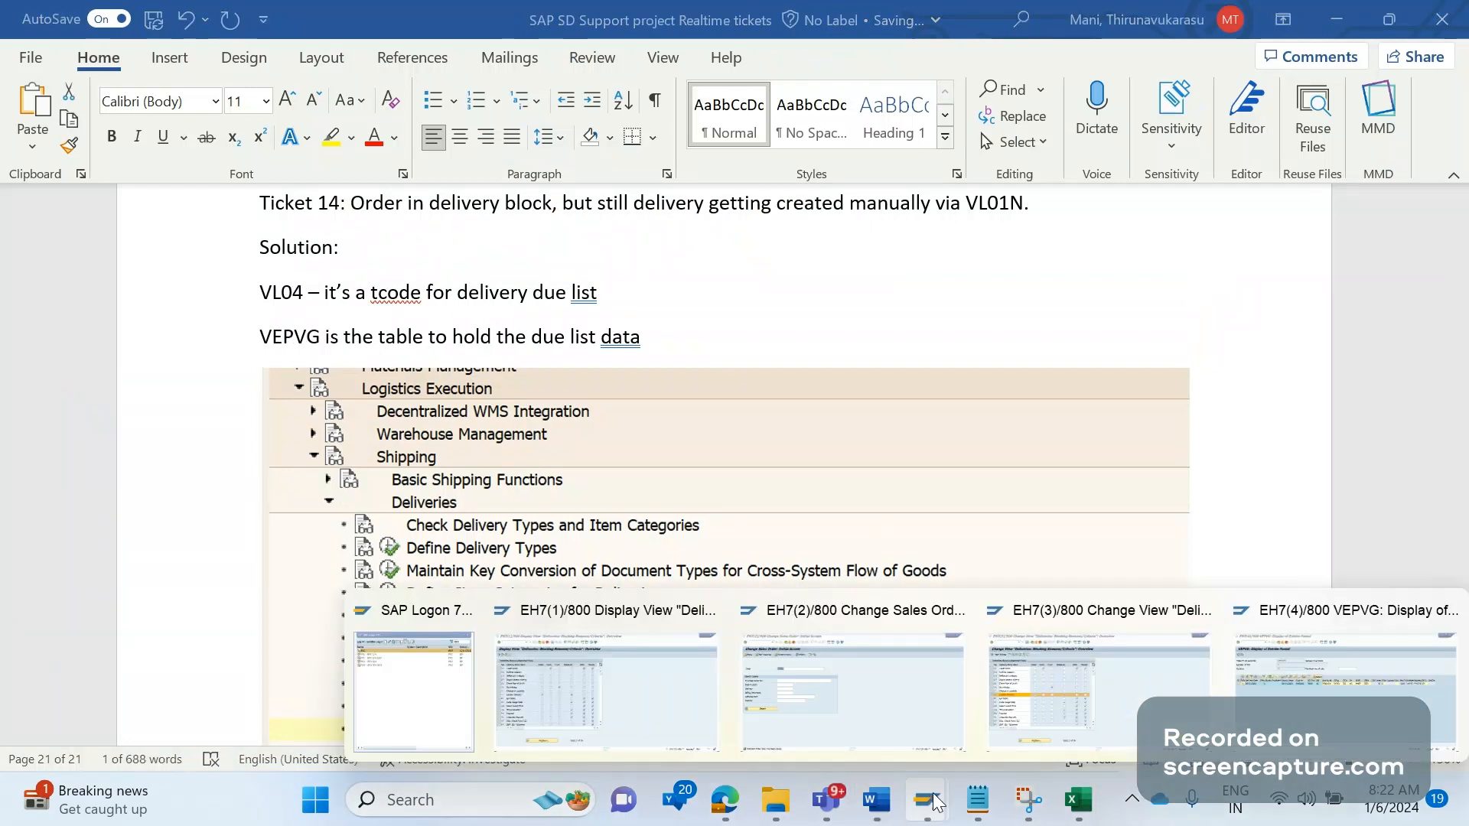
# Return from the VEPVG entries list to its selection screen, then bring up sales order 2001
pyautogui.click(851, 689)
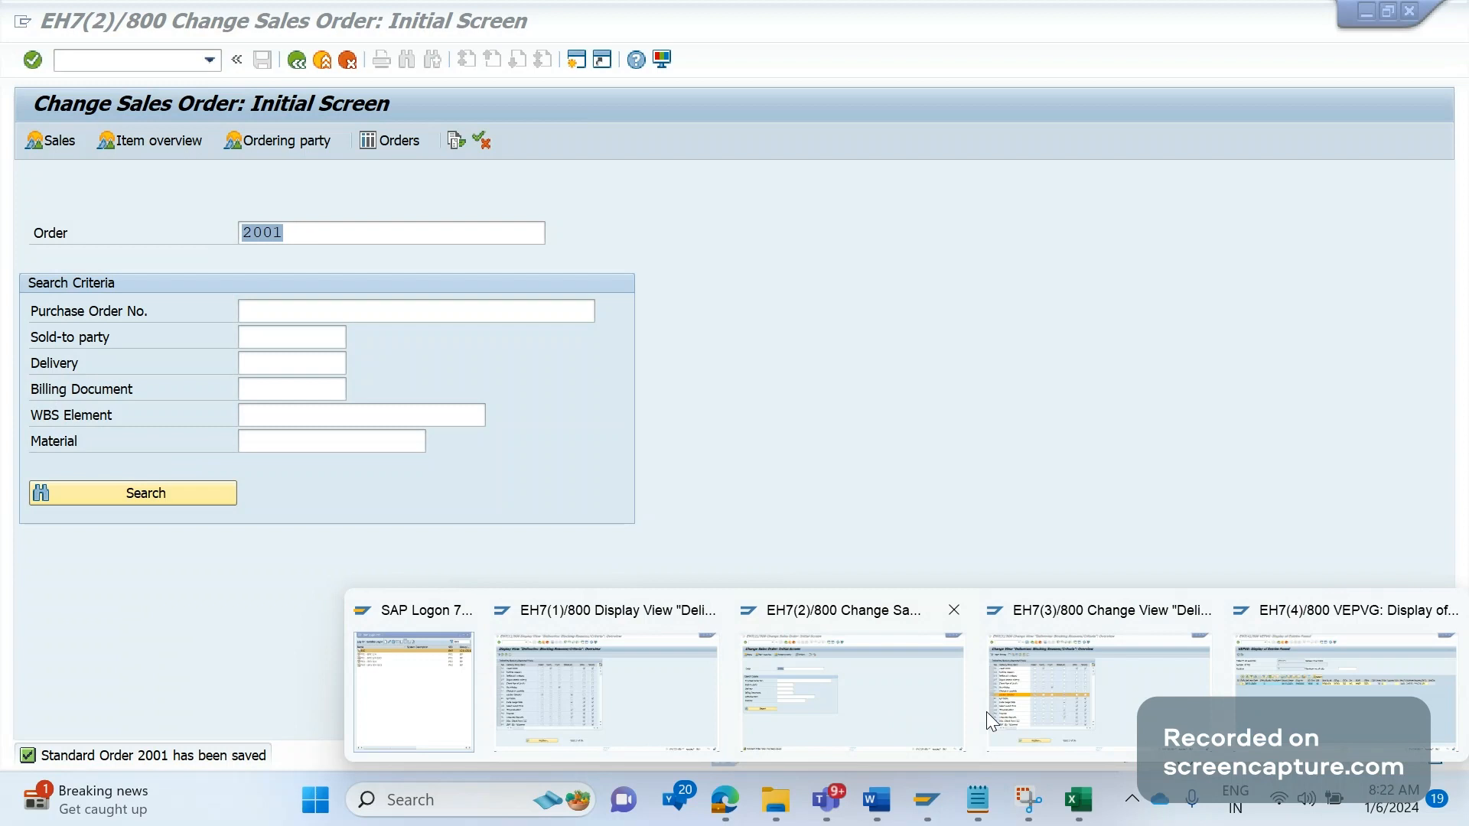
pyautogui.click(1342, 684)
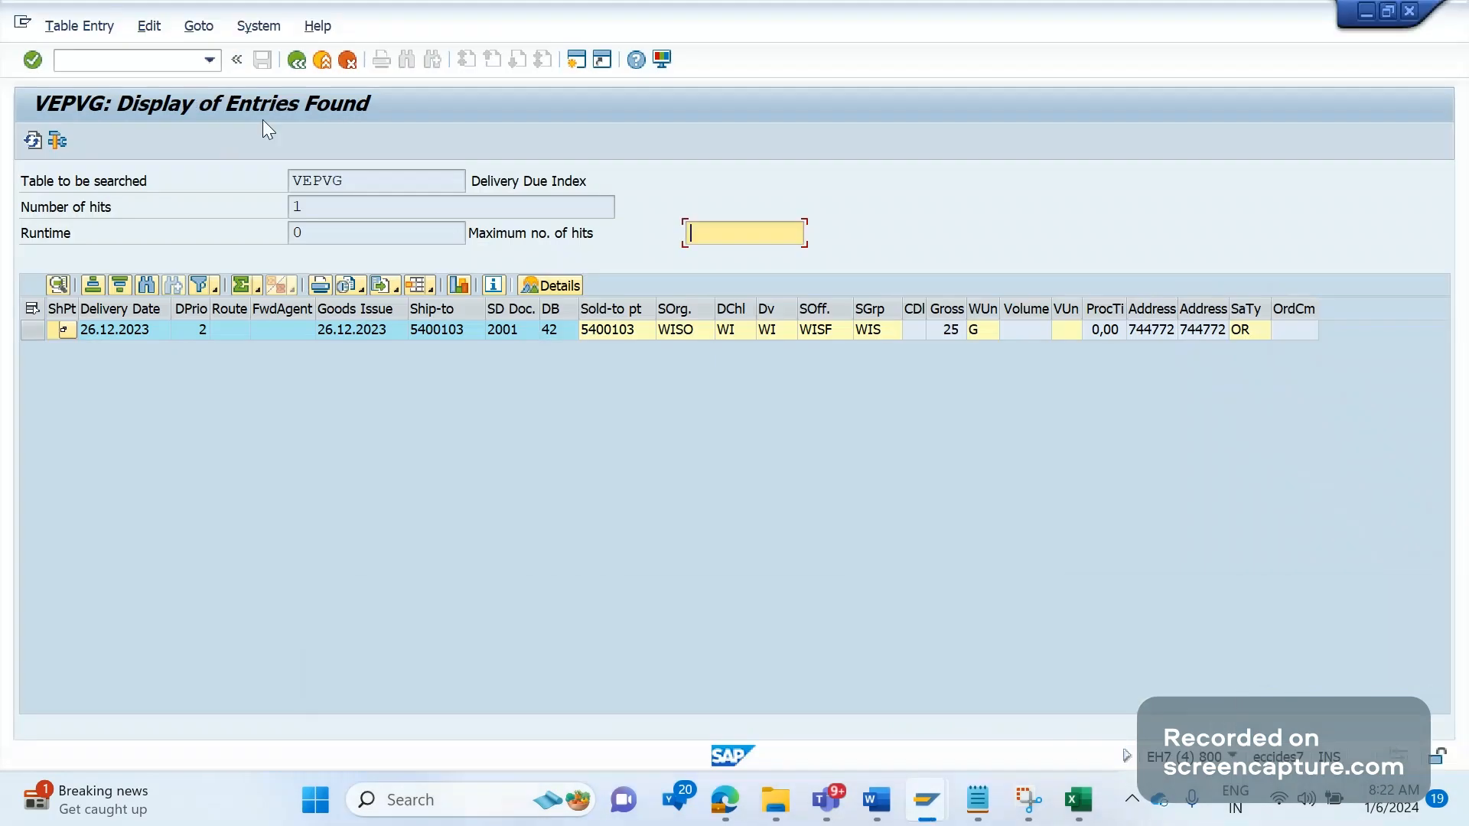
pyautogui.click(235, 60)
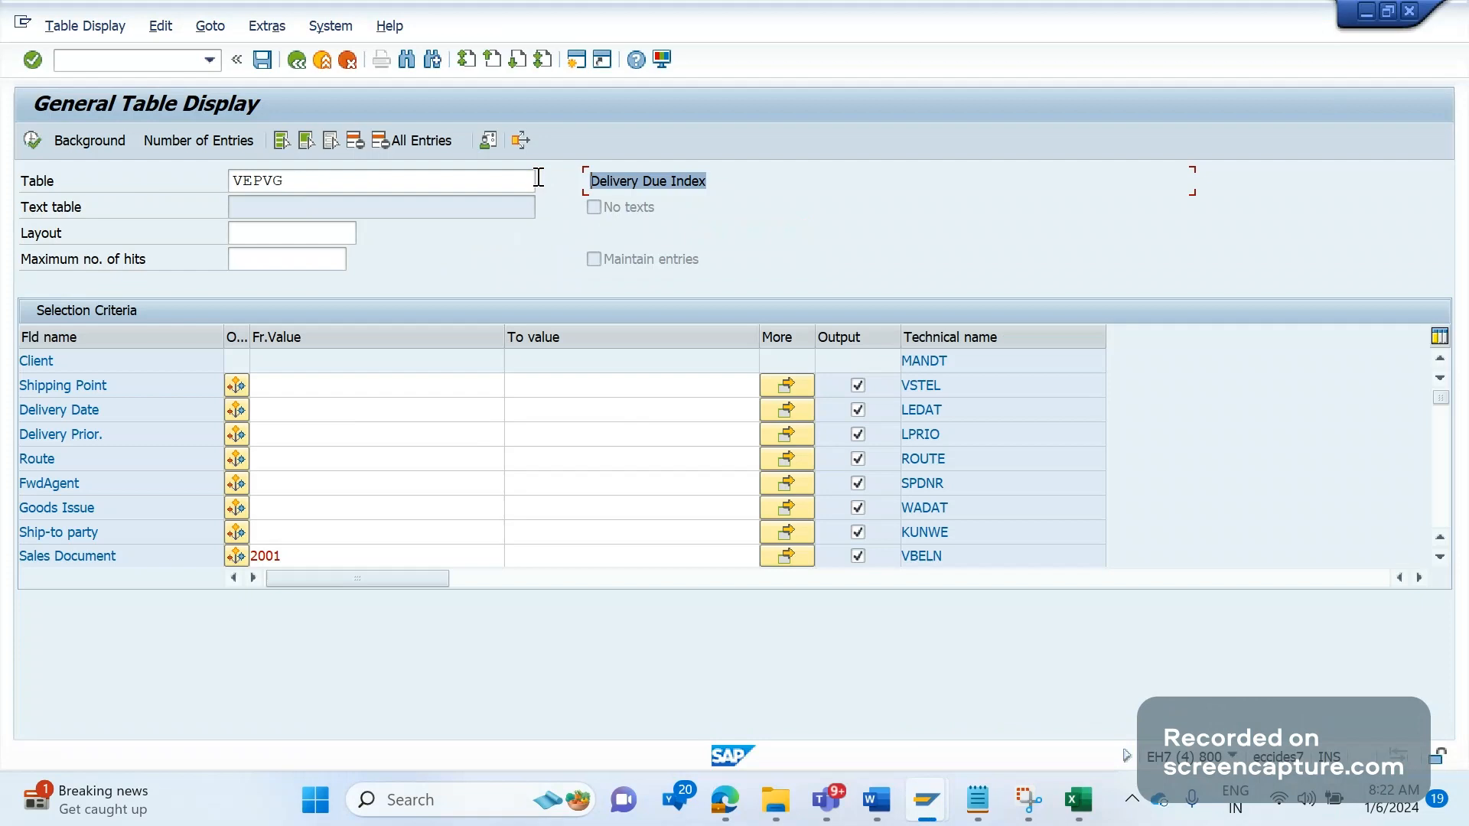
pyautogui.moveTo(459, 381)
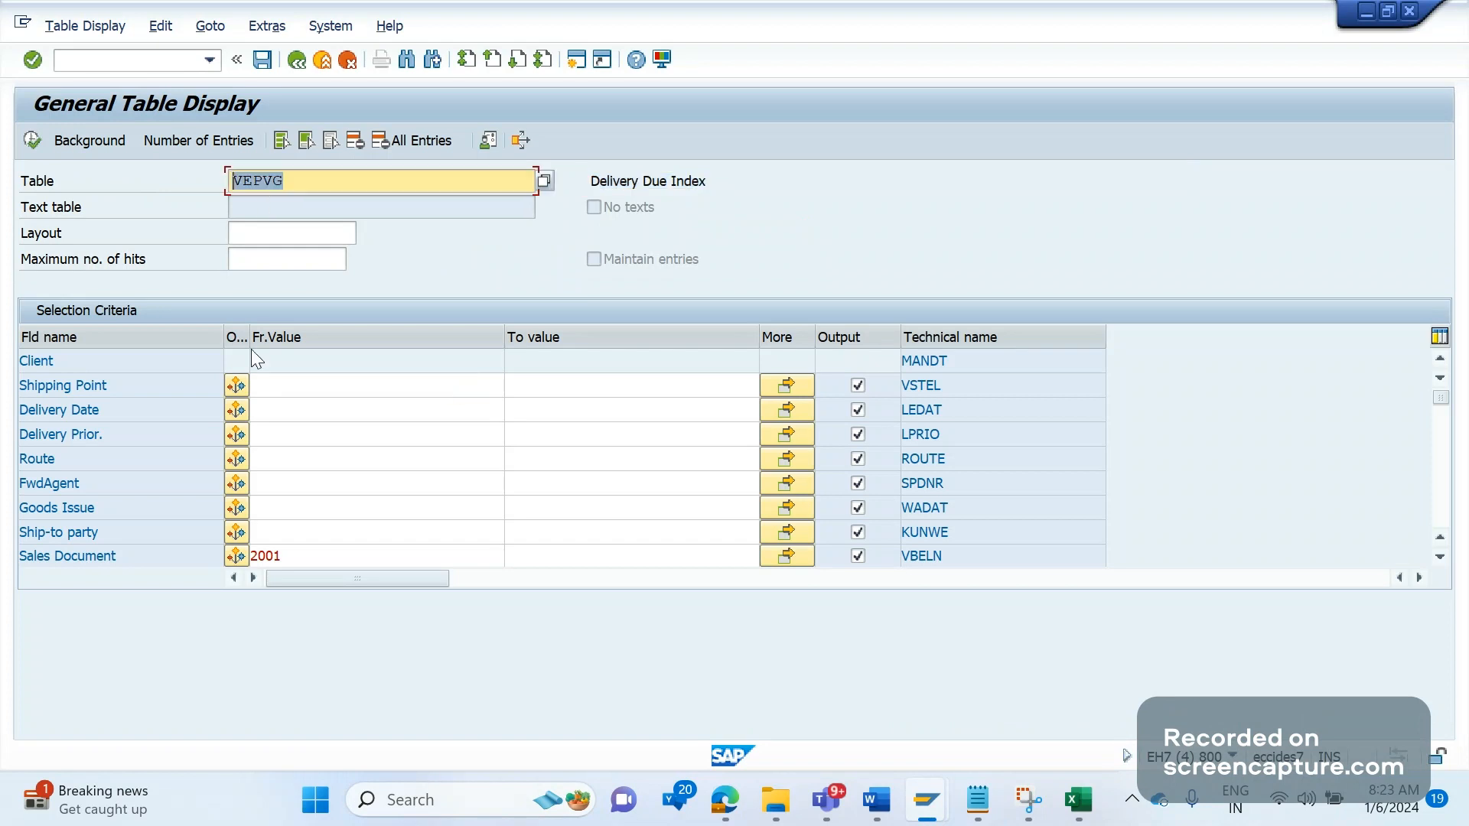
pyautogui.moveTo(256, 367)
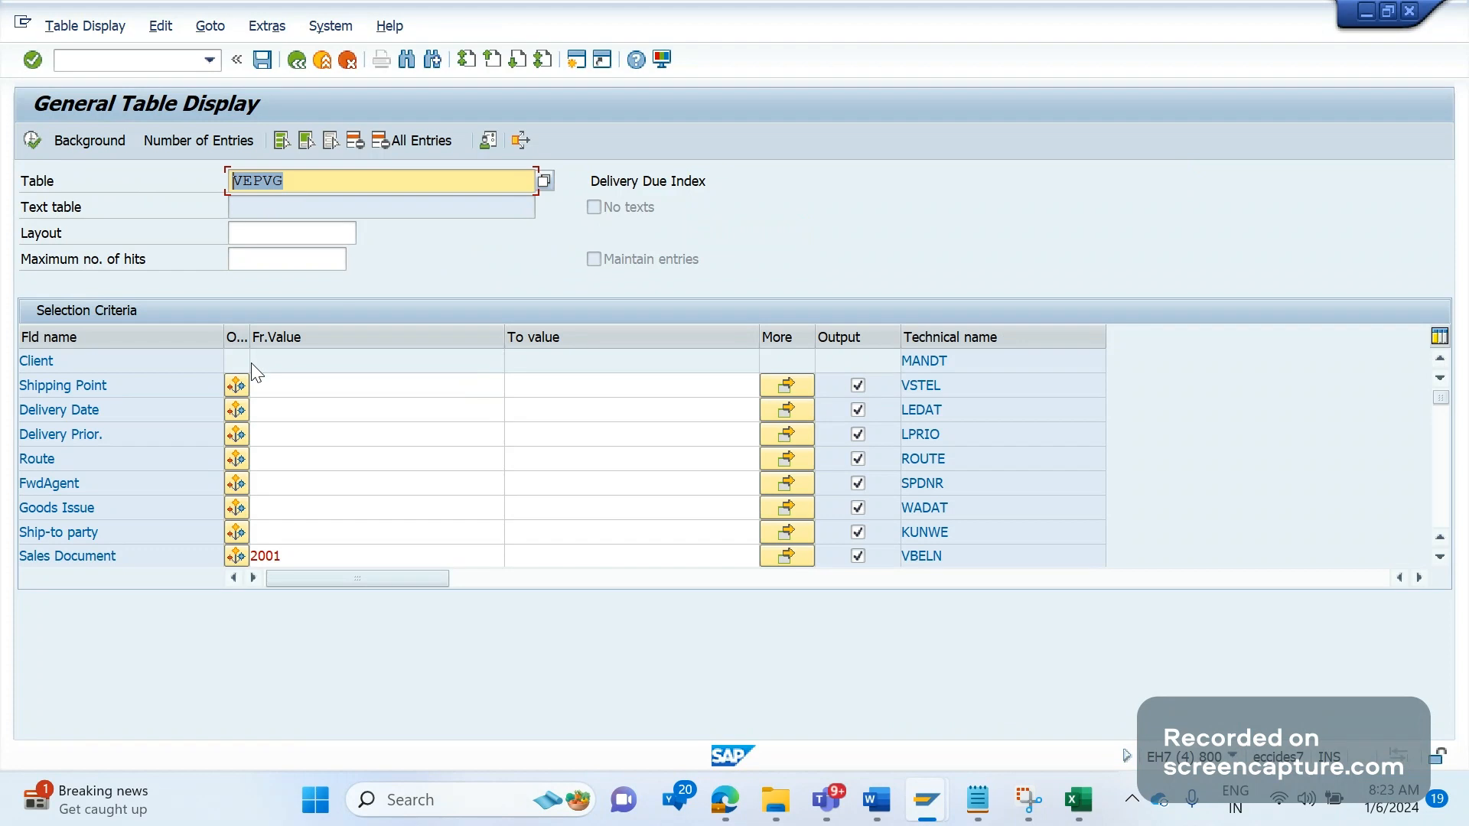
pyautogui.moveTo(295, 461)
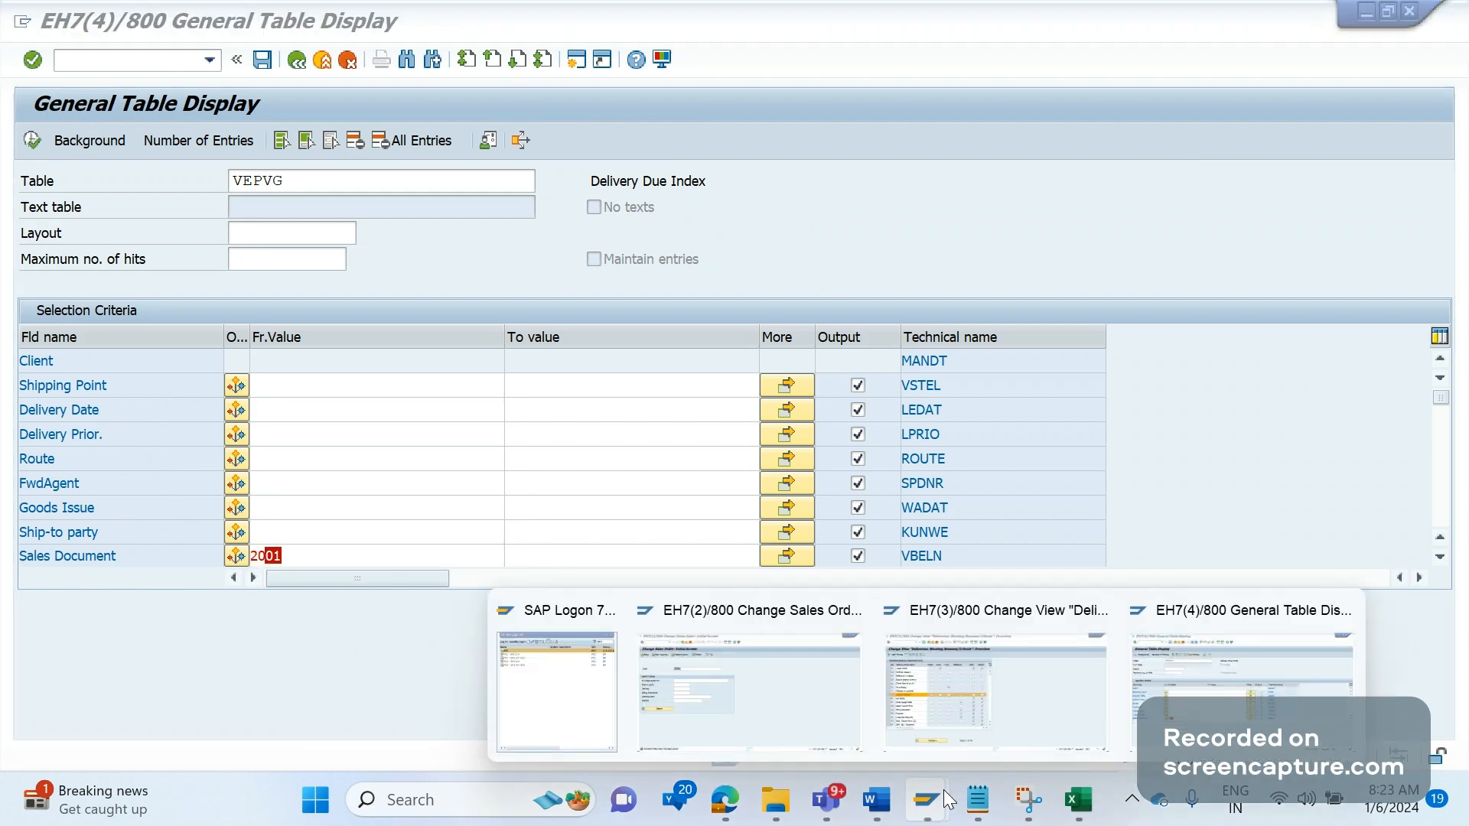
pyautogui.click(747, 693)
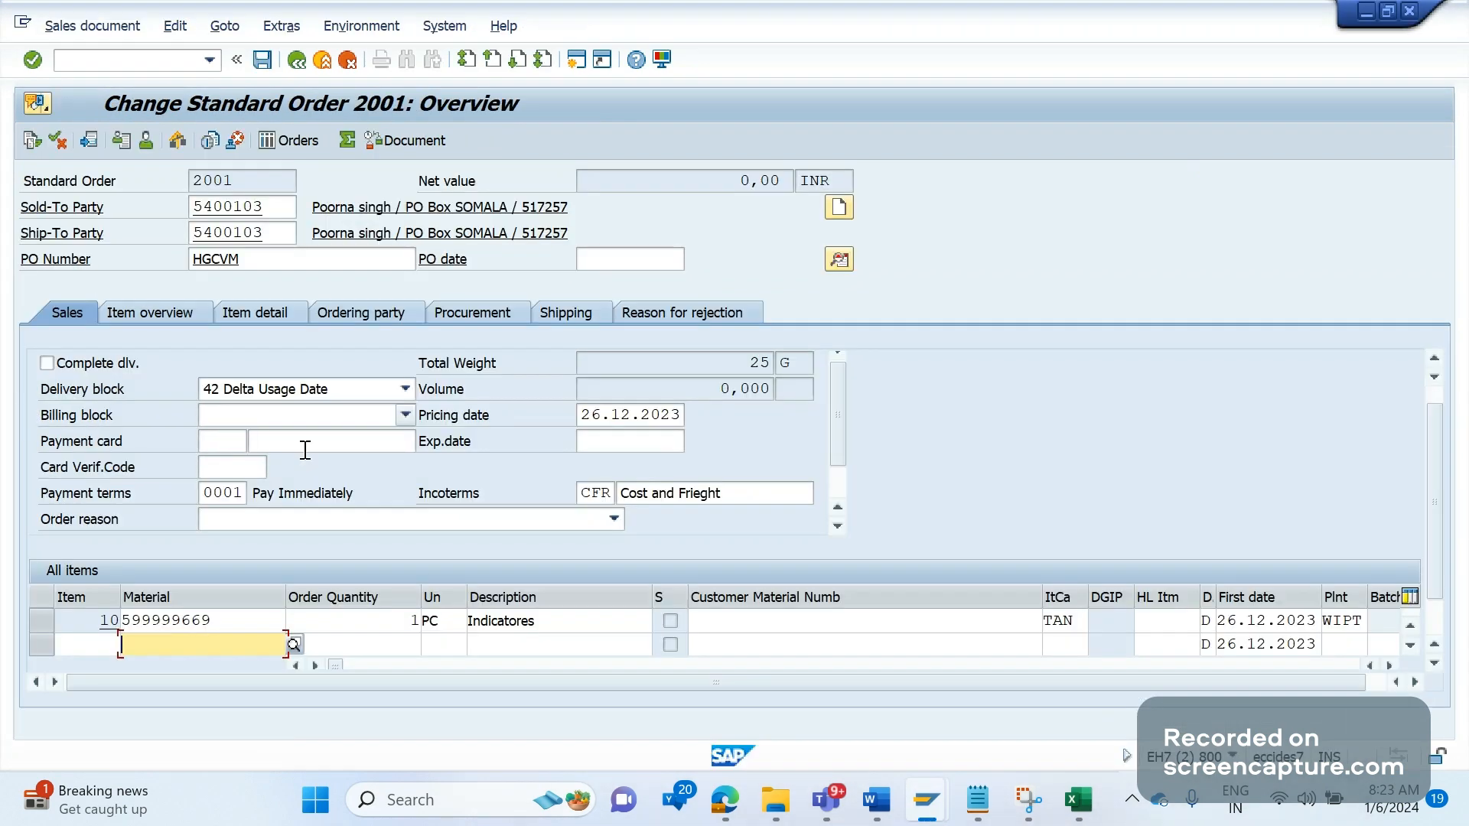
pyautogui.moveTo(269, 463)
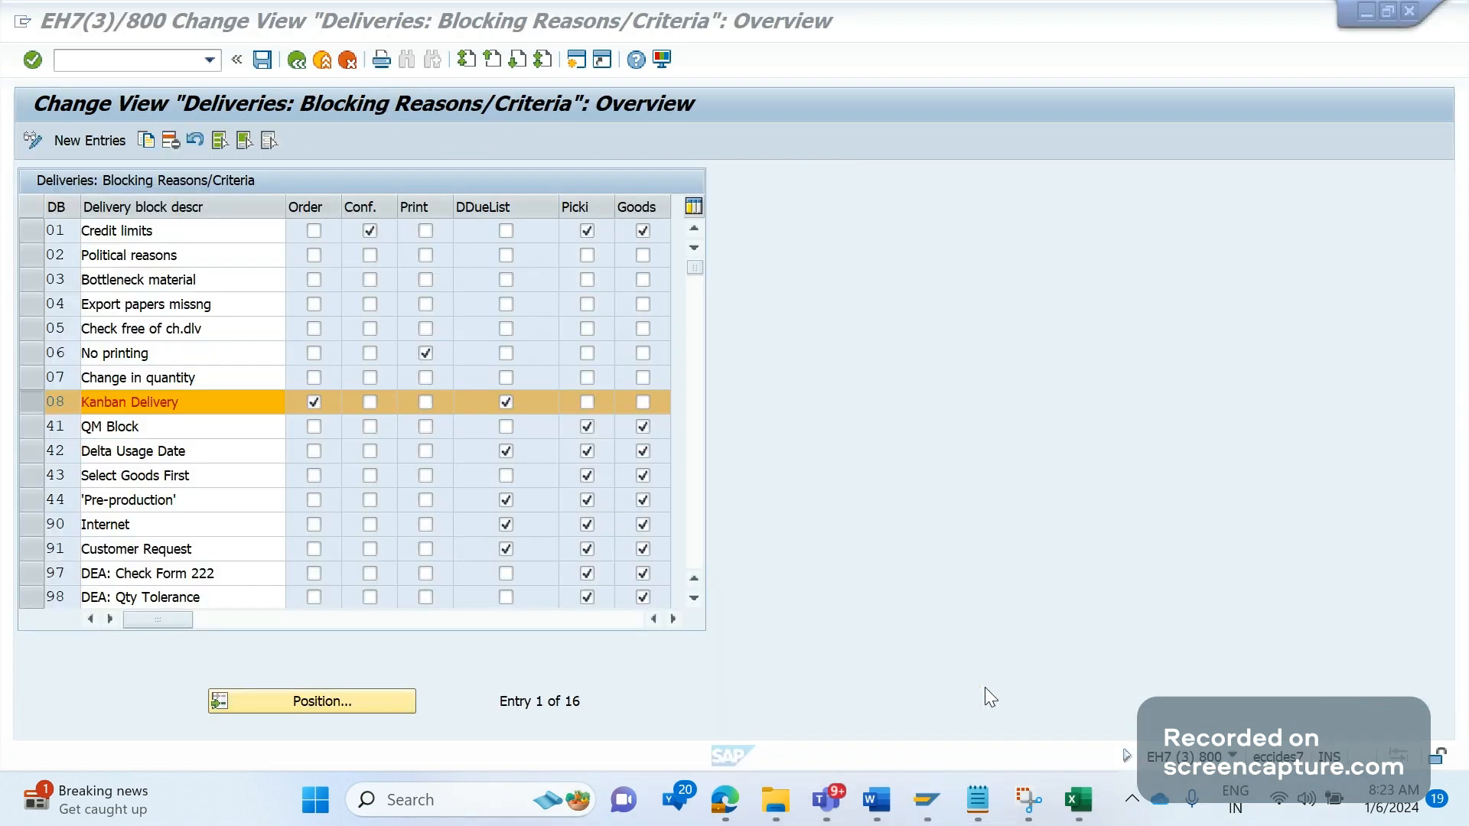
# Check the due-list flag on blocking reason 42 Delta Usage Date and rerun the VEPVG query for order 2001
pyautogui.click(507, 402)
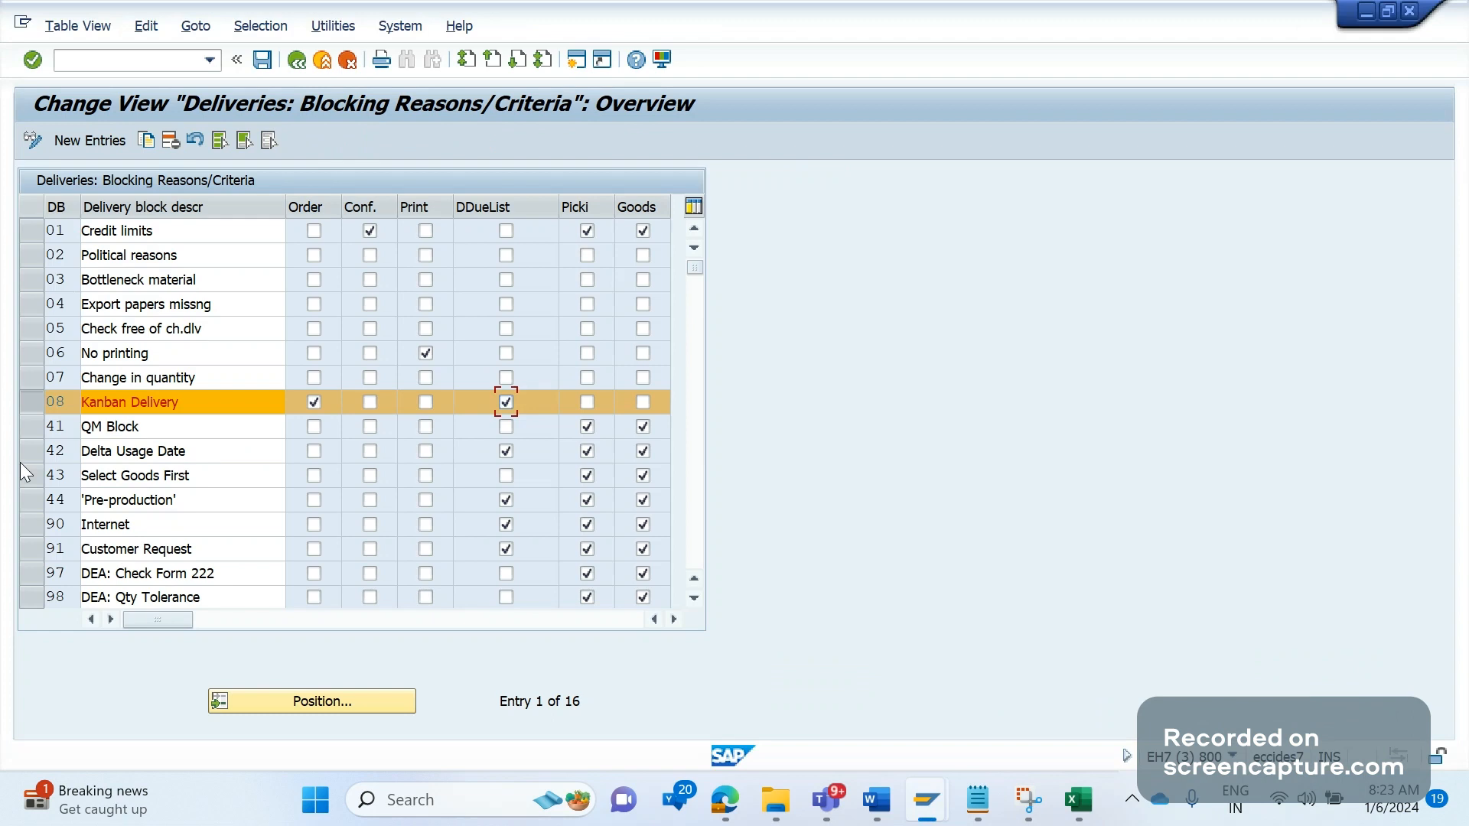
pyautogui.click(133, 450)
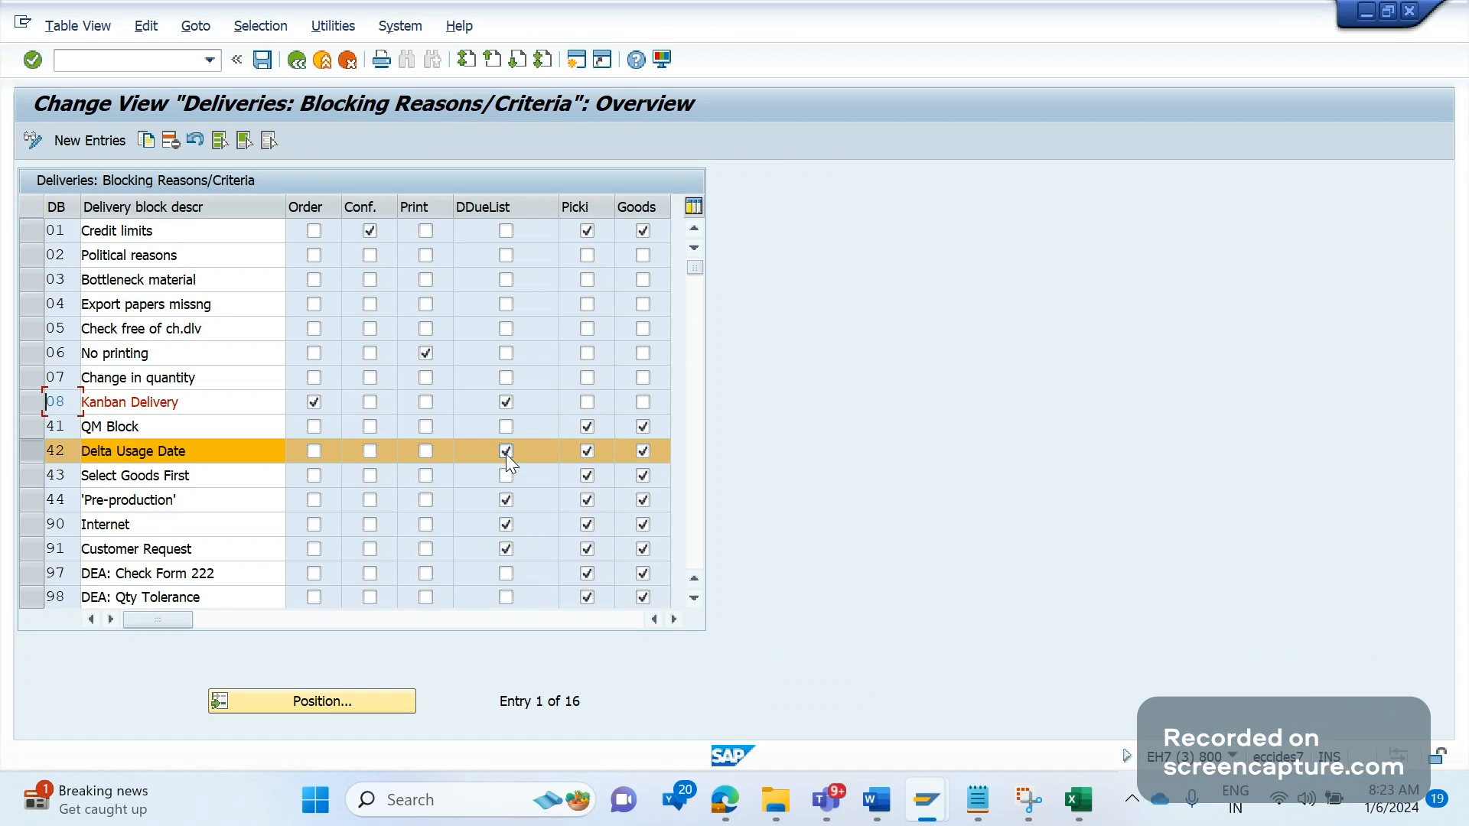
pyautogui.moveTo(924, 799)
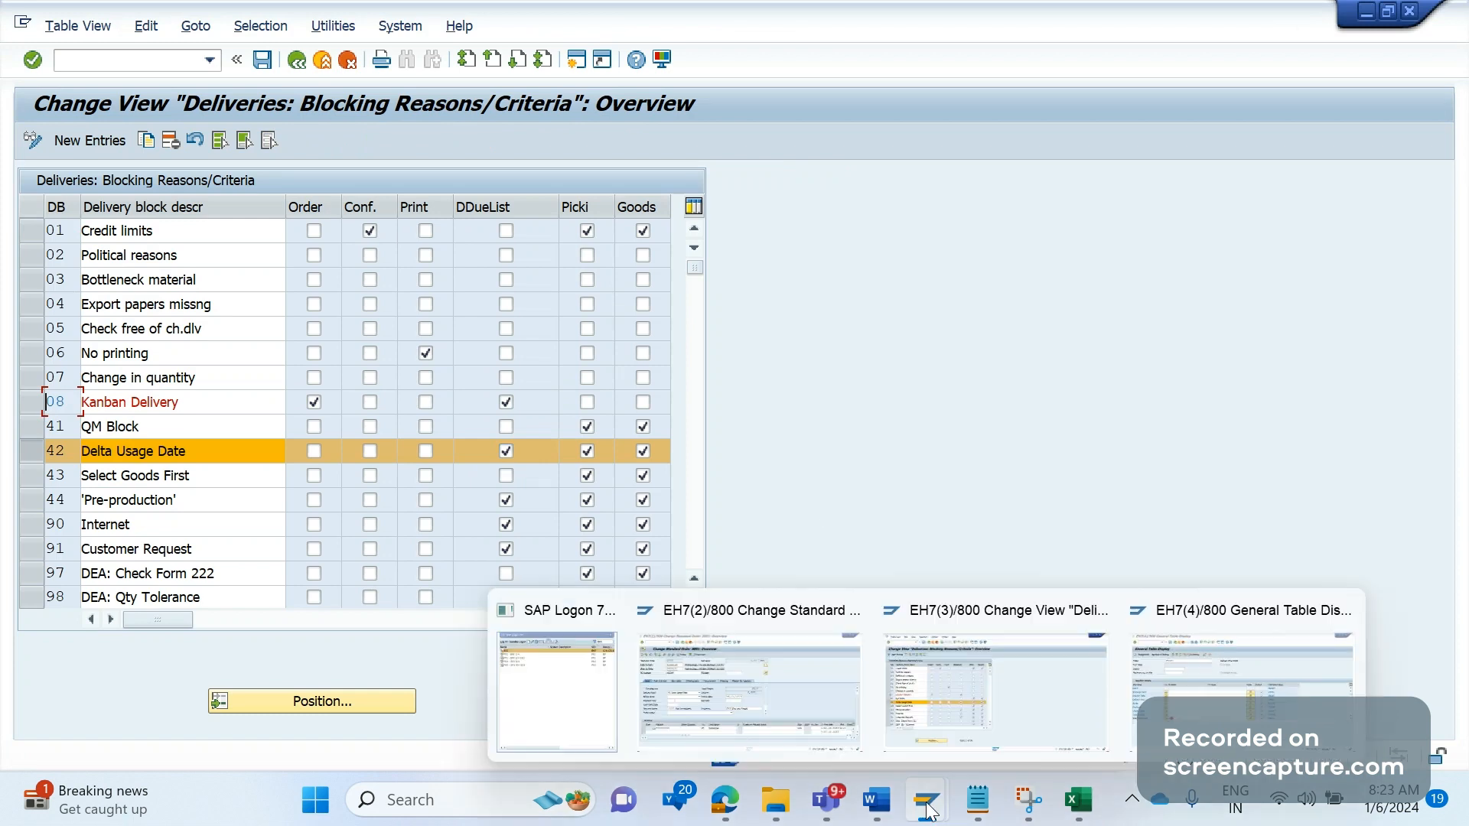
pyautogui.click(746, 691)
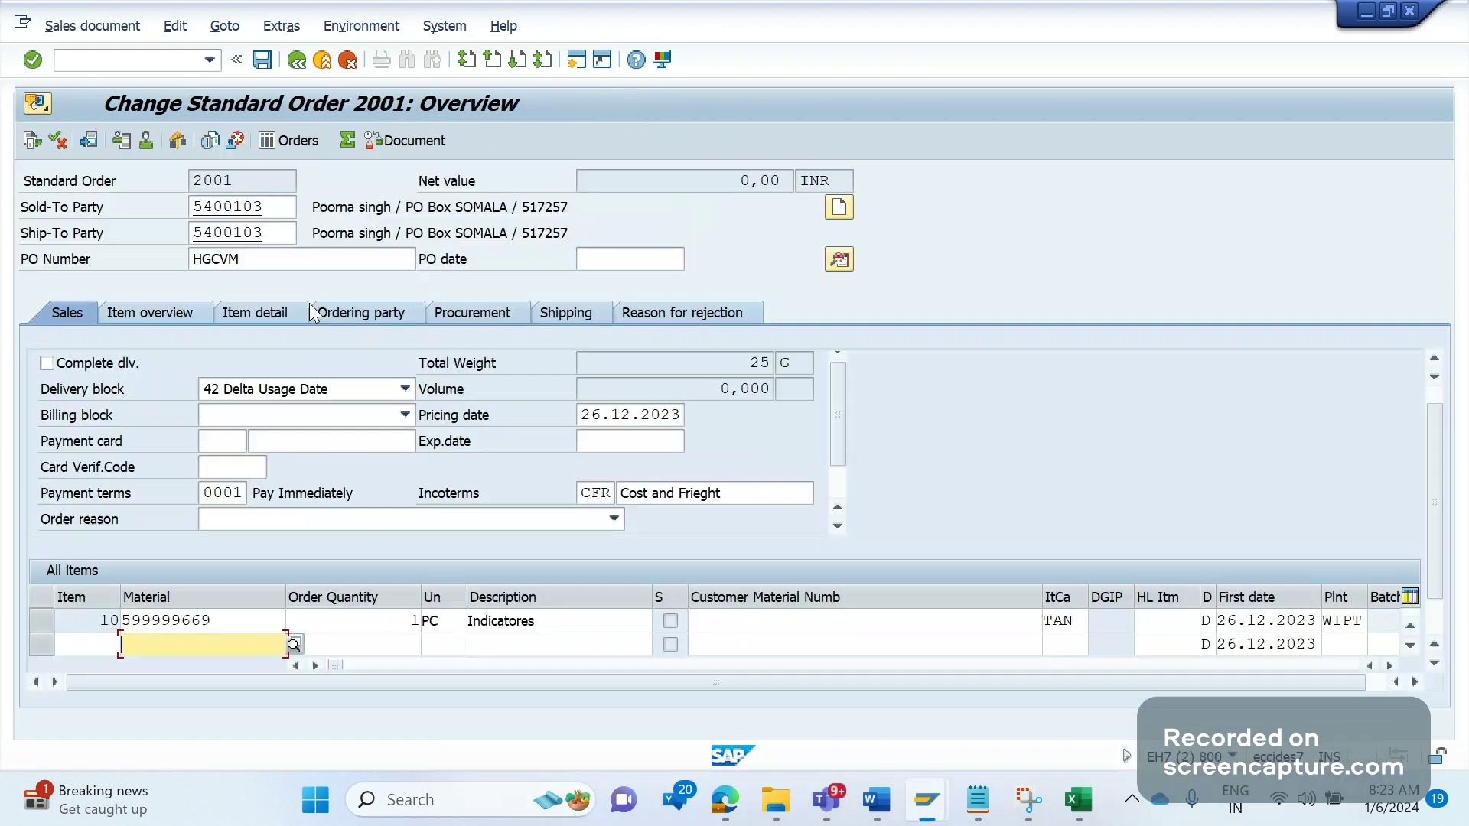
pyautogui.moveTo(924, 798)
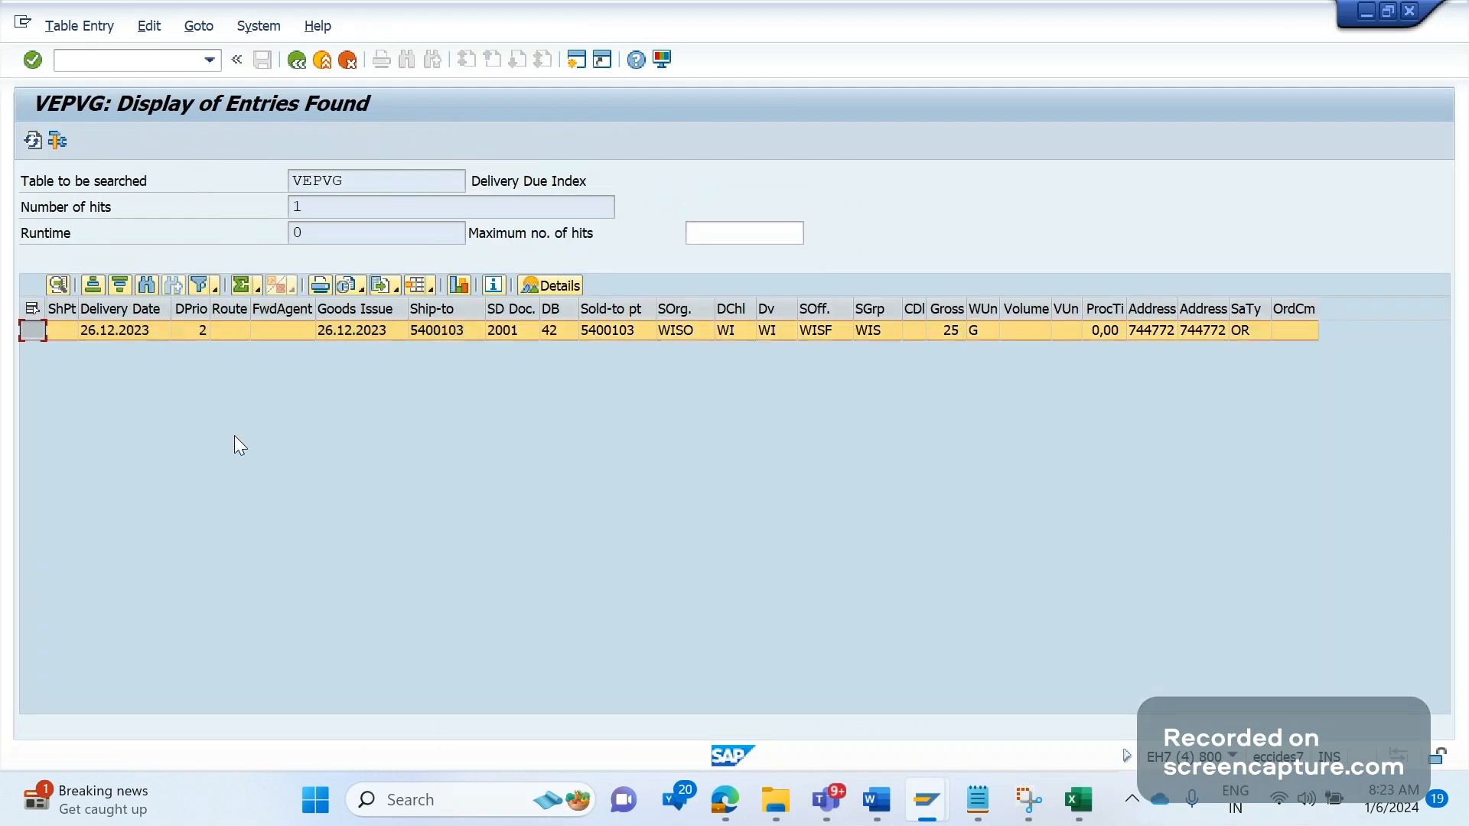
pyautogui.moveTo(551, 309)
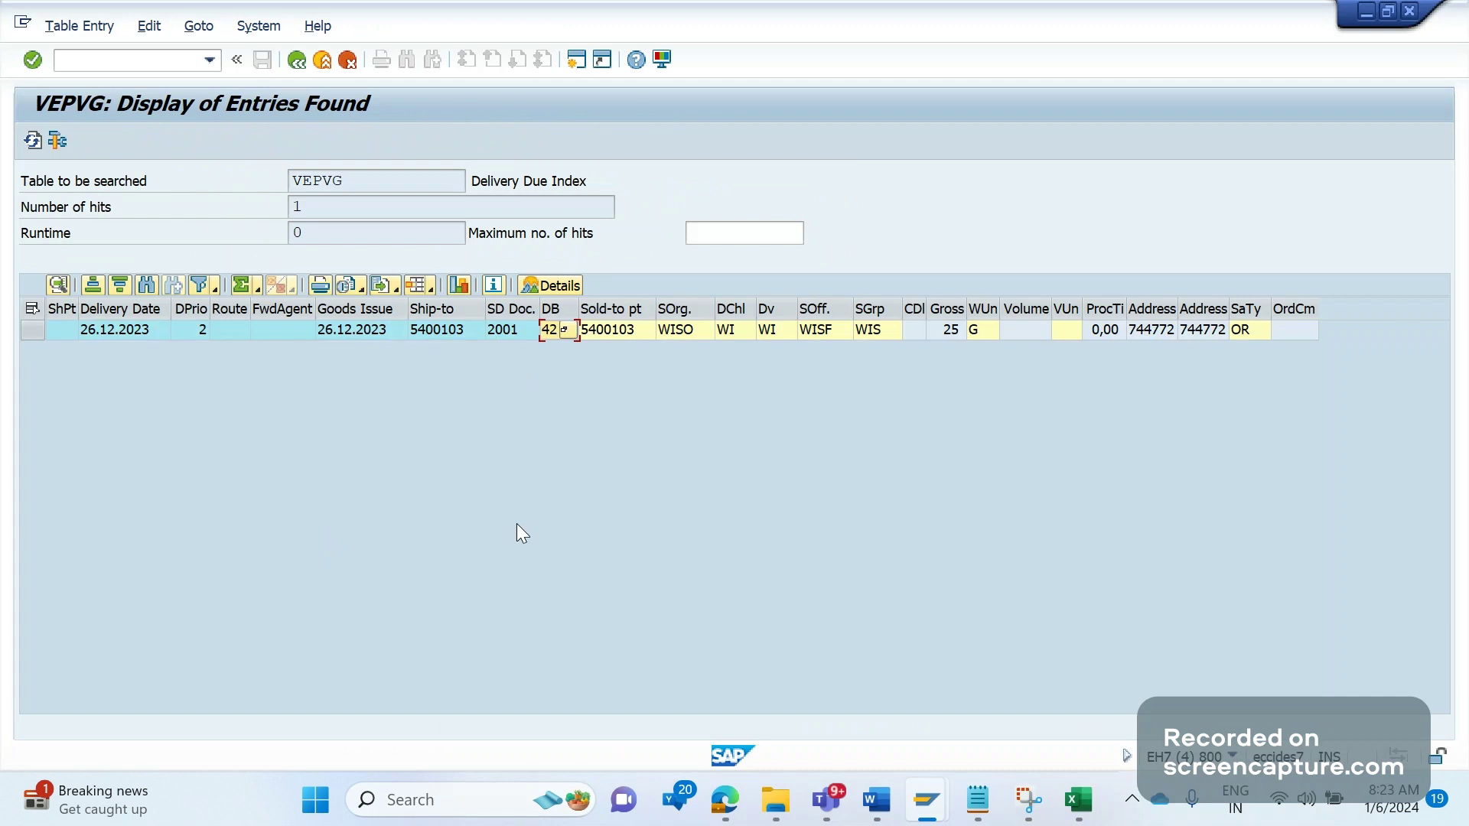
pyautogui.doubleClick(502, 329)
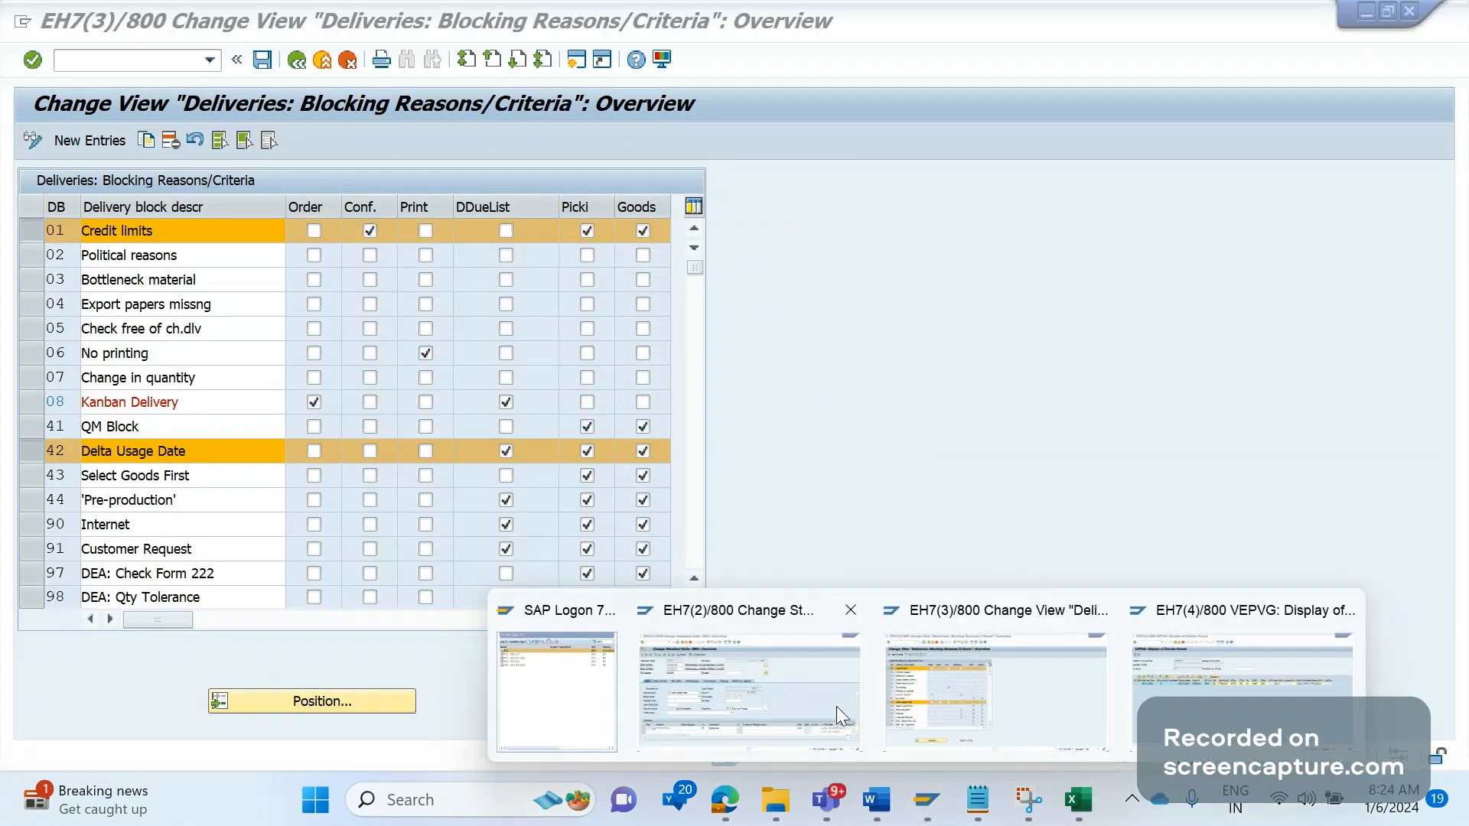
# Save order 2001 with delivery block 42, reaching the Save Incomplete Document prompt
pyautogui.click(749, 693)
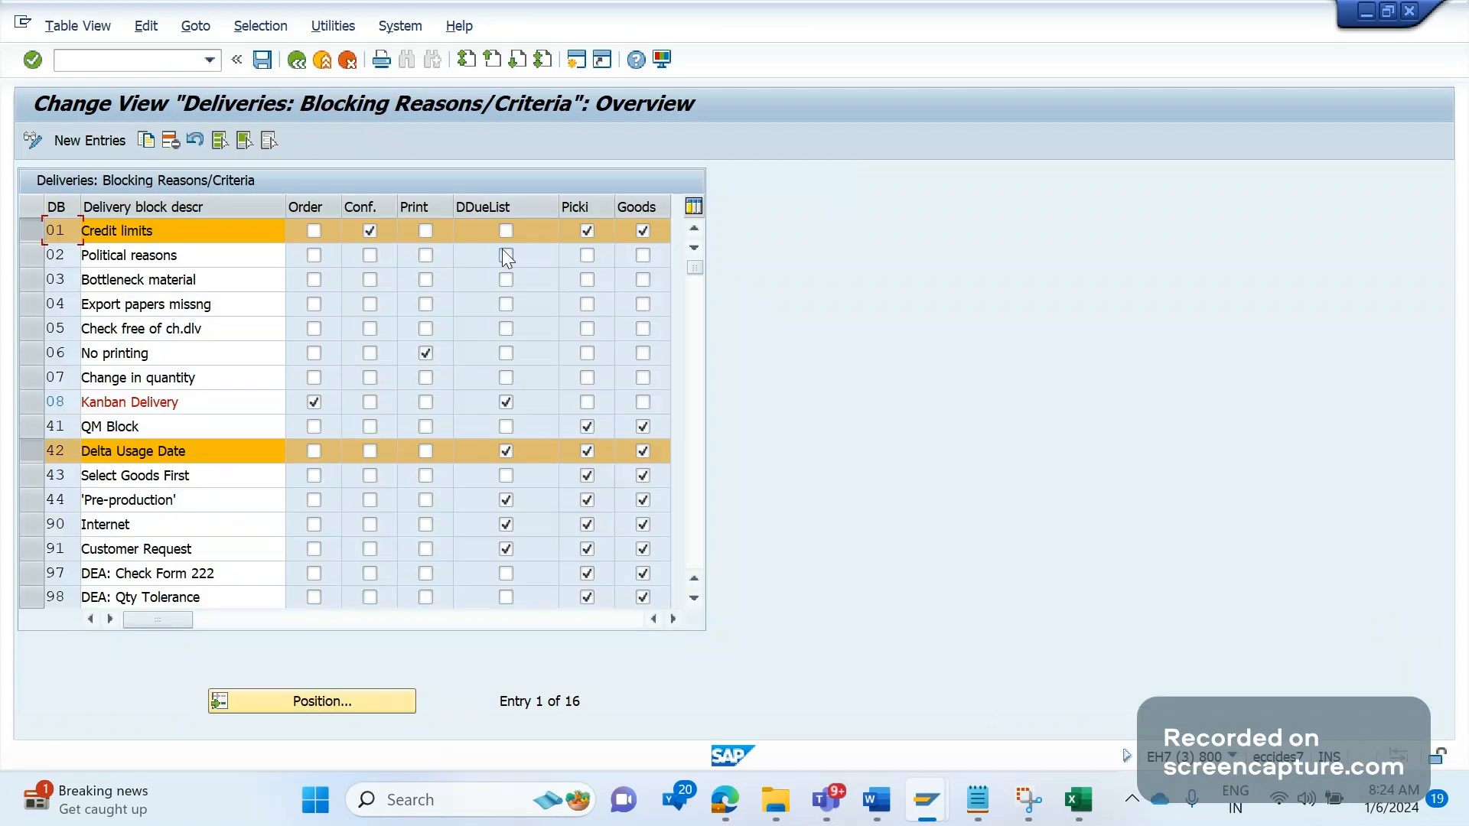
pyautogui.moveTo(507, 233)
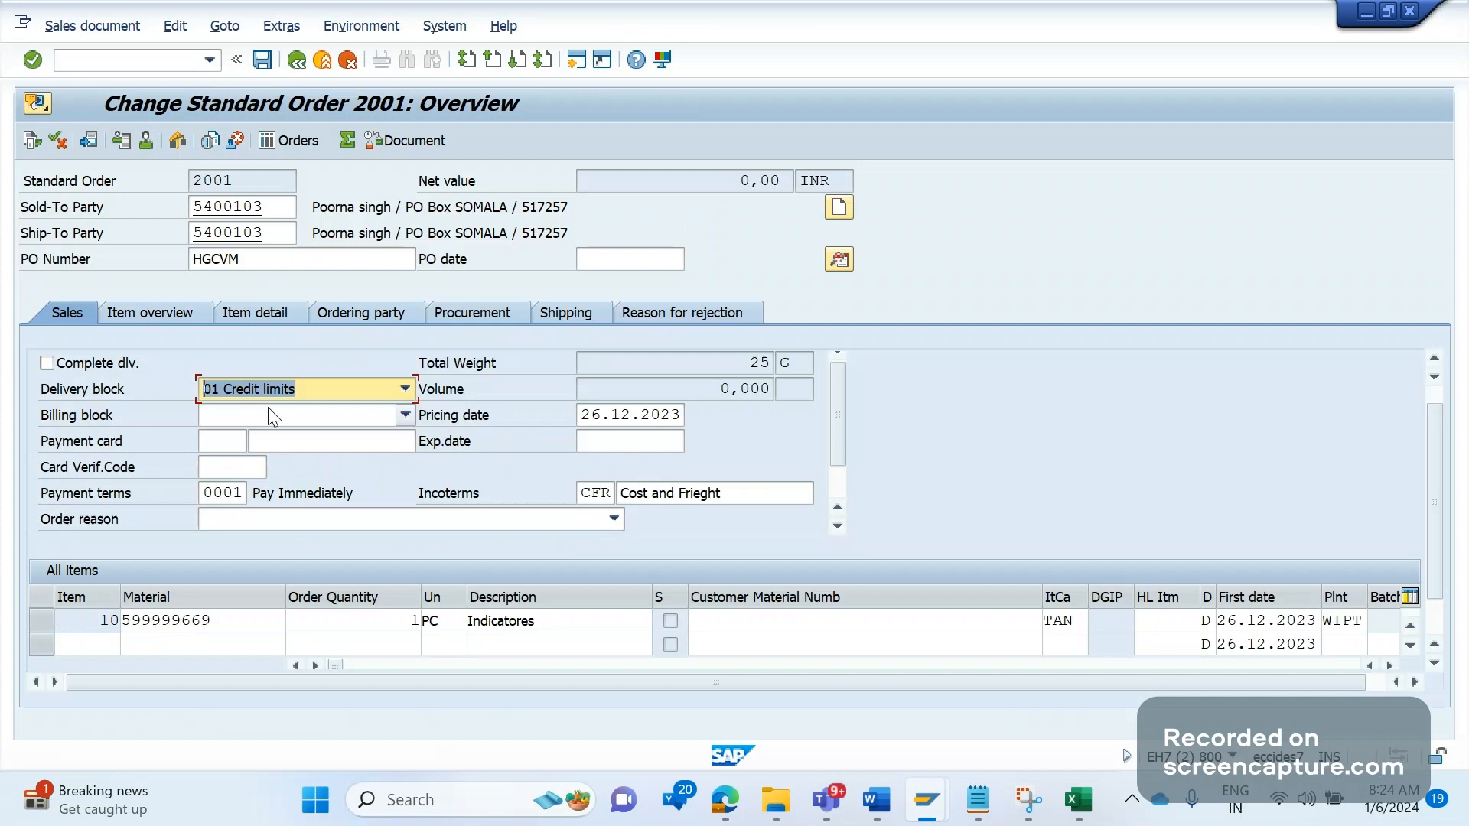
pyautogui.click(262, 60)
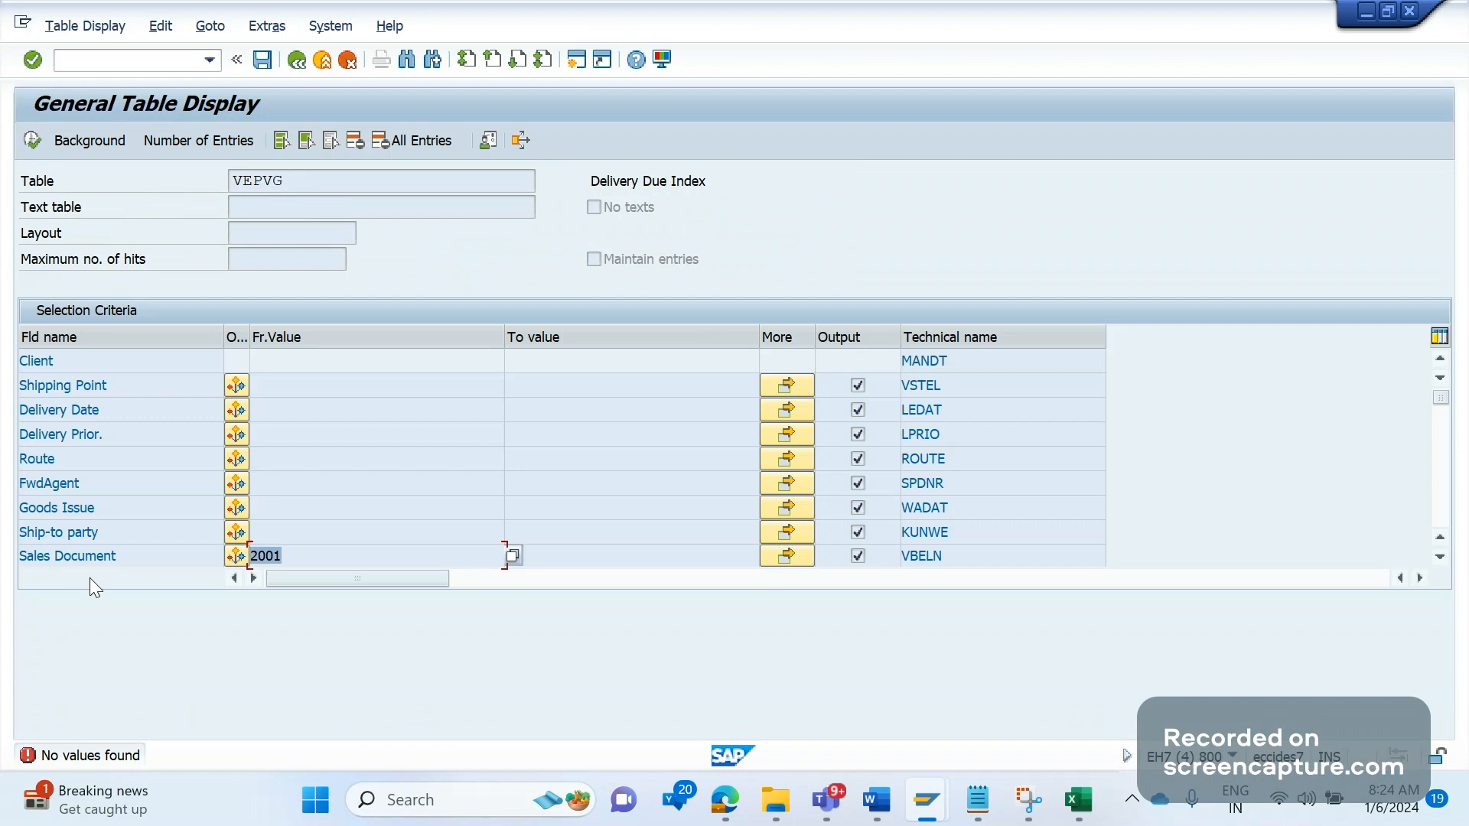
pyautogui.moveTo(453, 575)
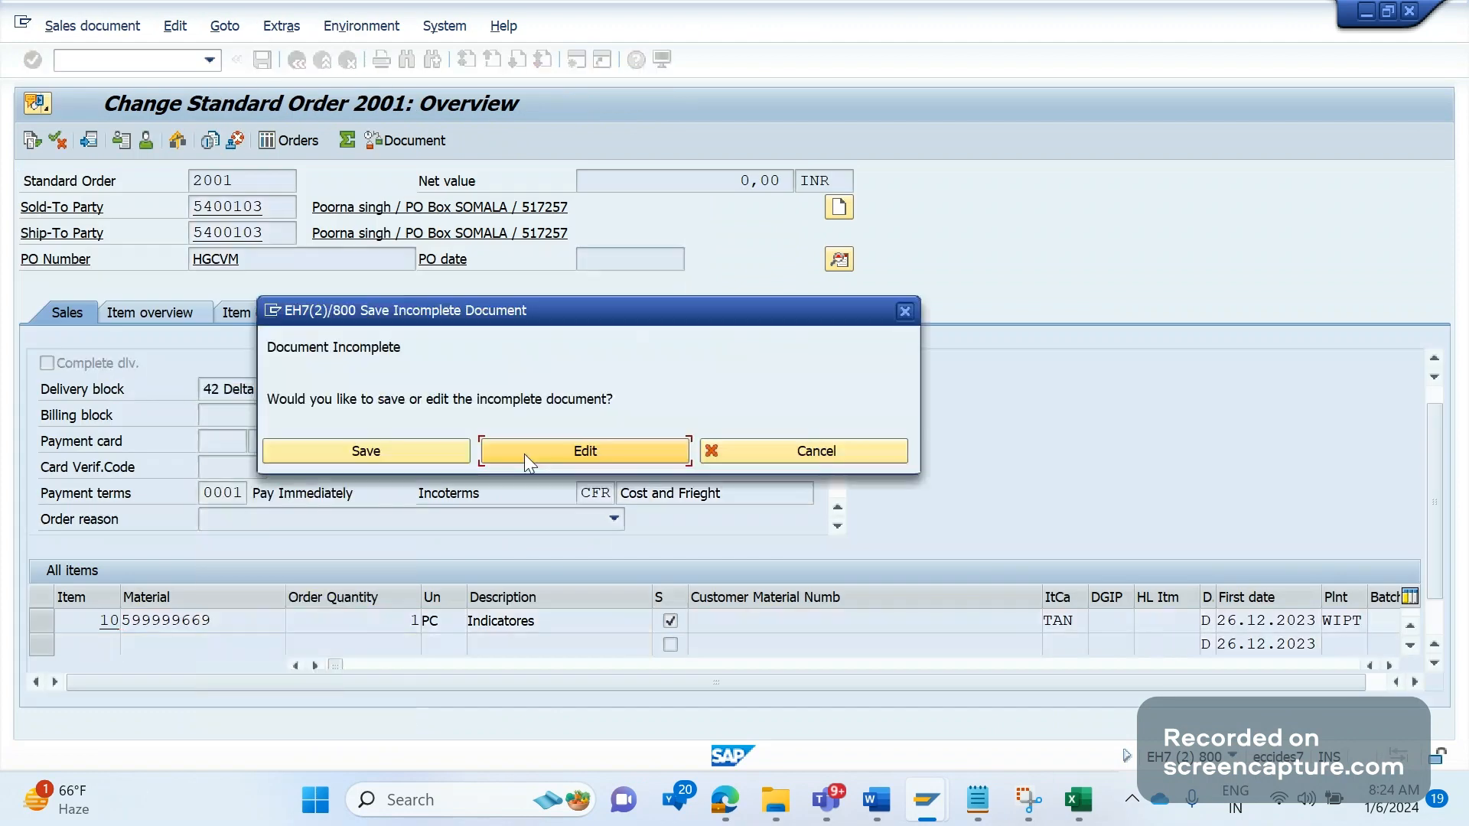
# Resume editing the incomplete order and review order 2001's VEPVG due-index entry with block 42
pyautogui.click(583, 450)
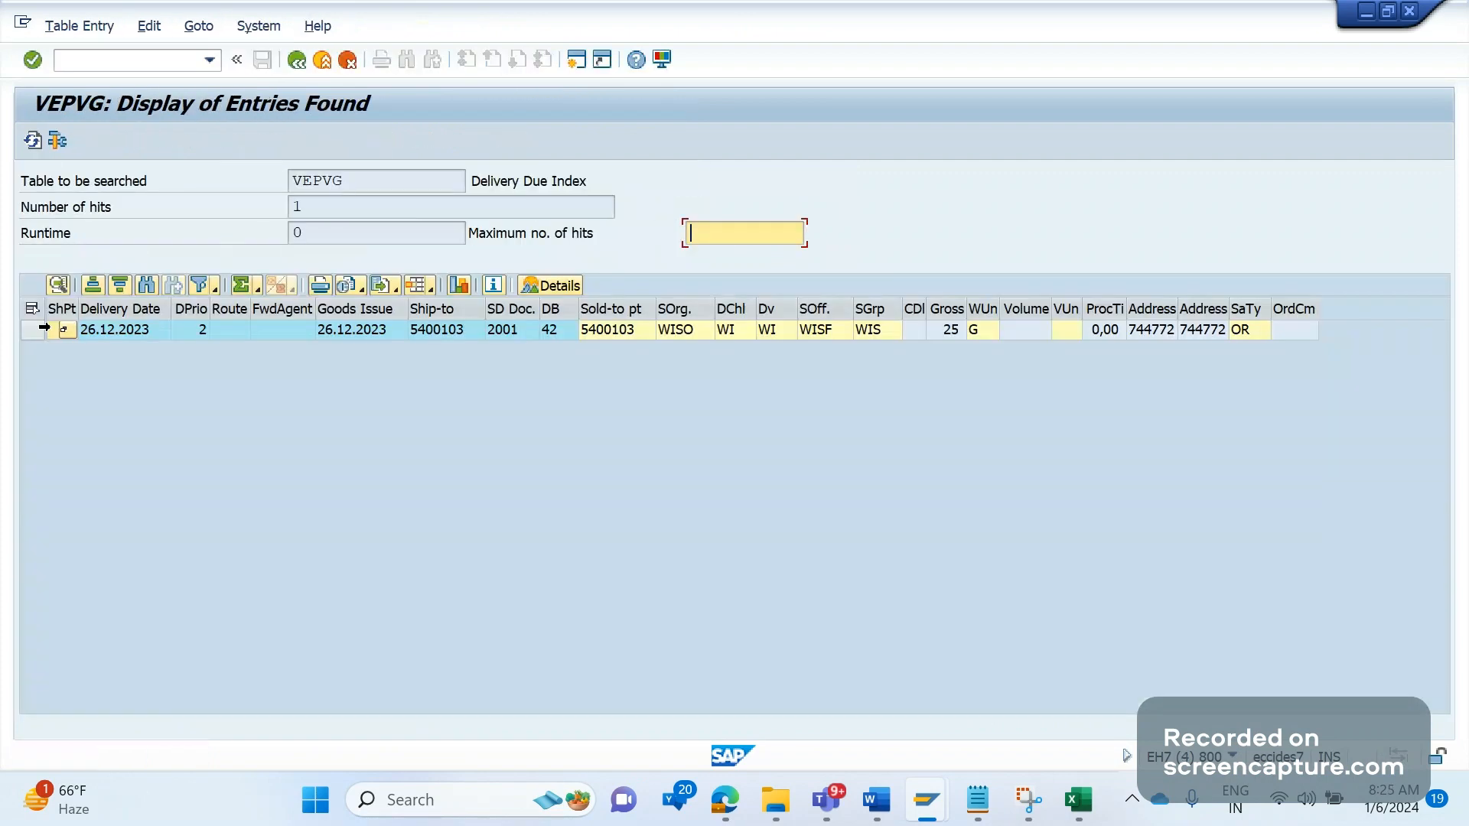
pyautogui.click(345, 330)
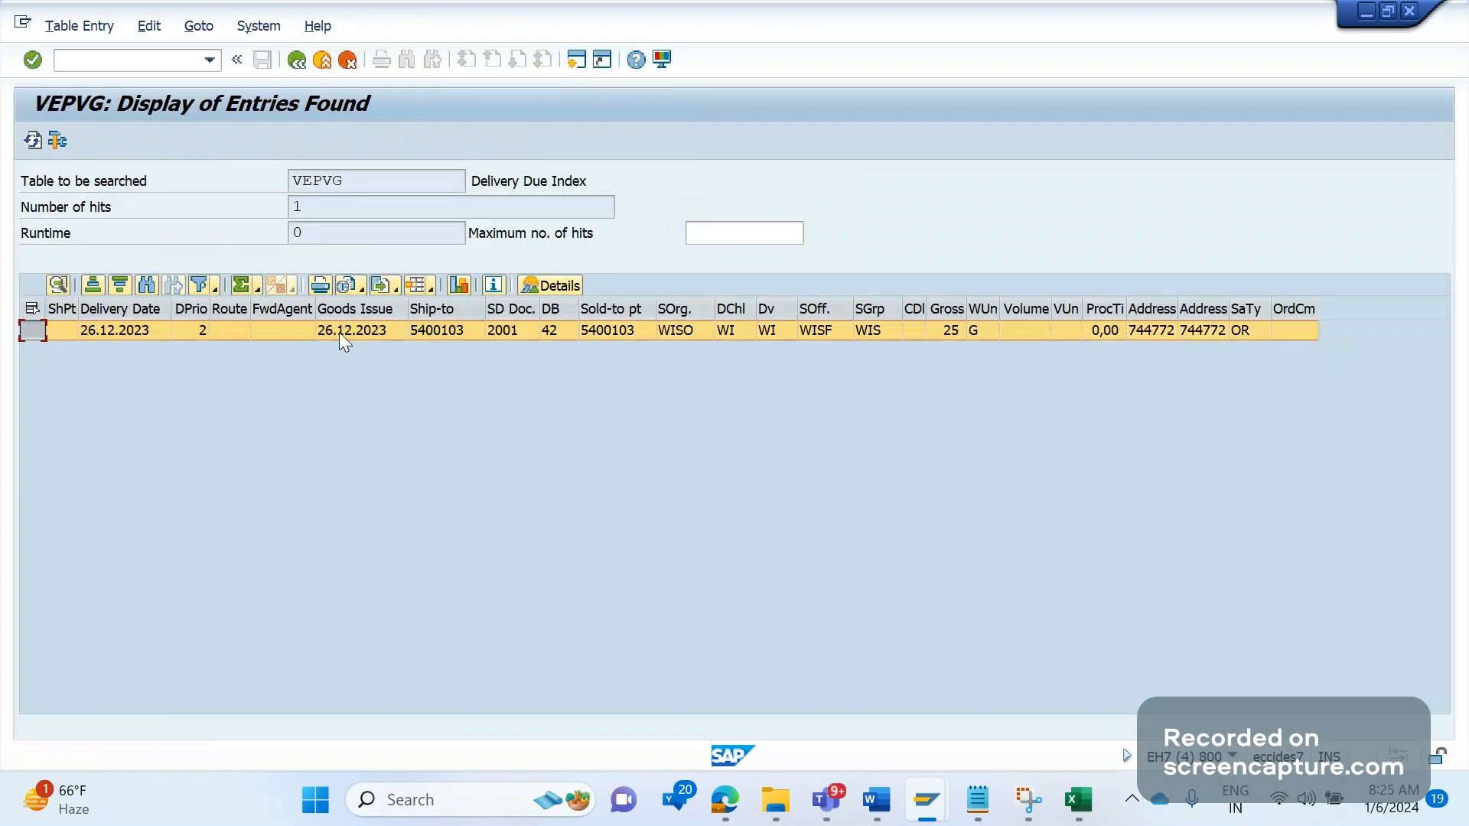
pyautogui.click(549, 331)
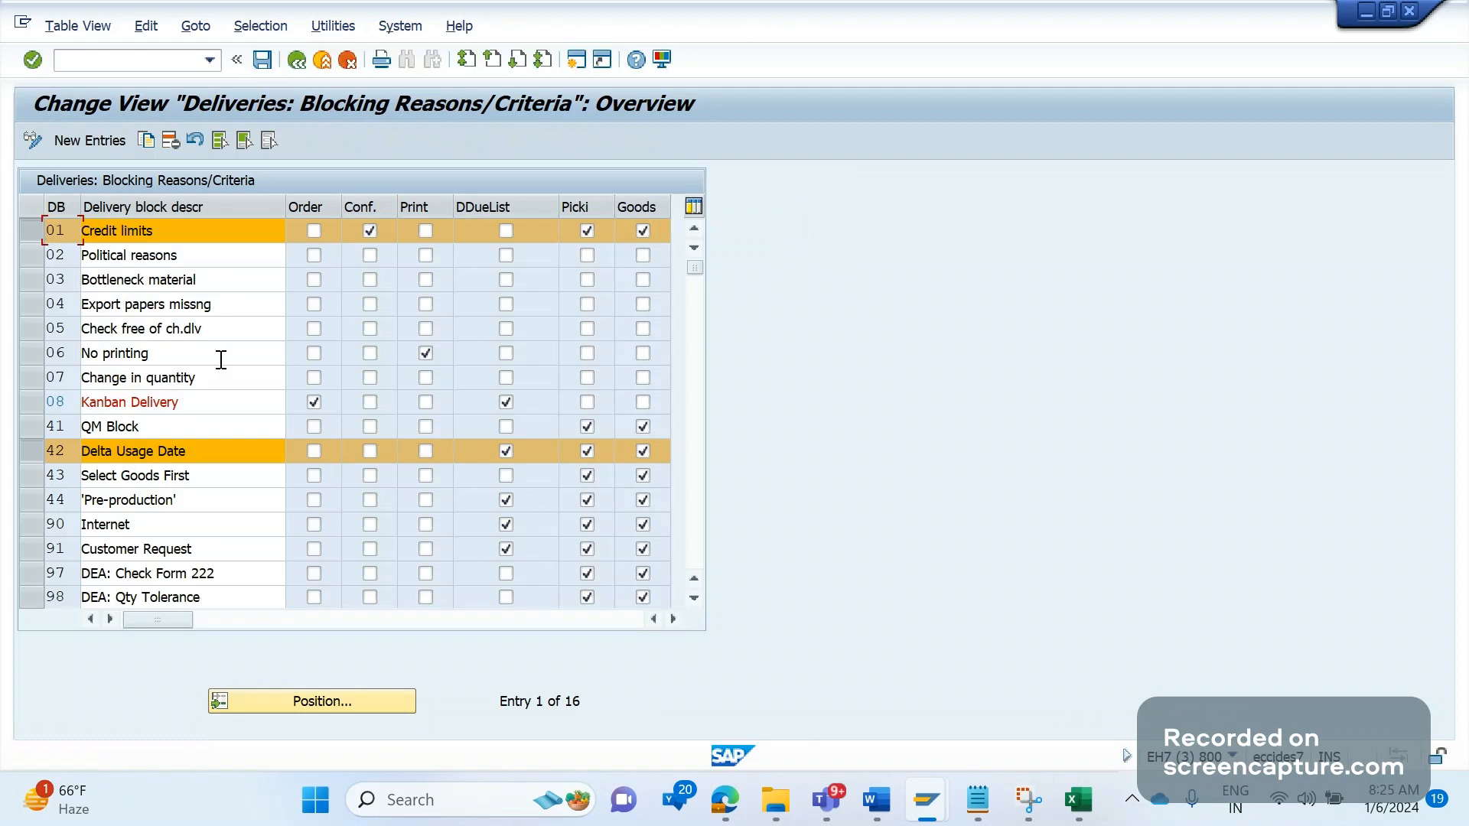
pyautogui.moveTo(155, 331)
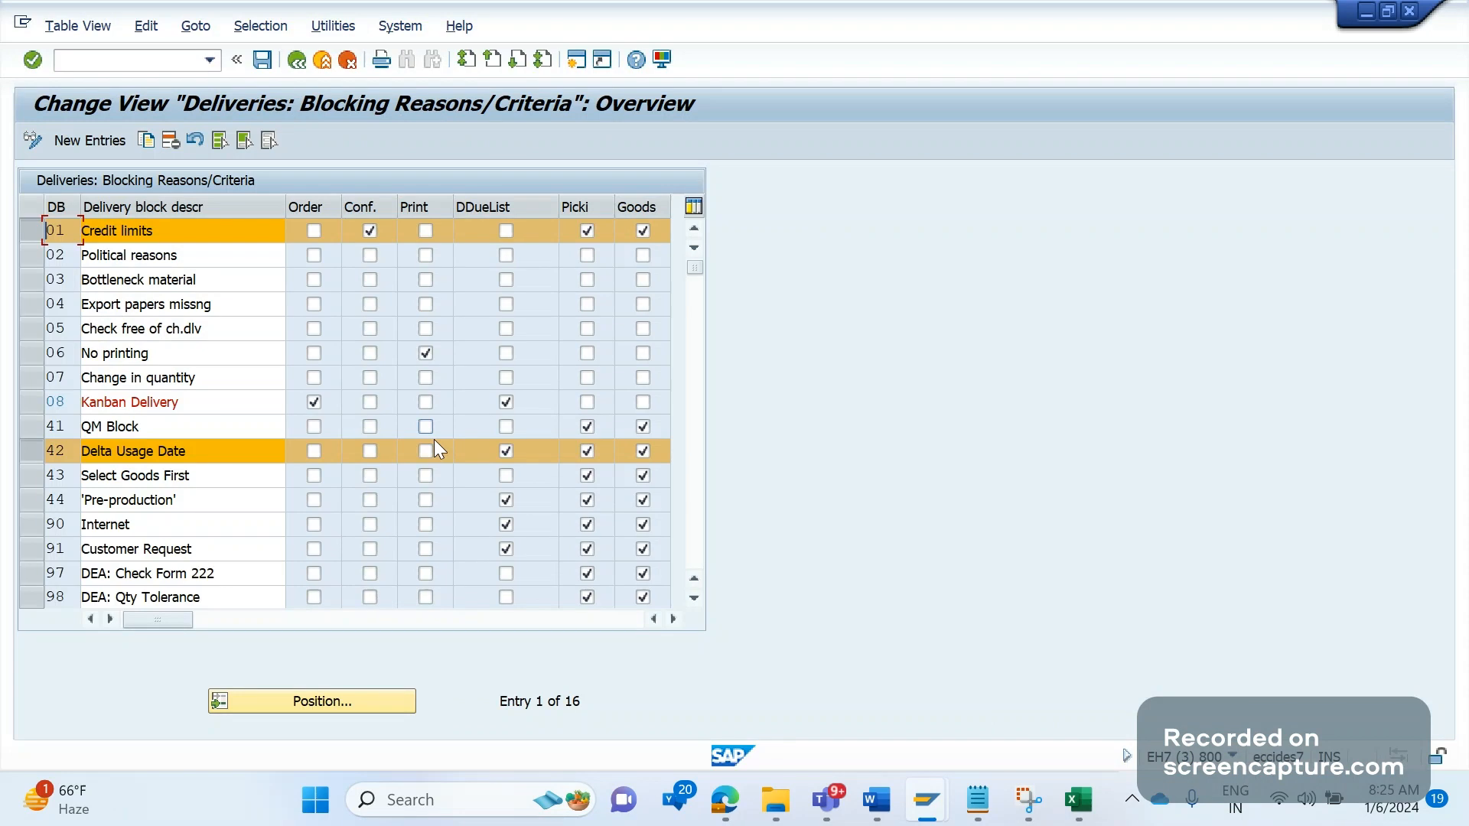
pyautogui.moveTo(476, 529)
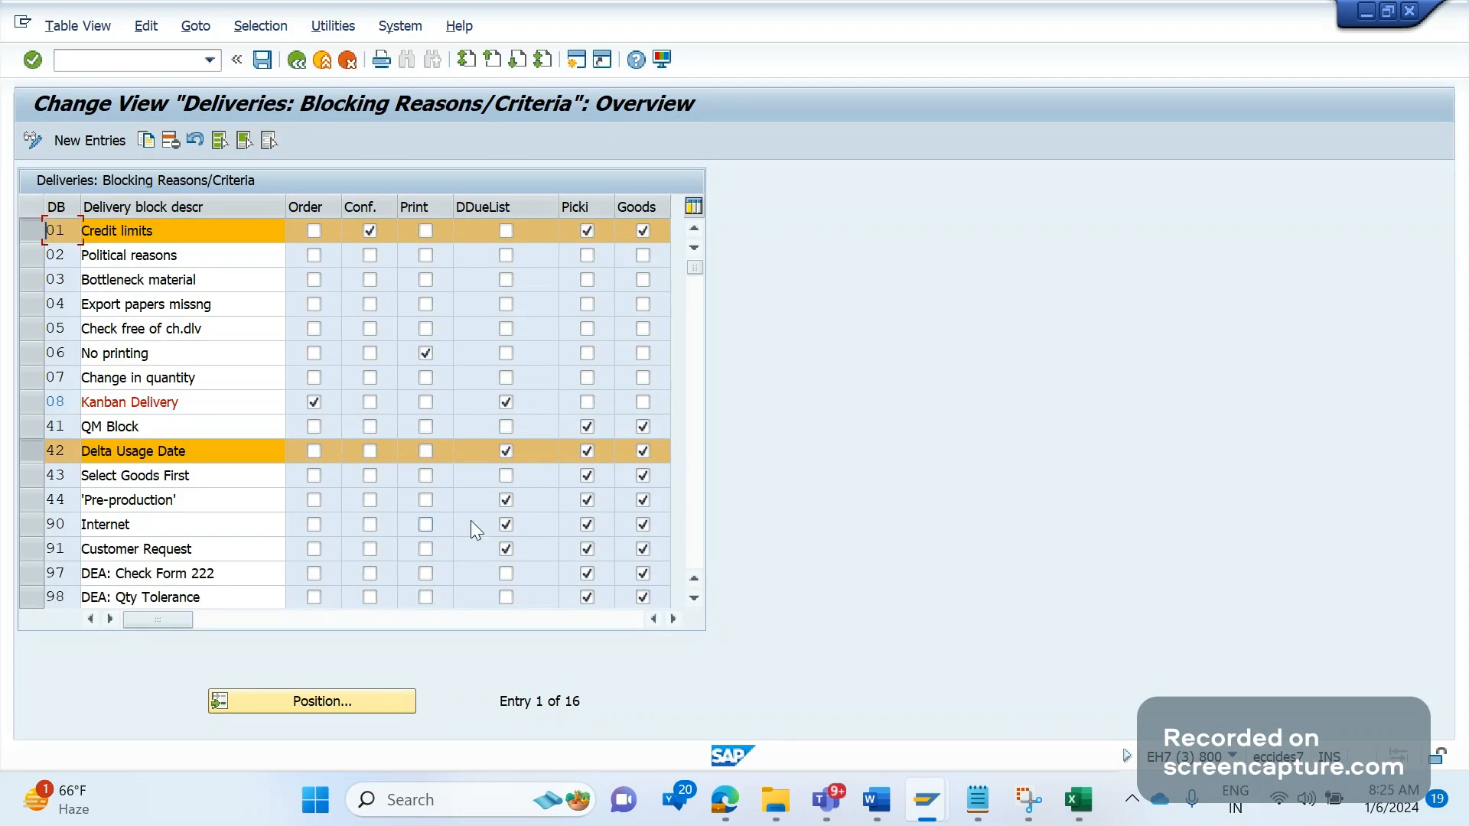
pyautogui.click(506, 450)
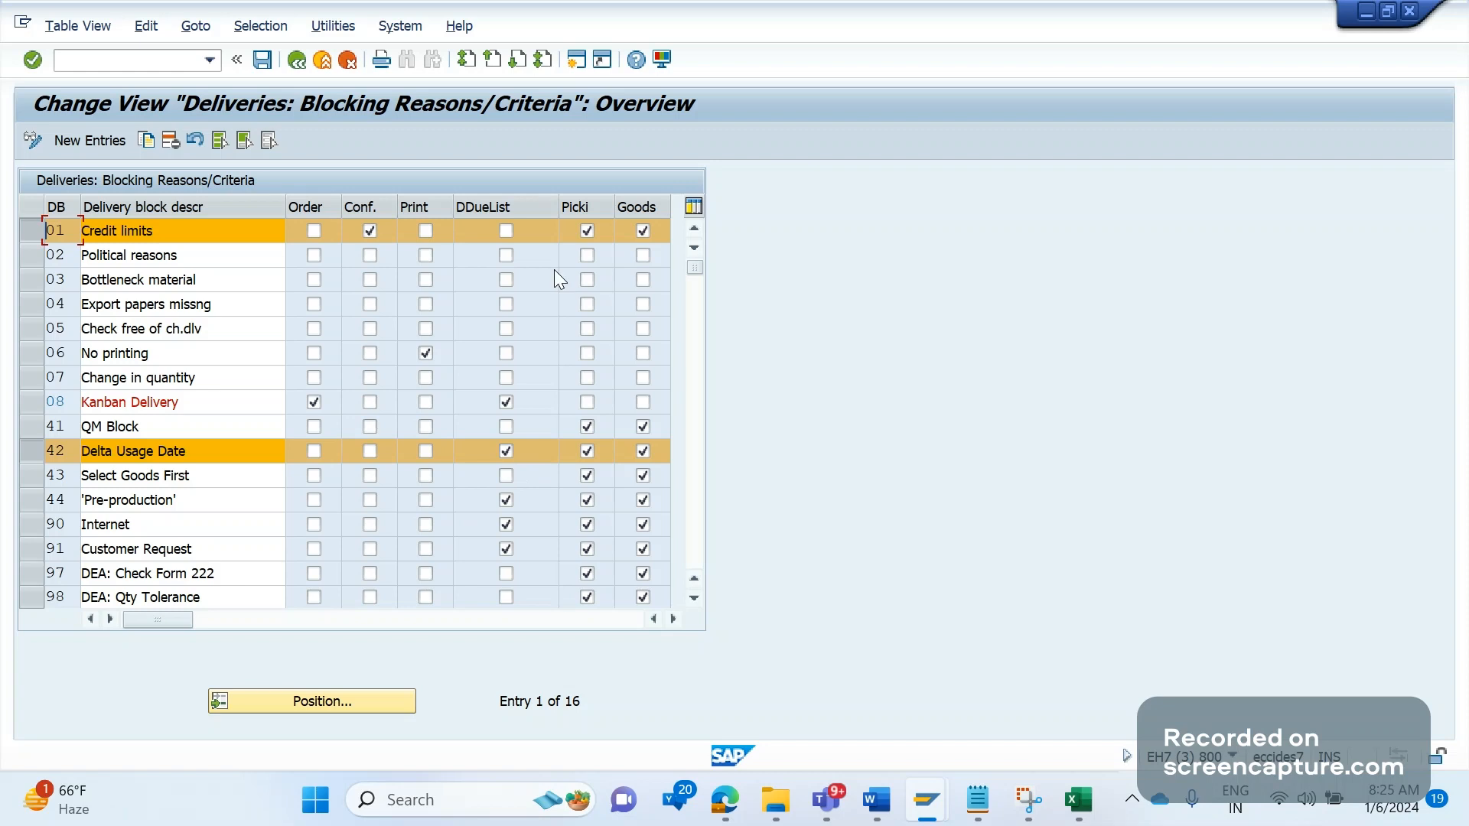
pyautogui.moveTo(999, 477)
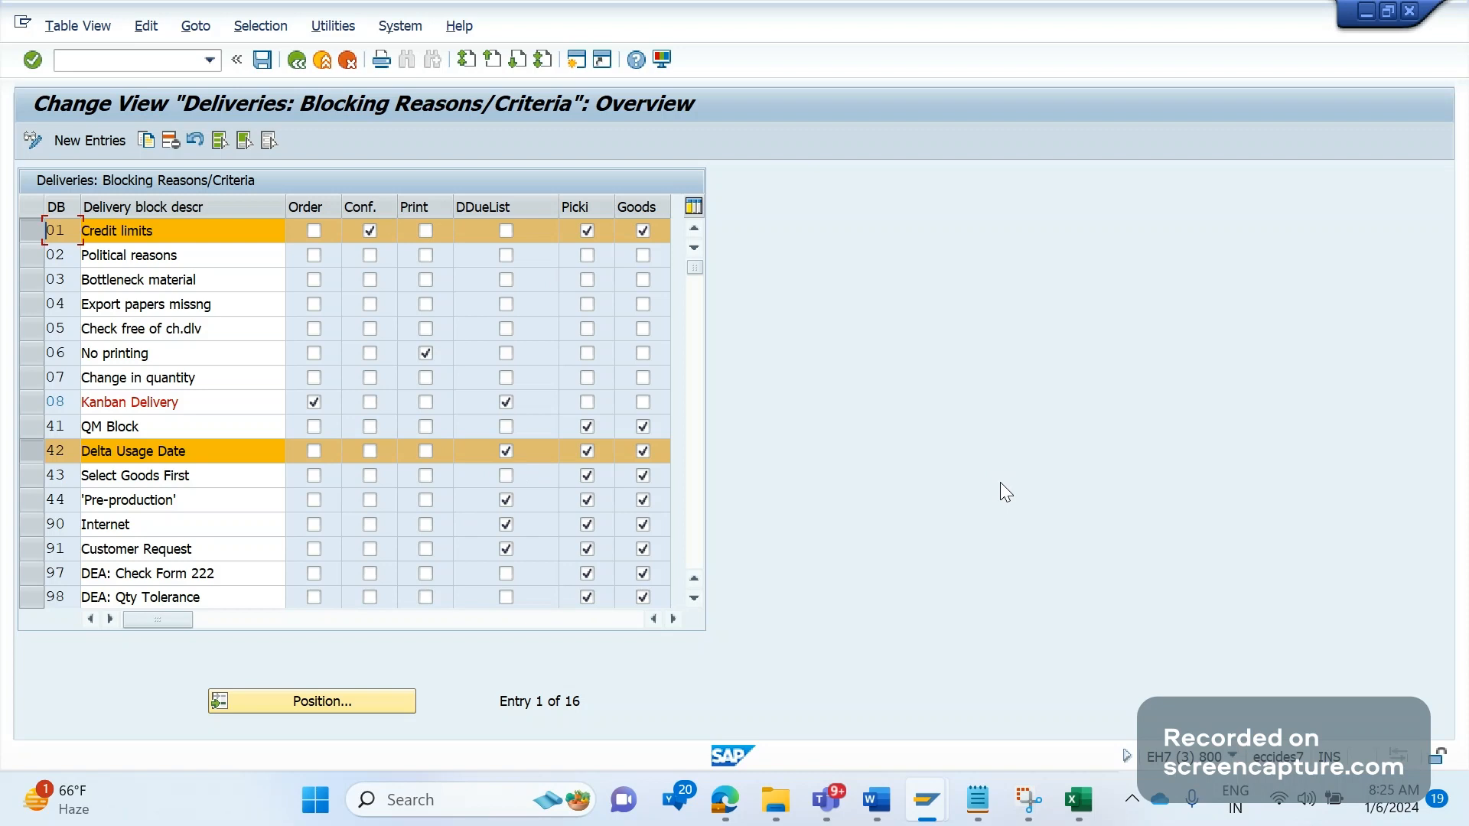
pyautogui.moveTo(1029, 497)
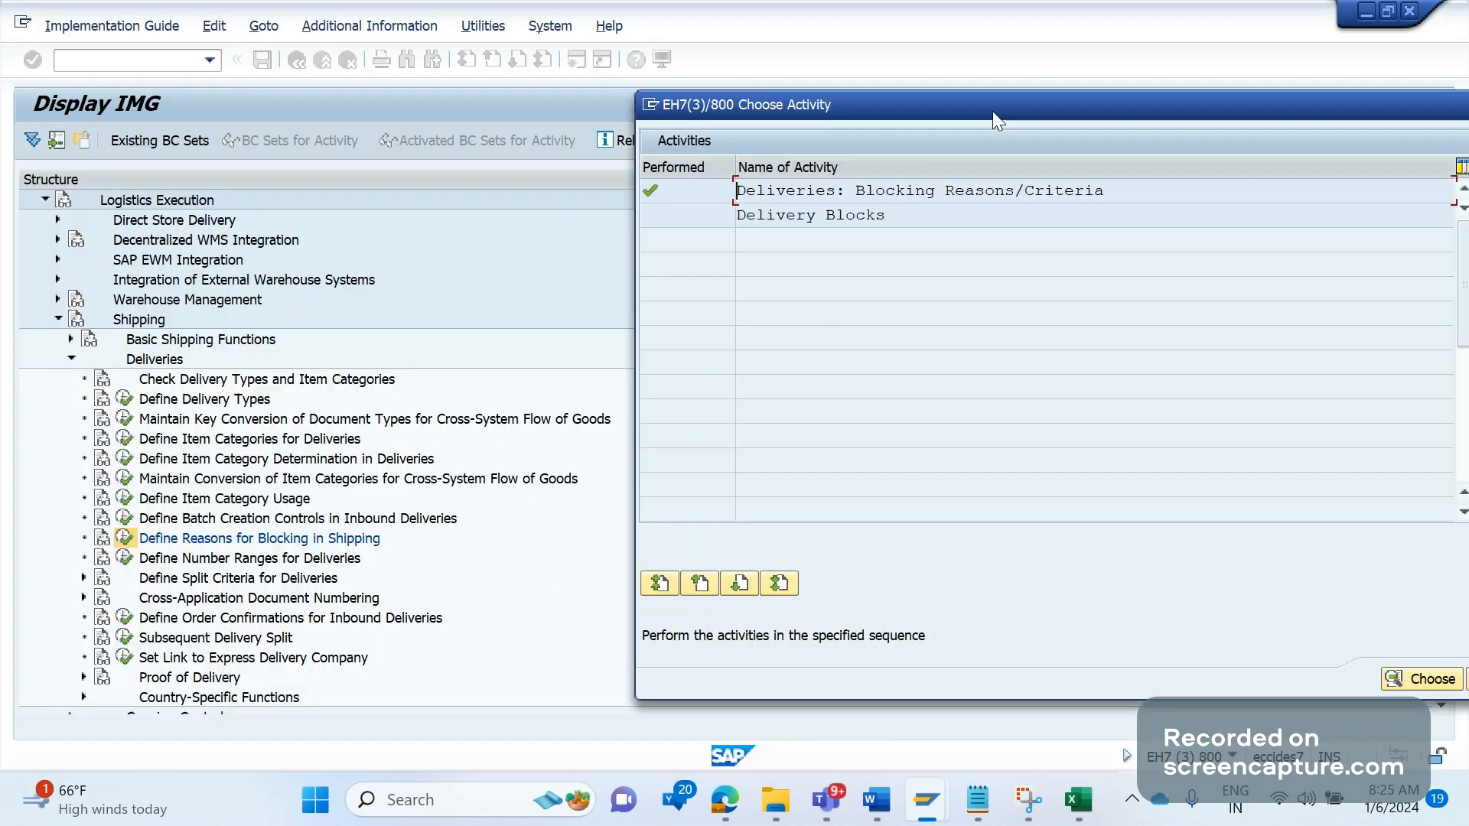
pyautogui.moveTo(1014, 207)
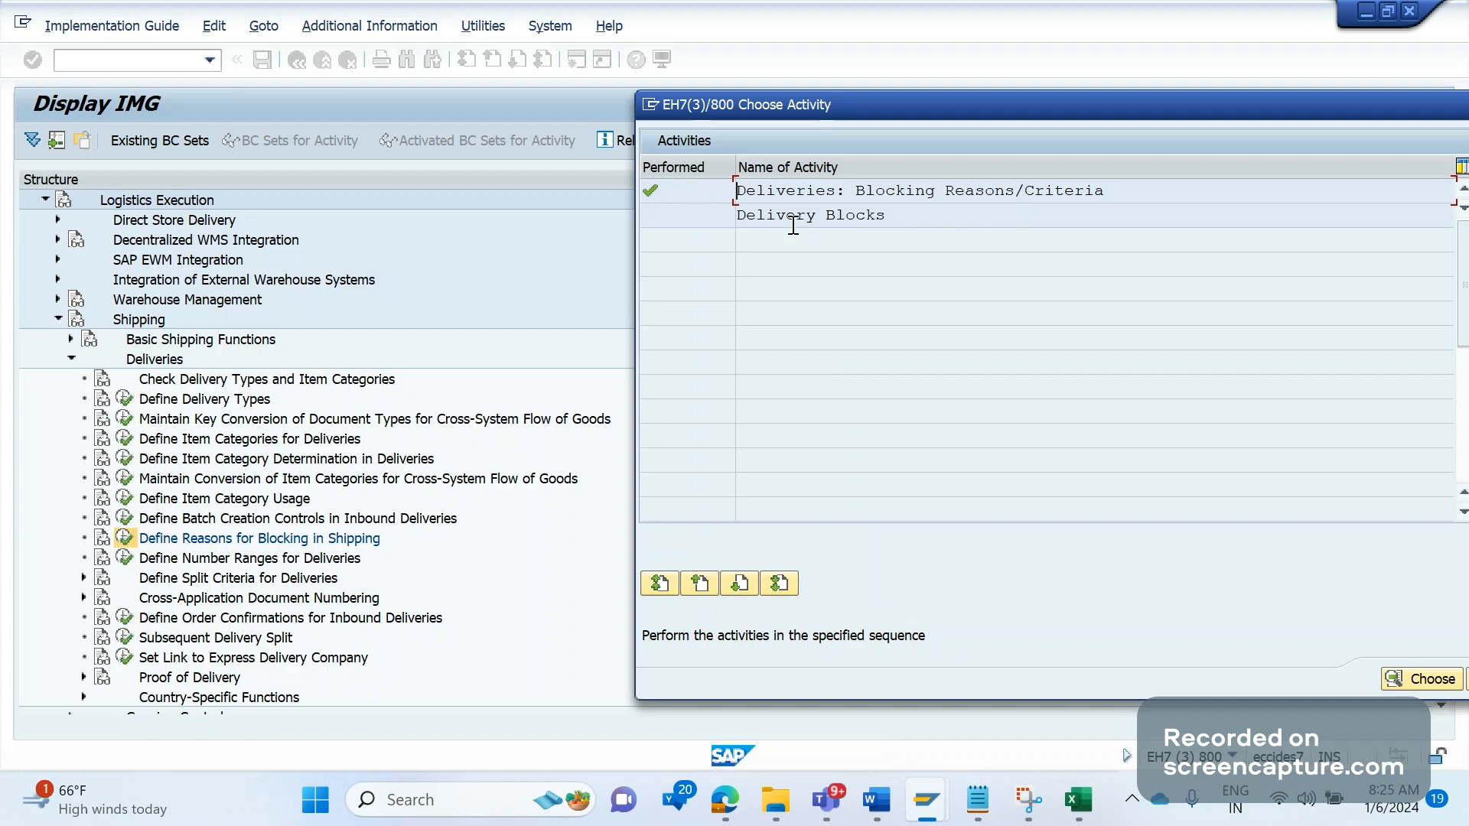
# Show the Delivery Blocks overview with block 01 Credit limits assigned to delivery type LF and capture it
pyautogui.click(1427, 678)
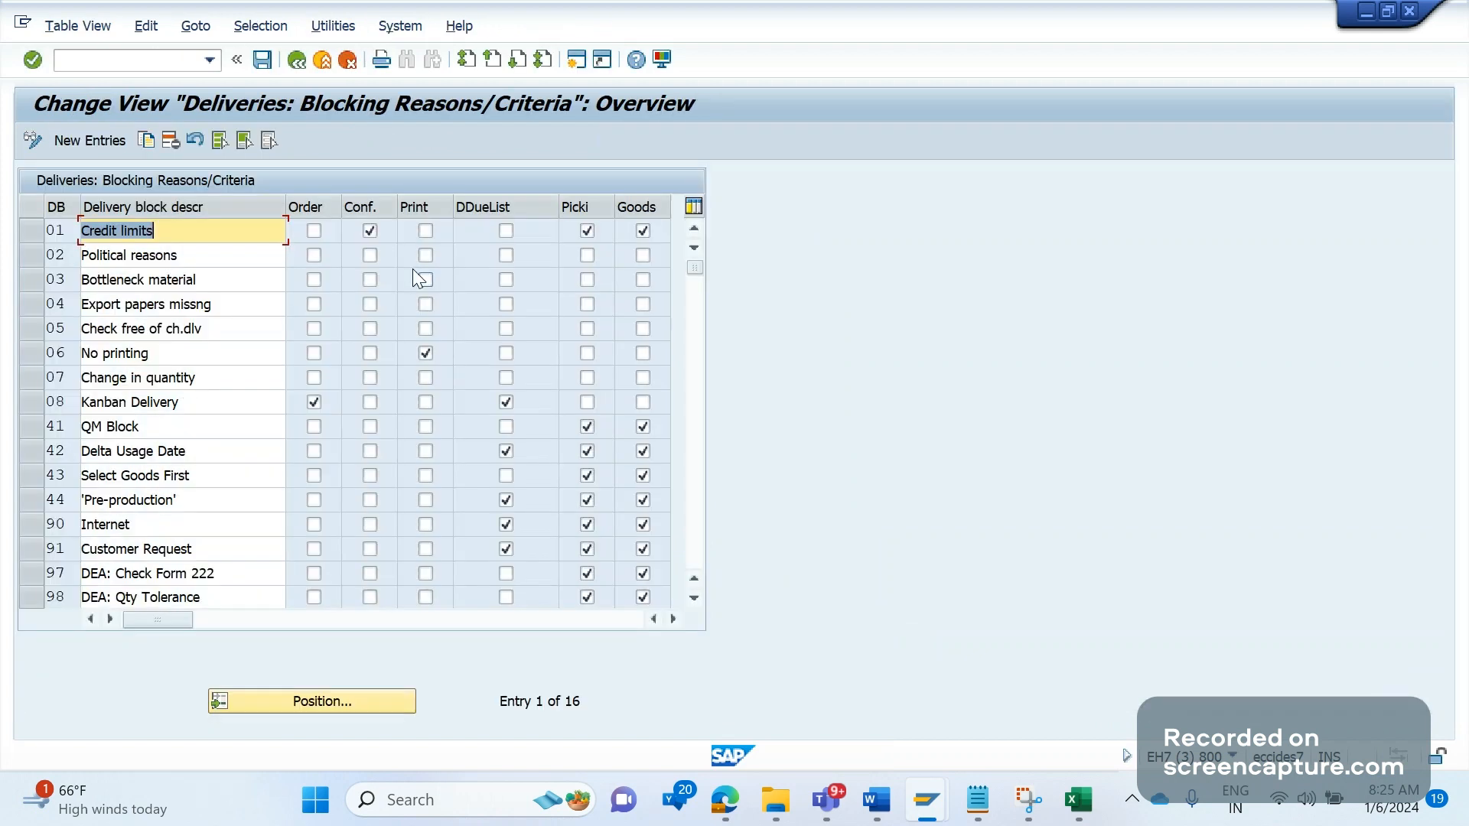
pyautogui.moveTo(64, 306)
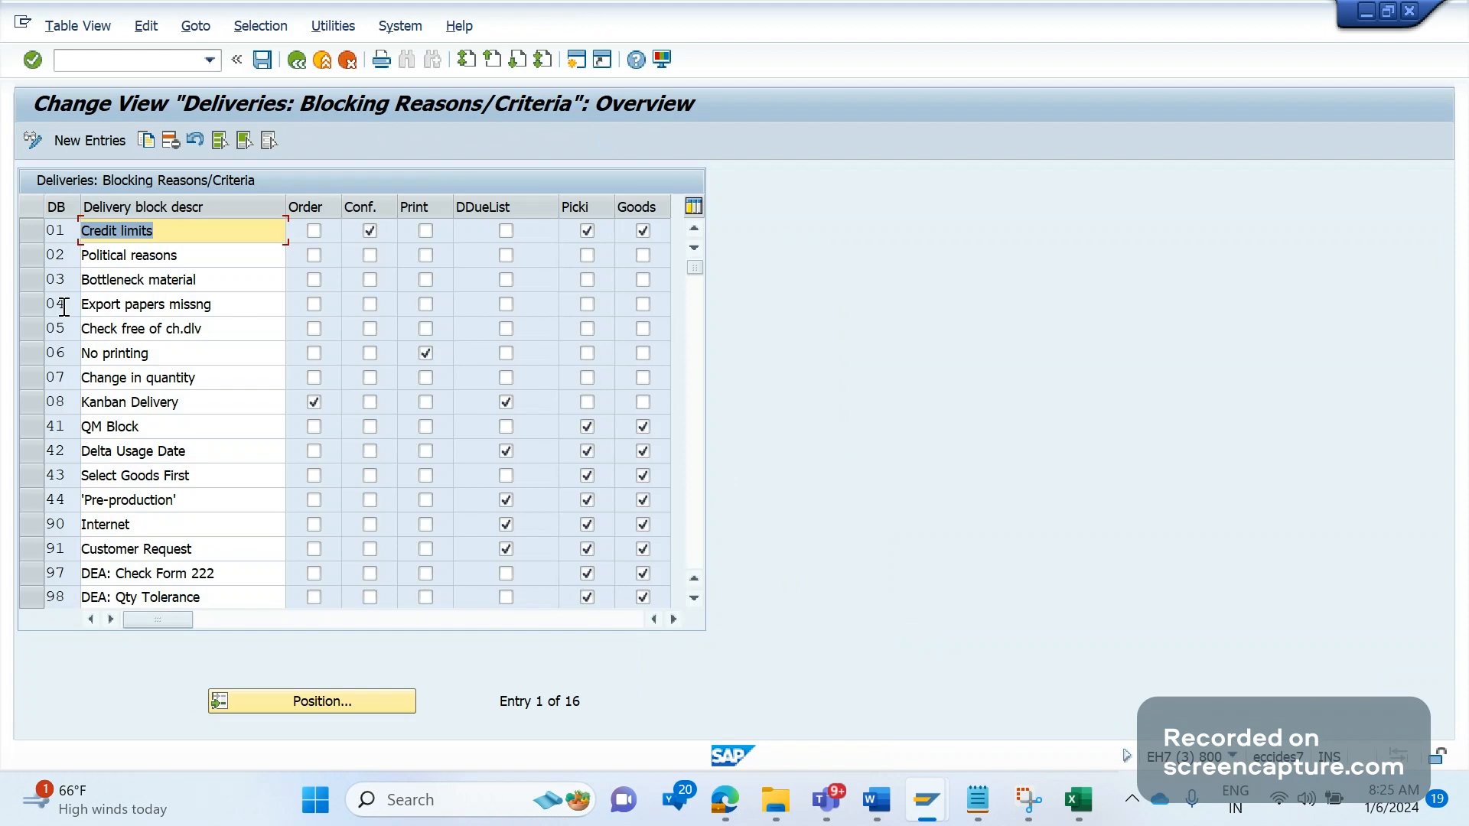
pyautogui.moveTo(297, 85)
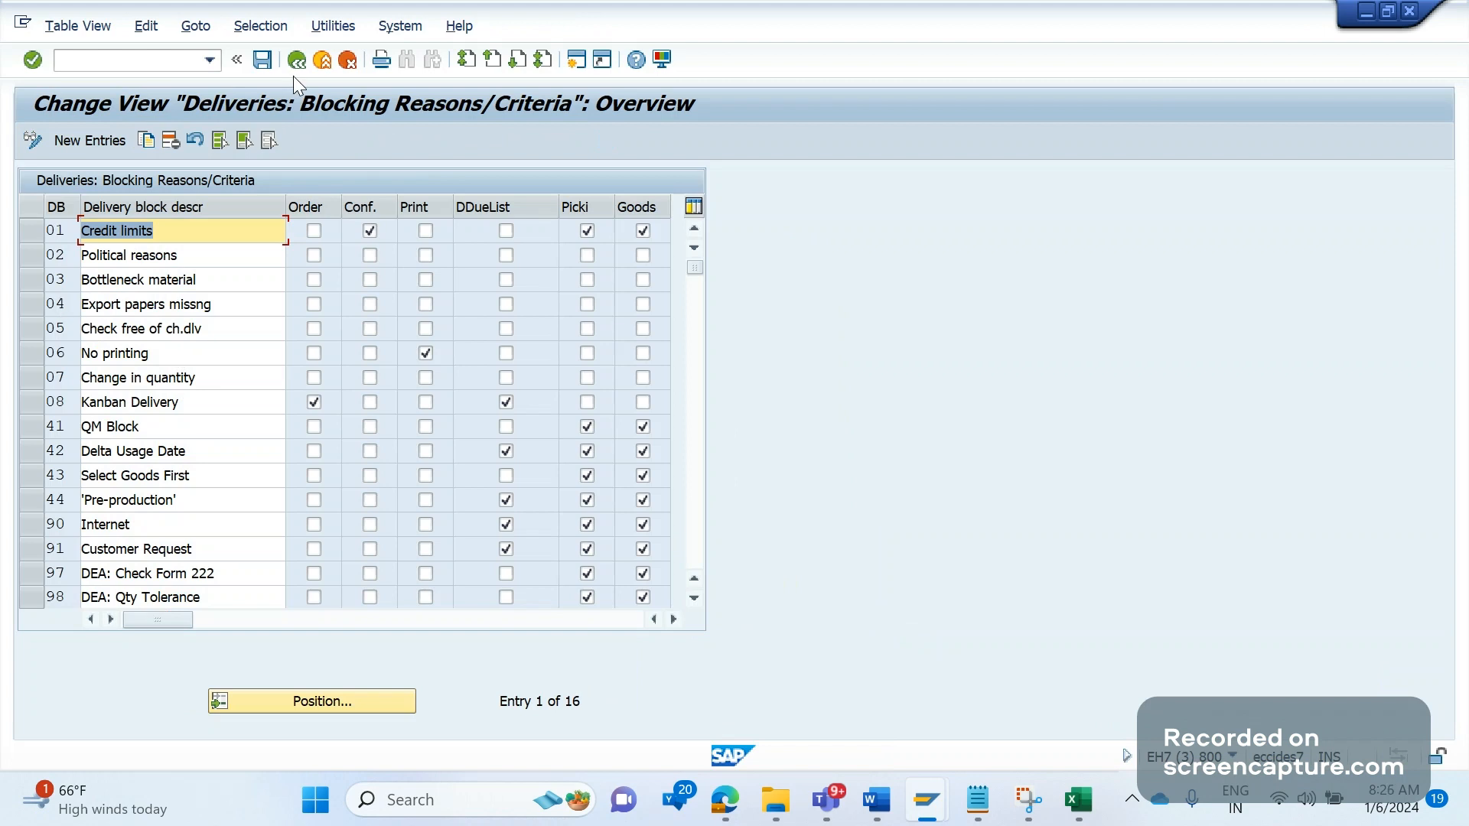
pyautogui.click(295, 60)
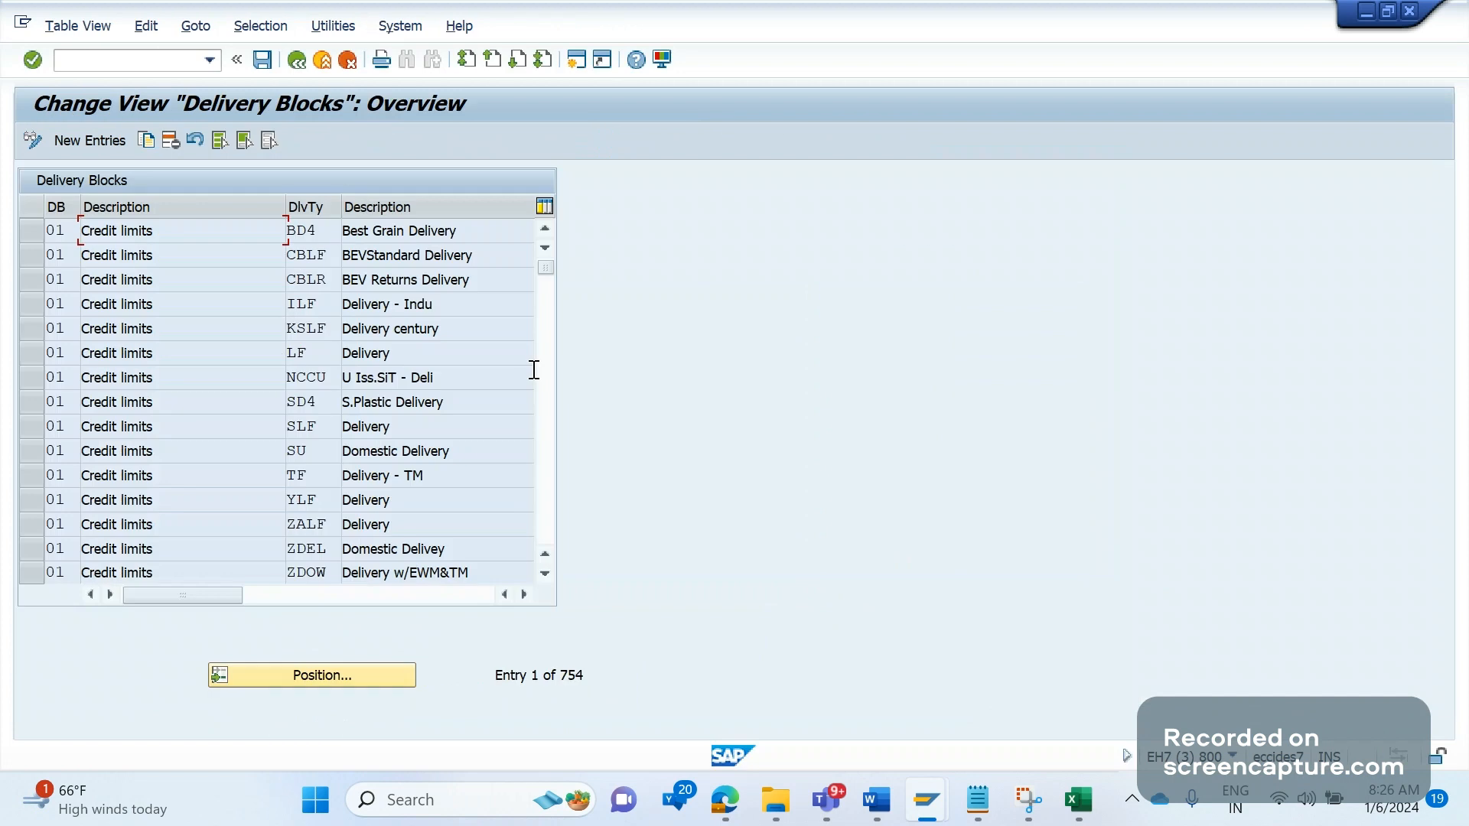
pyautogui.moveTo(112, 486)
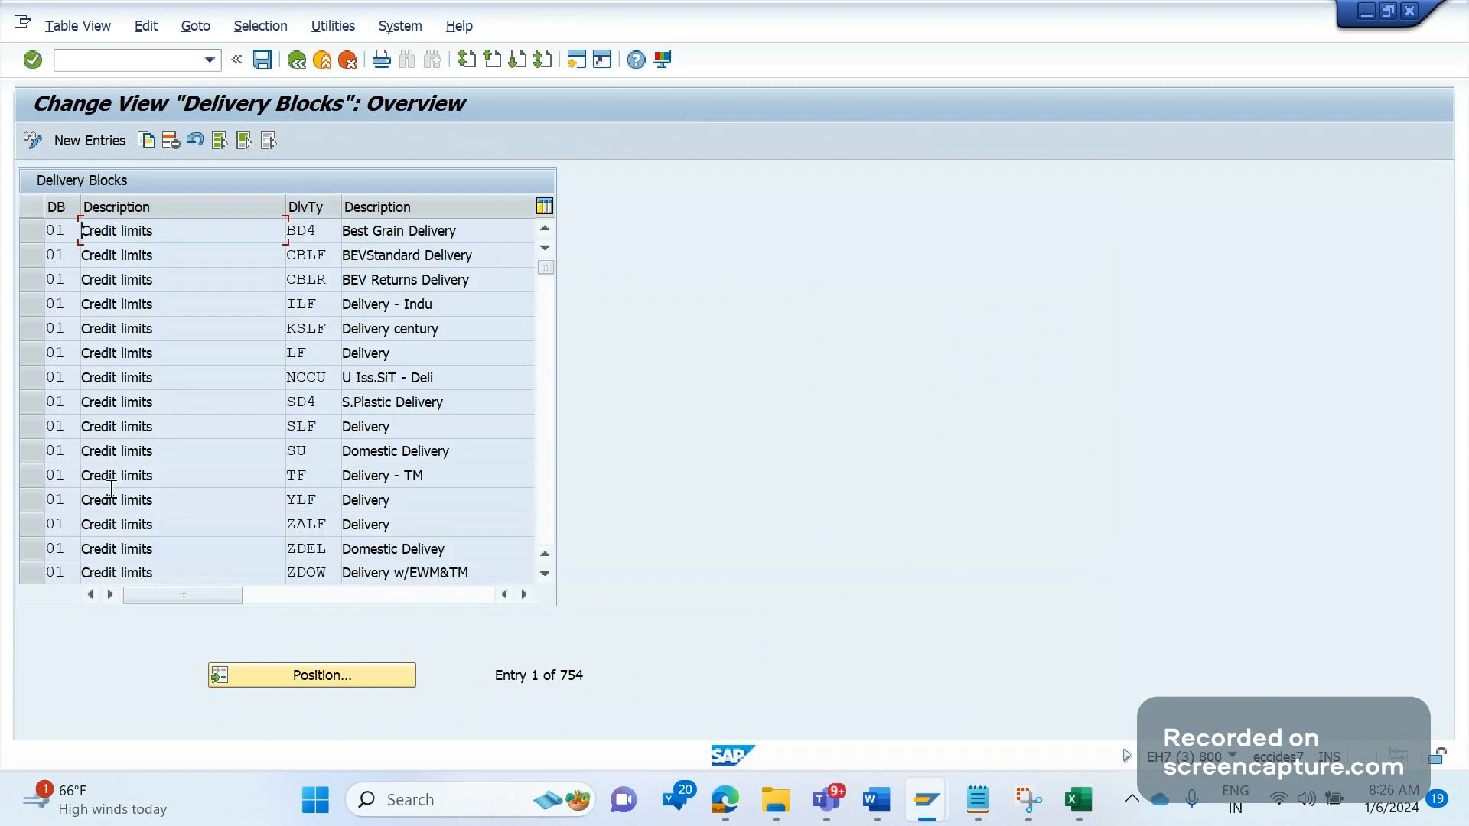
pyautogui.moveTo(240, 427)
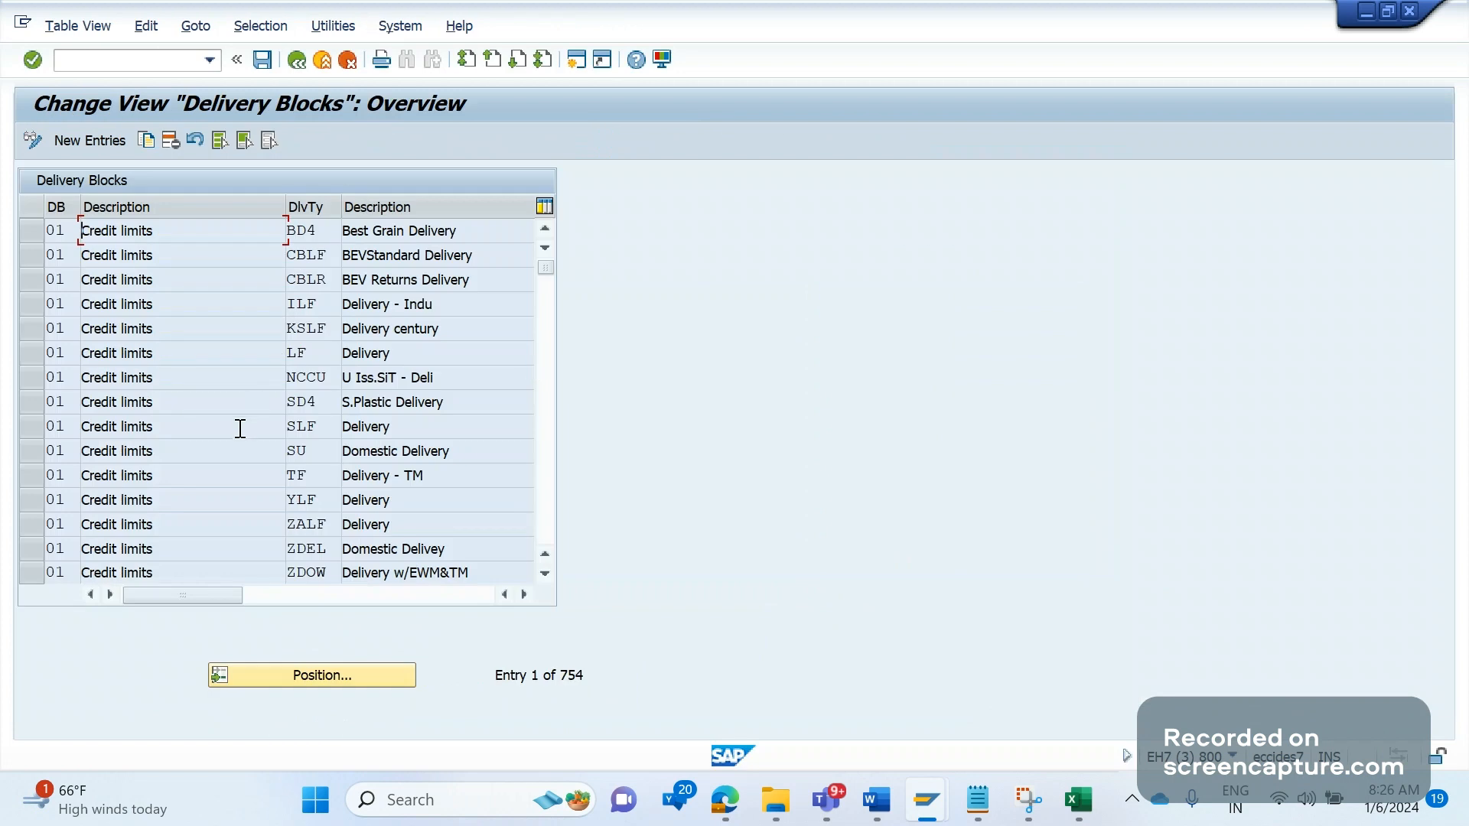
pyautogui.moveTo(165, 412)
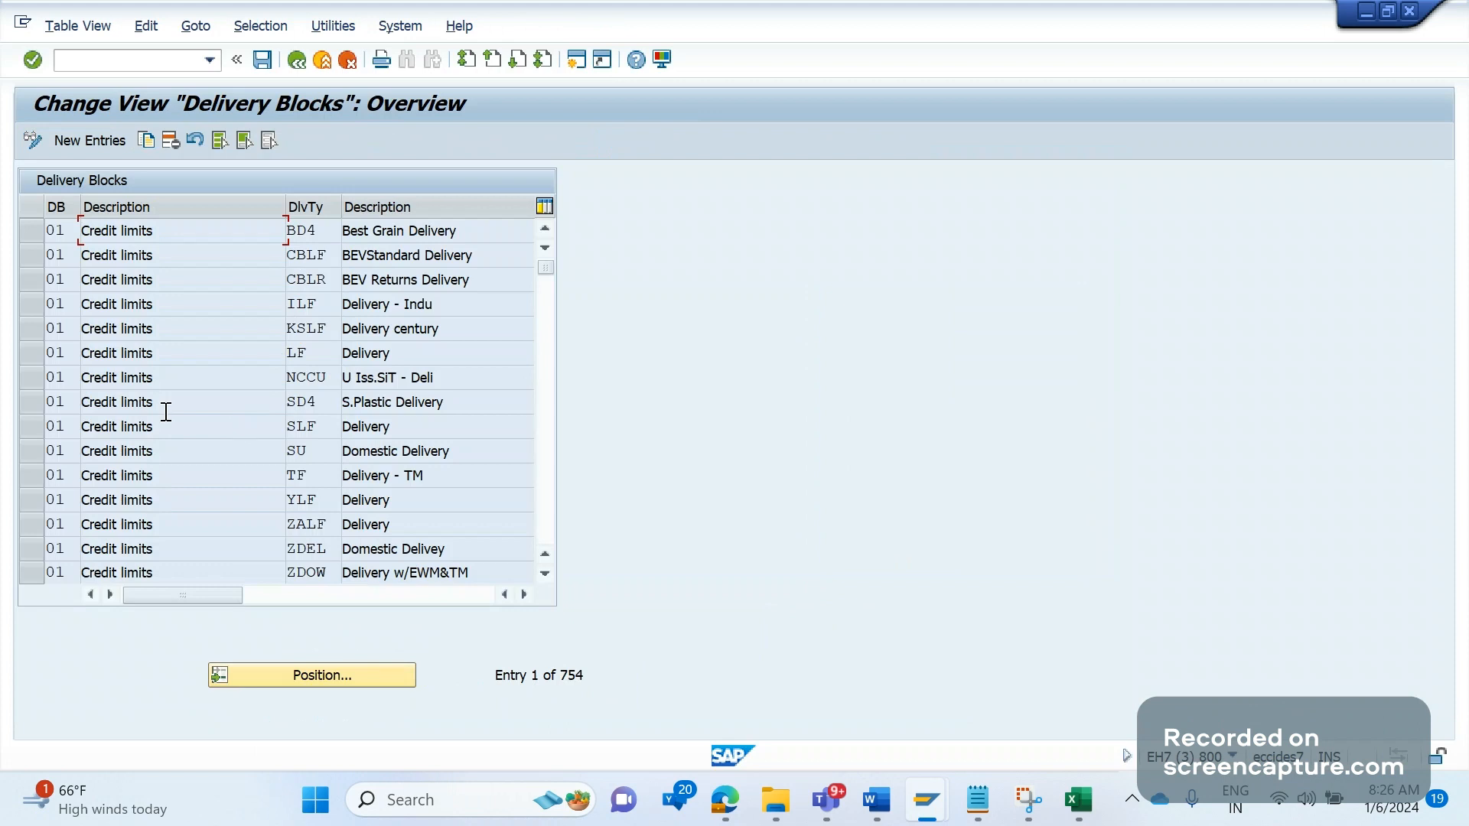
pyautogui.moveTo(384, 255)
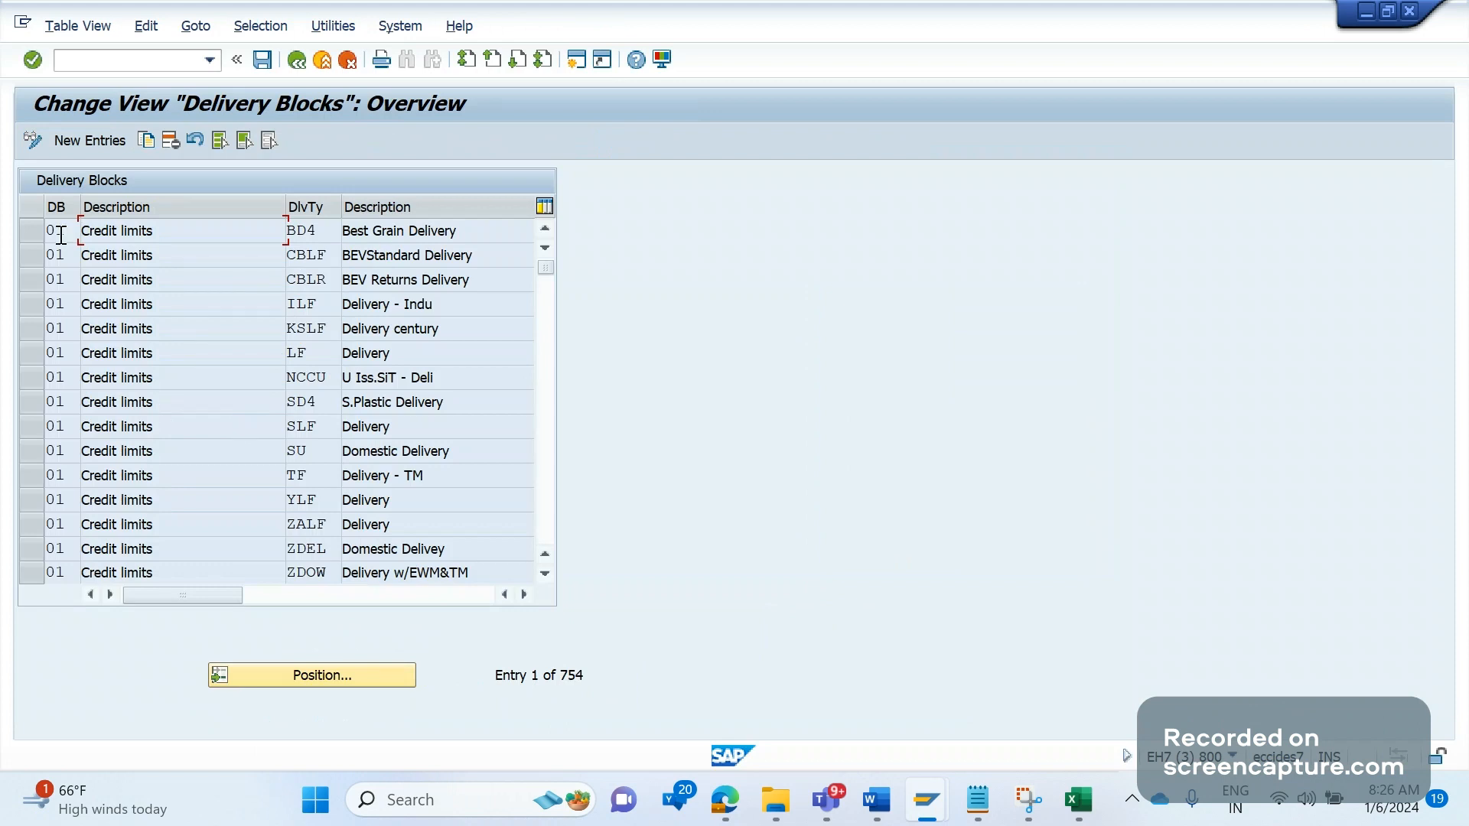
pyautogui.click(55, 231)
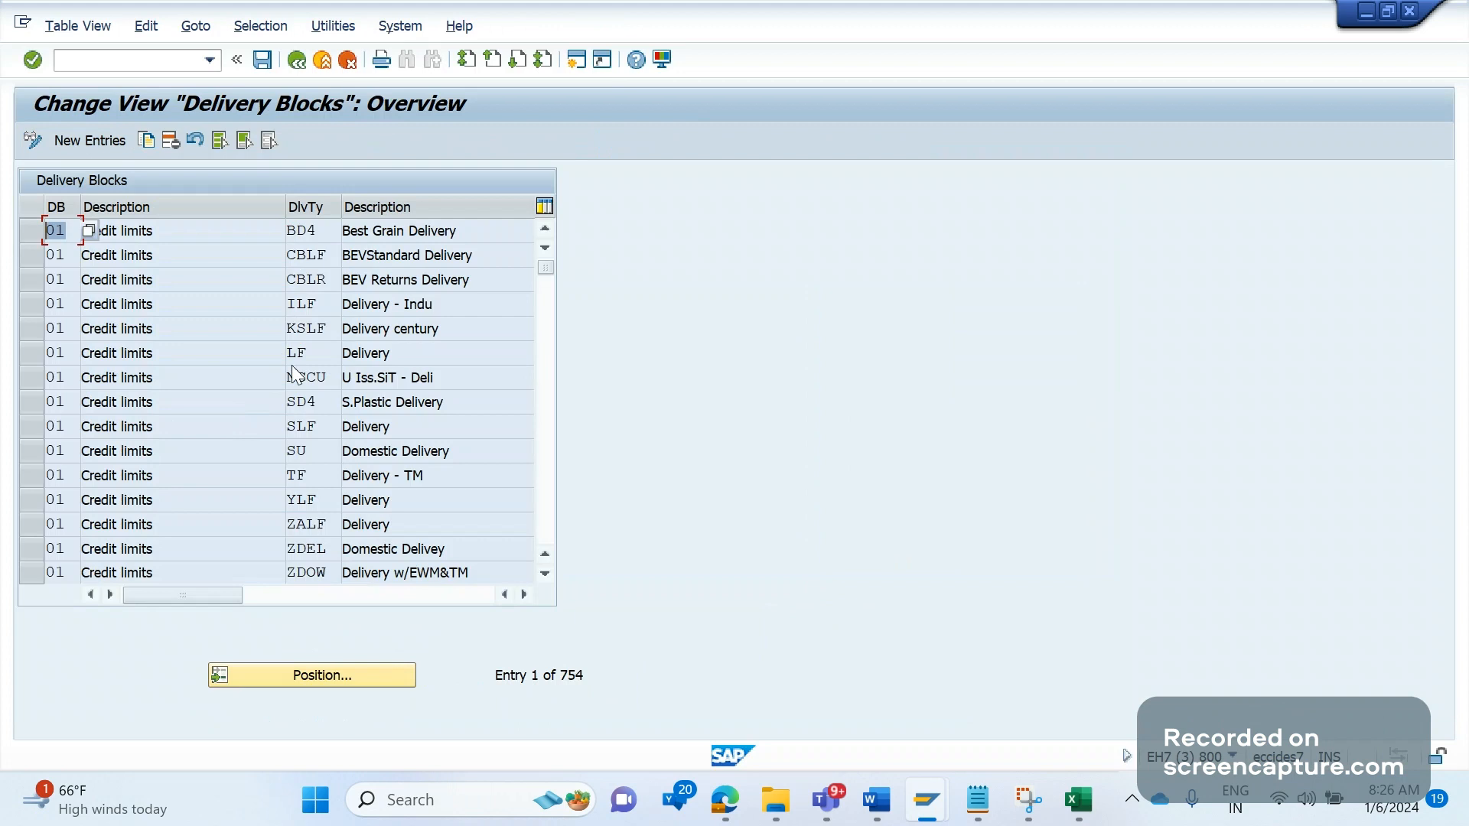
pyautogui.click(300, 353)
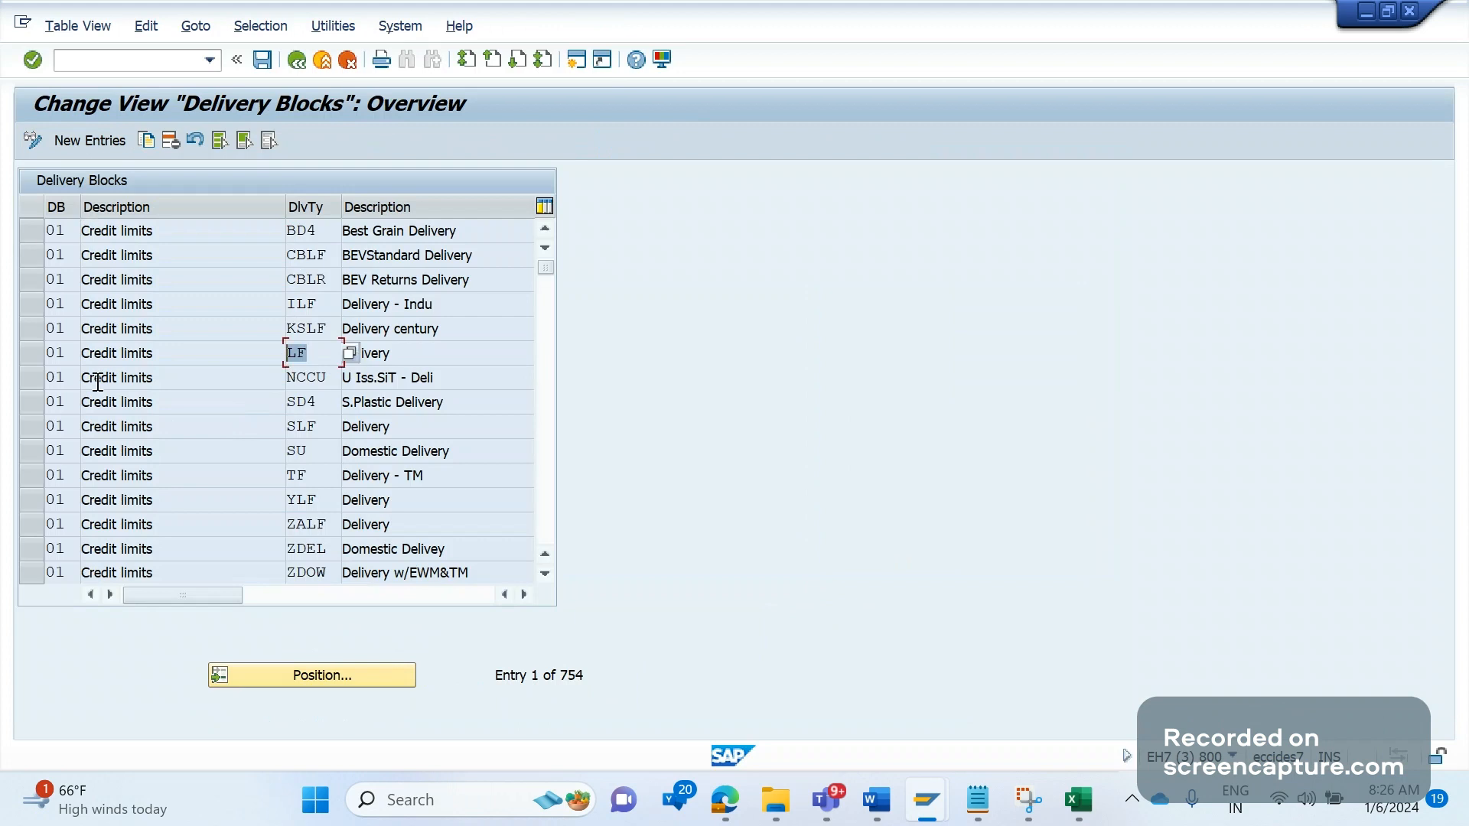
pyautogui.moveTo(194, 385)
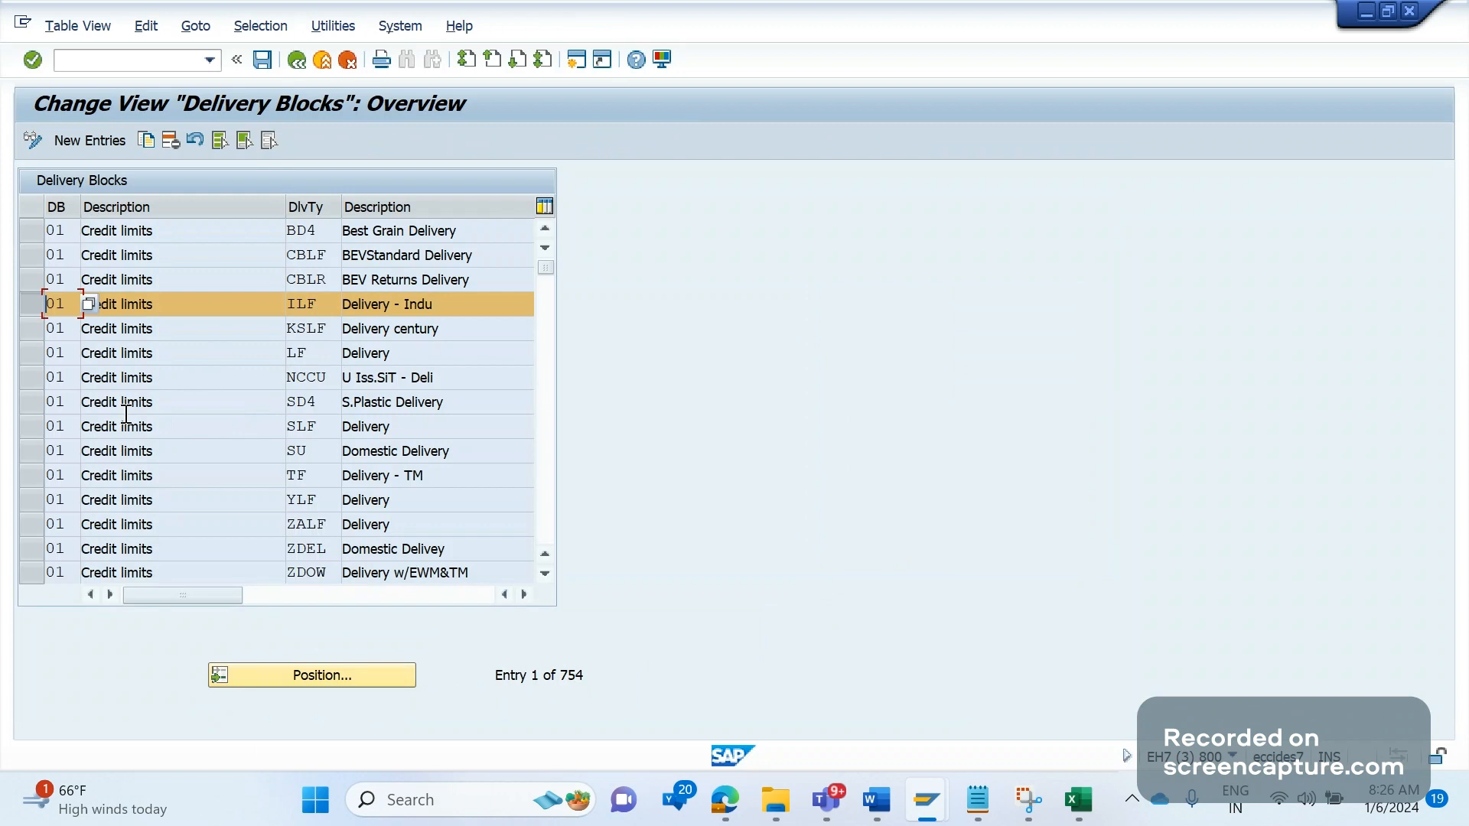
pyautogui.click(299, 352)
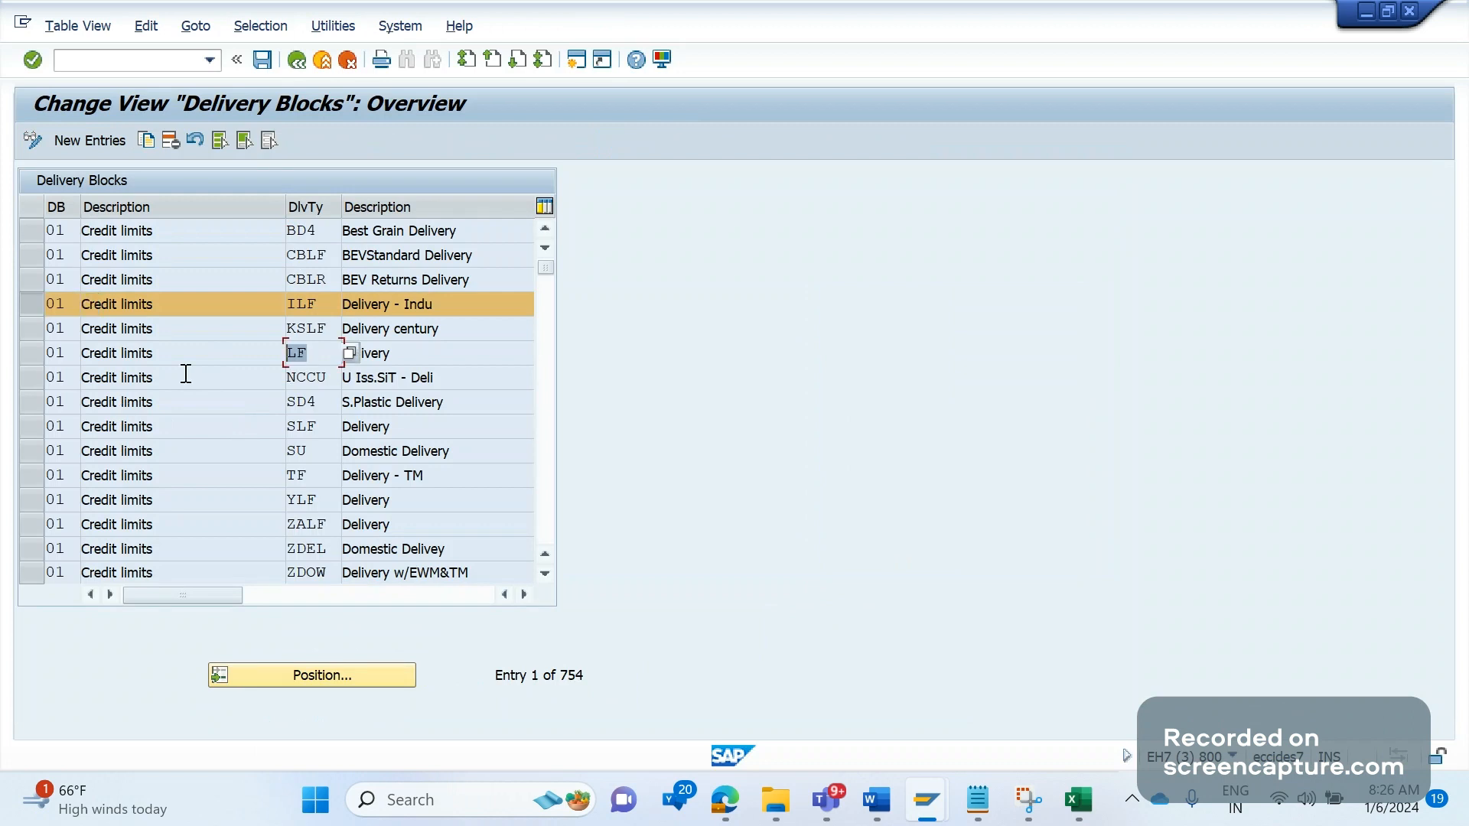
pyautogui.moveTo(19, 299)
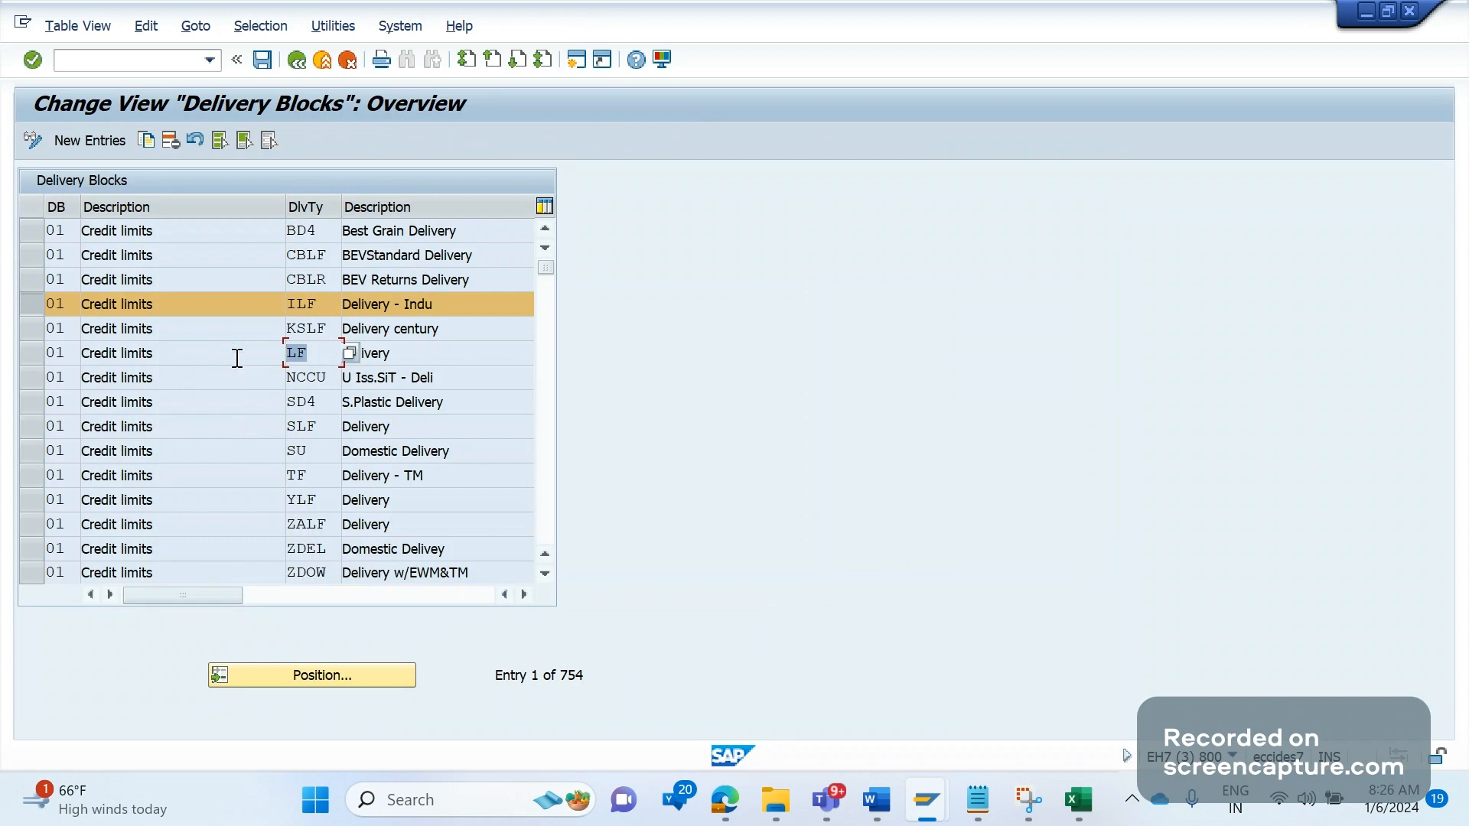
pyautogui.click(54, 354)
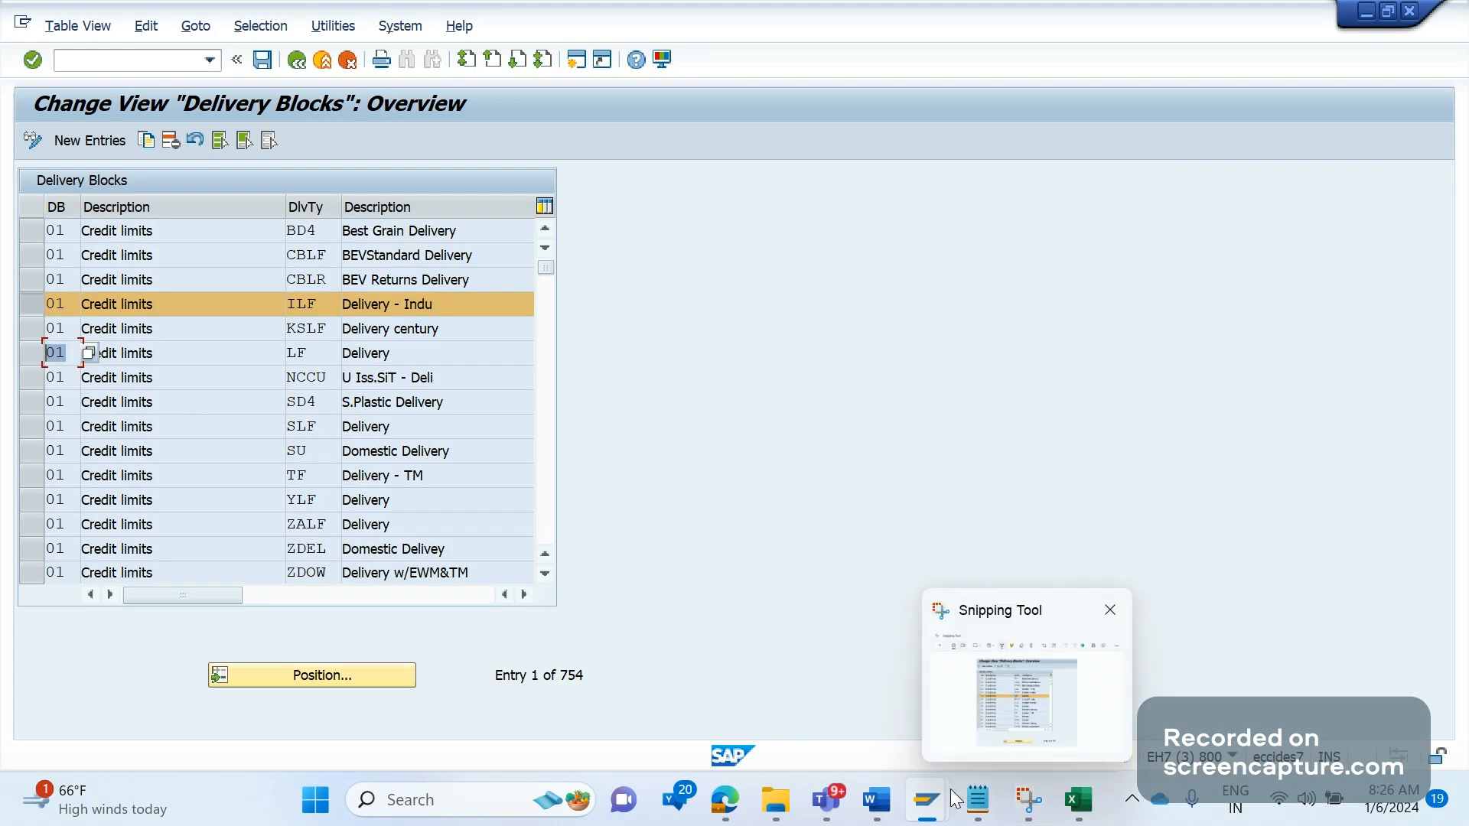
# Review the captured Delivery Blocks screenshot in Snipping Tool and return to the Word notes
pyautogui.click(873, 800)
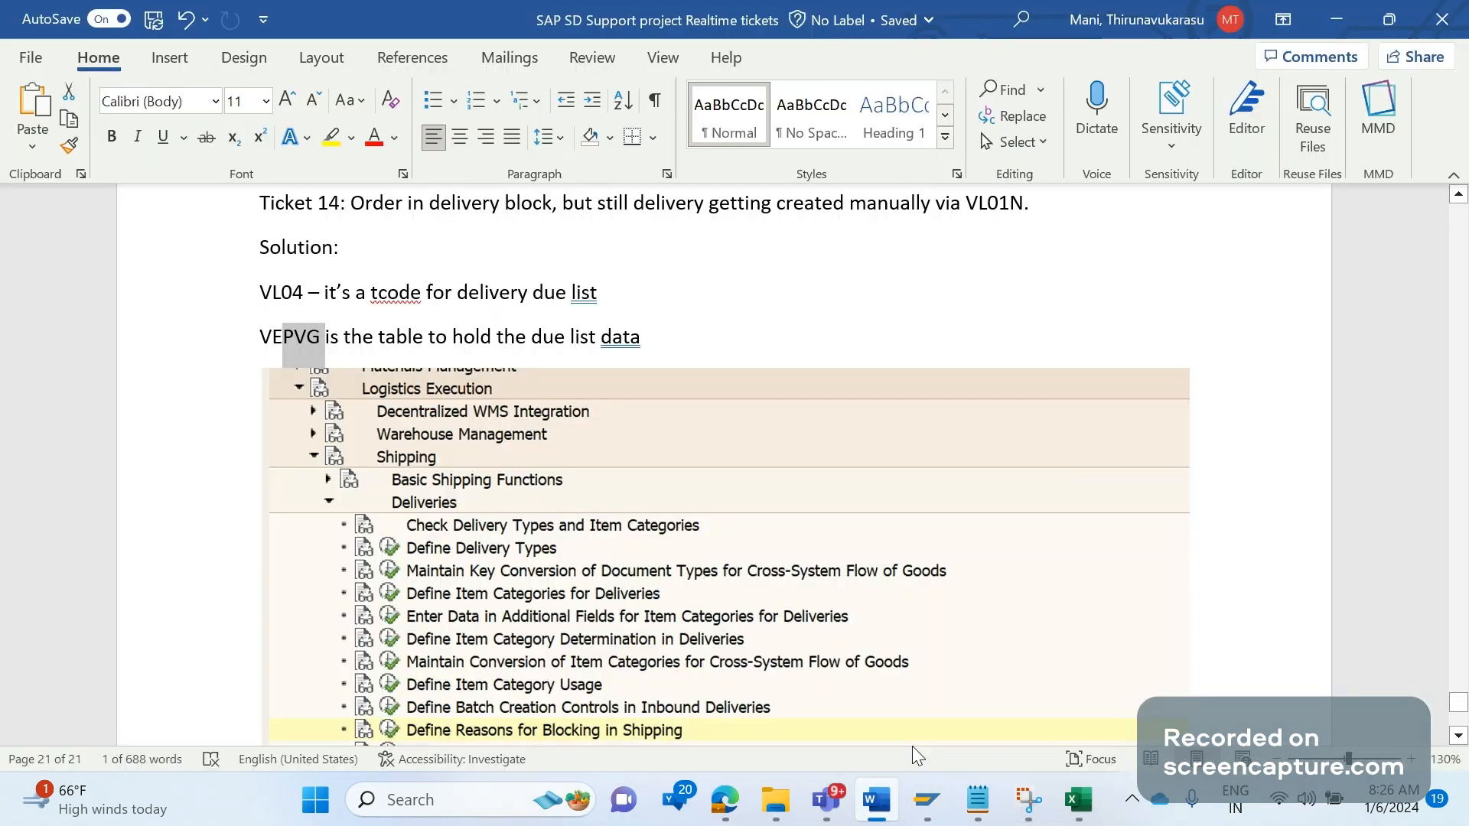
pyautogui.scroll(3)
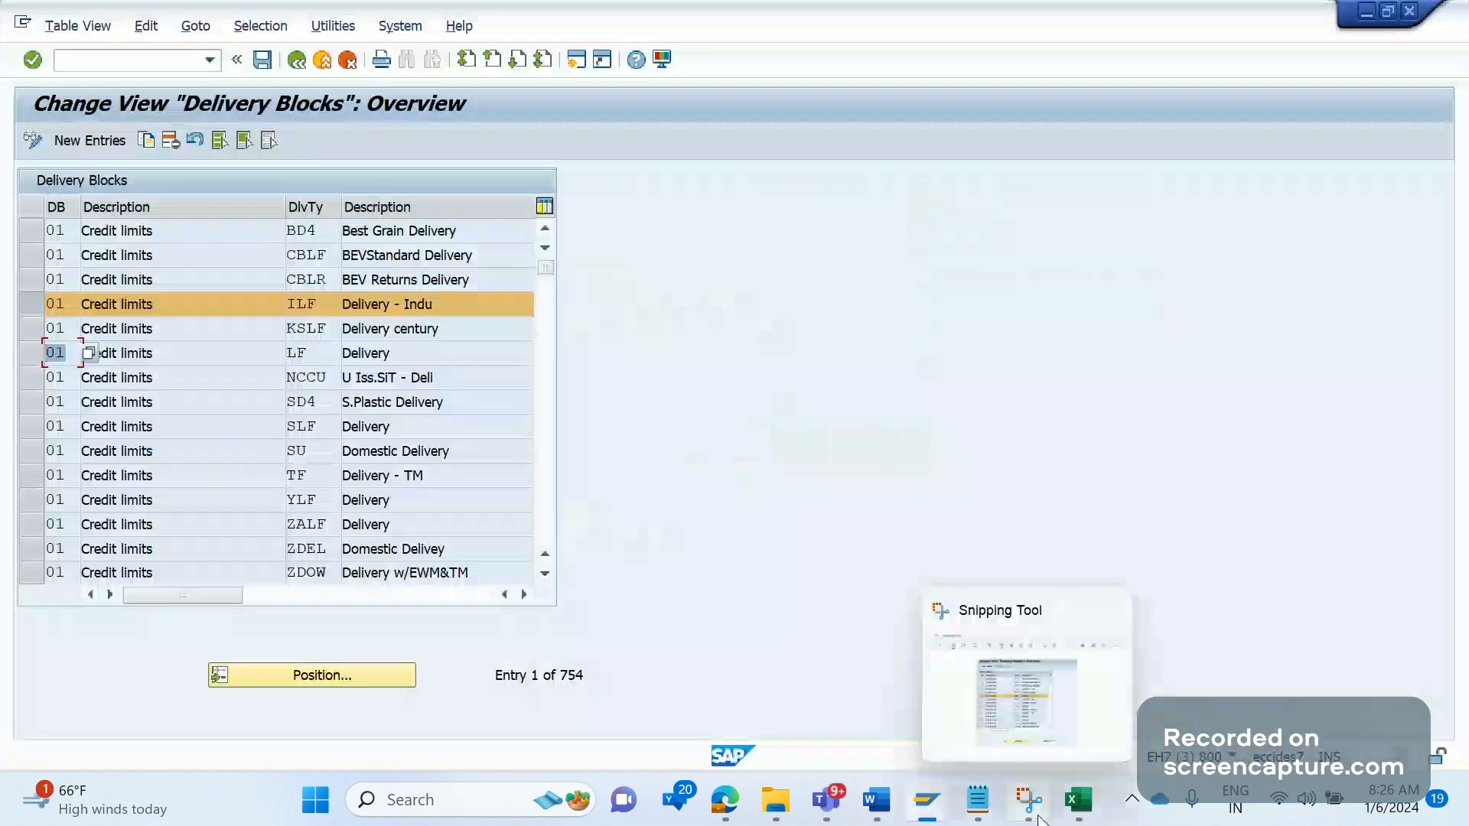
pyautogui.click(1027, 801)
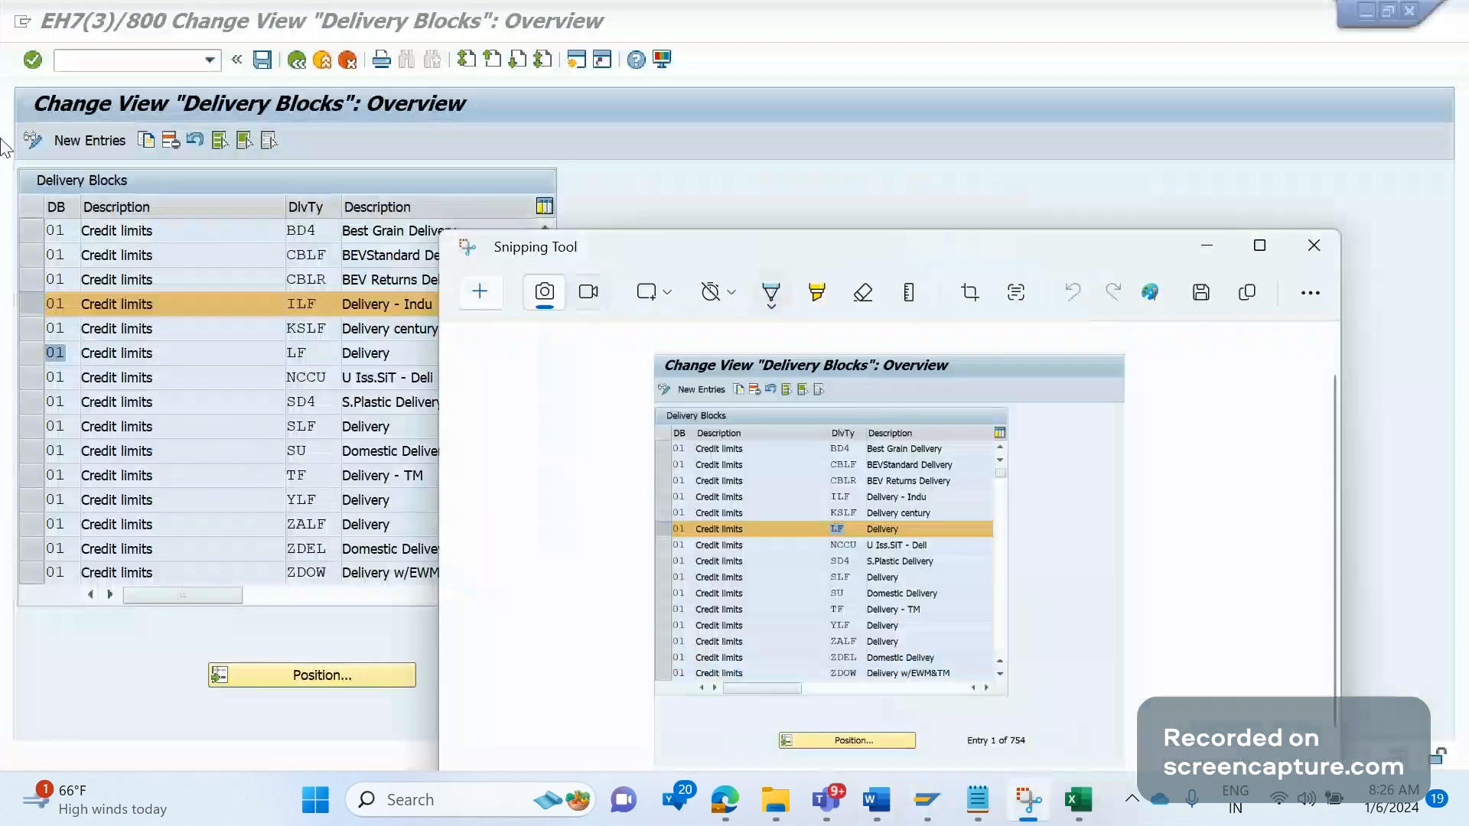
pyautogui.click(1312, 245)
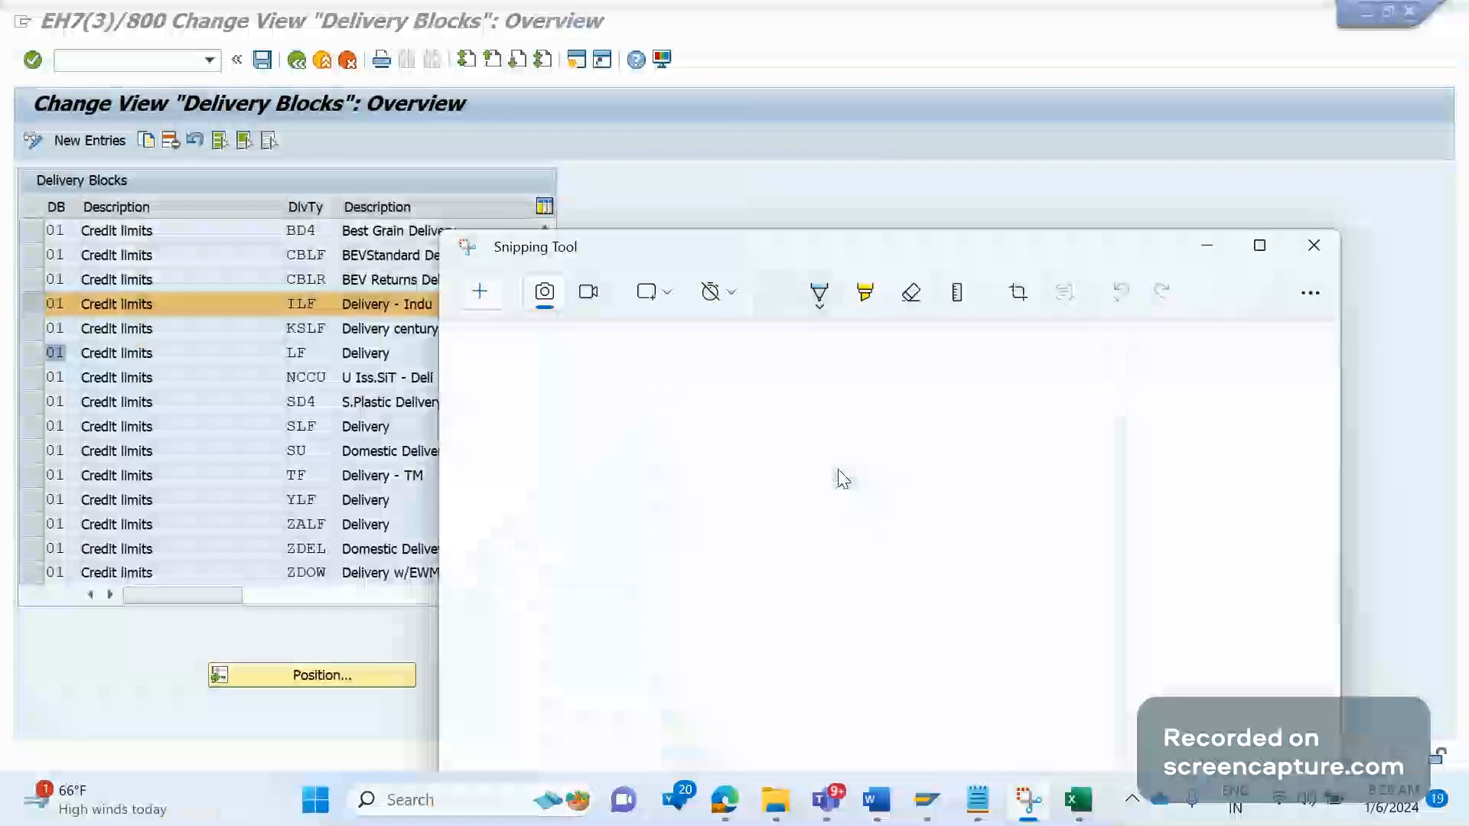
pyautogui.click(1313, 245)
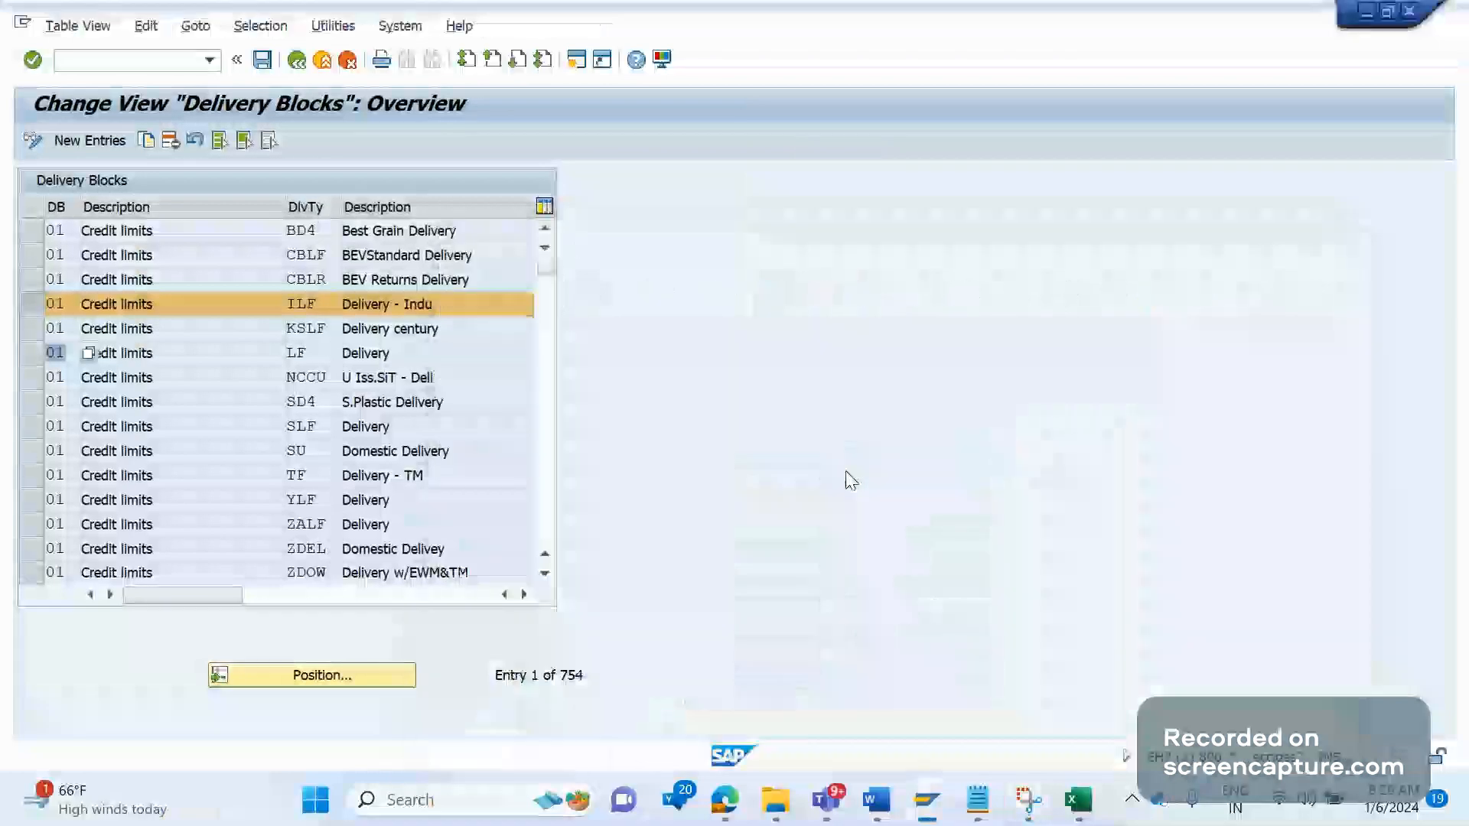
pyautogui.click(874, 800)
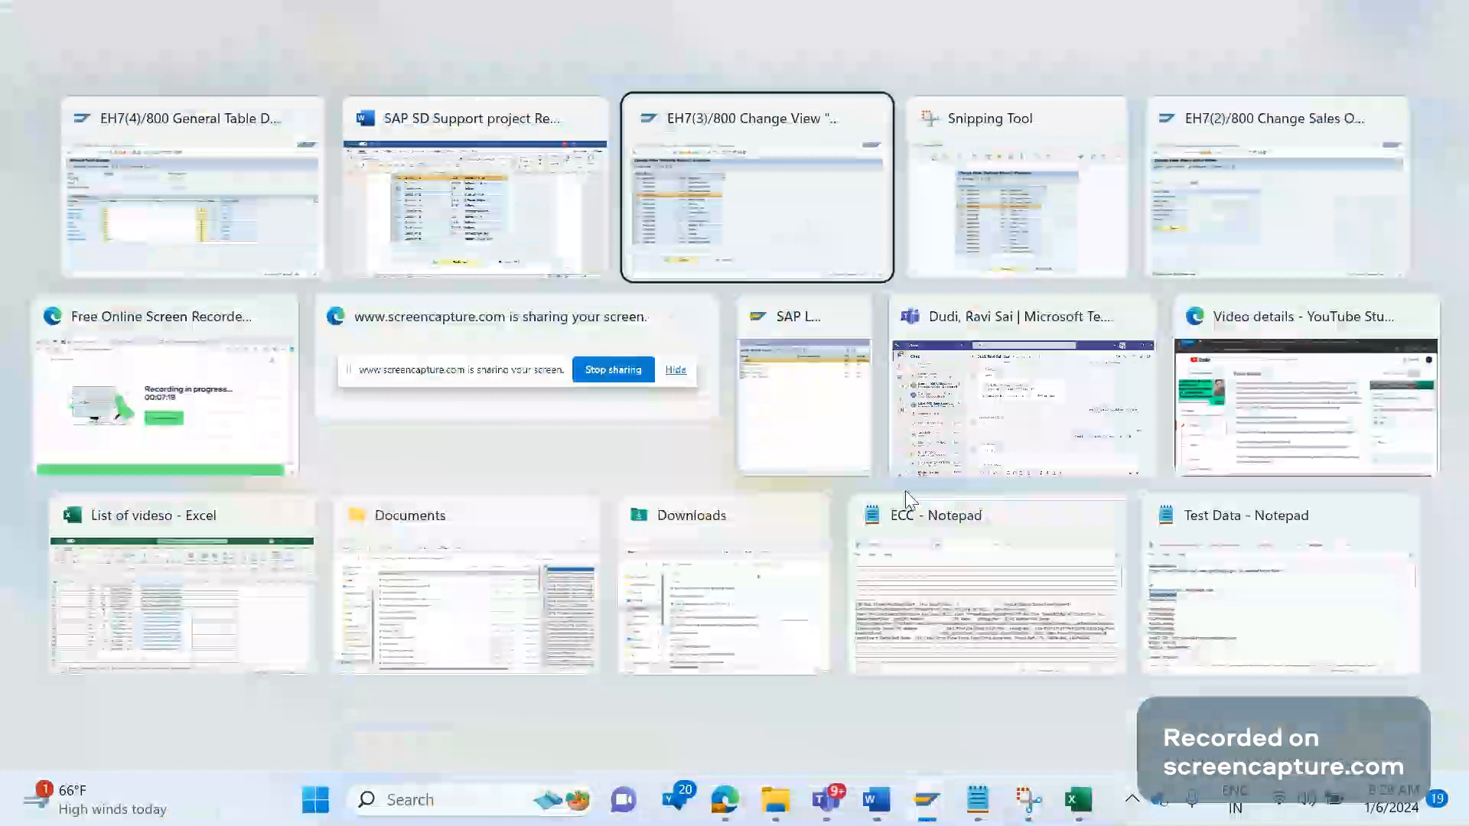
# Add the line "Tables: TVLS, TVLSK" under the ticket 14 notes in Word
pyautogui.click(474, 186)
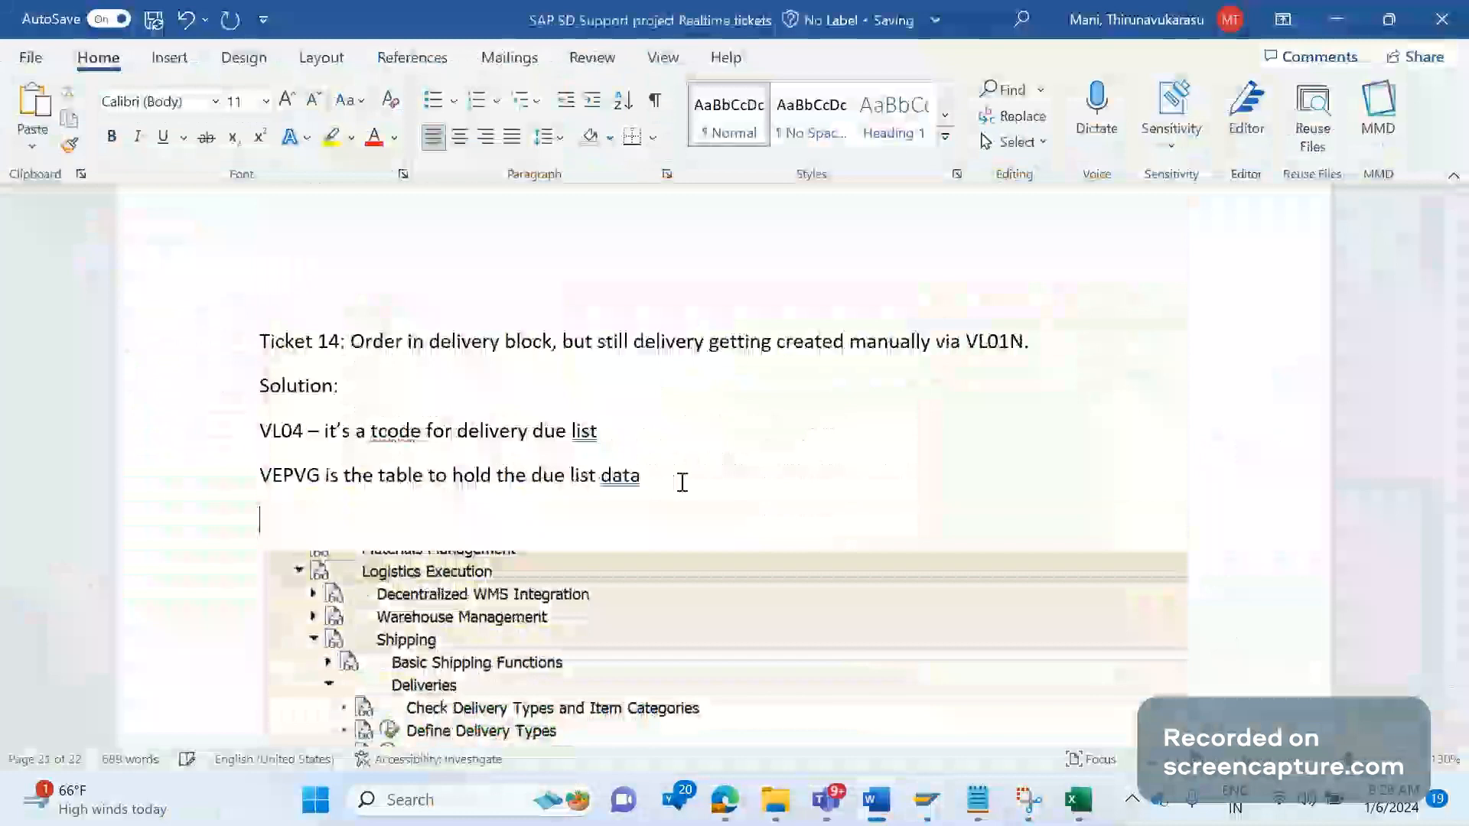
pyautogui.write('Tables: T')
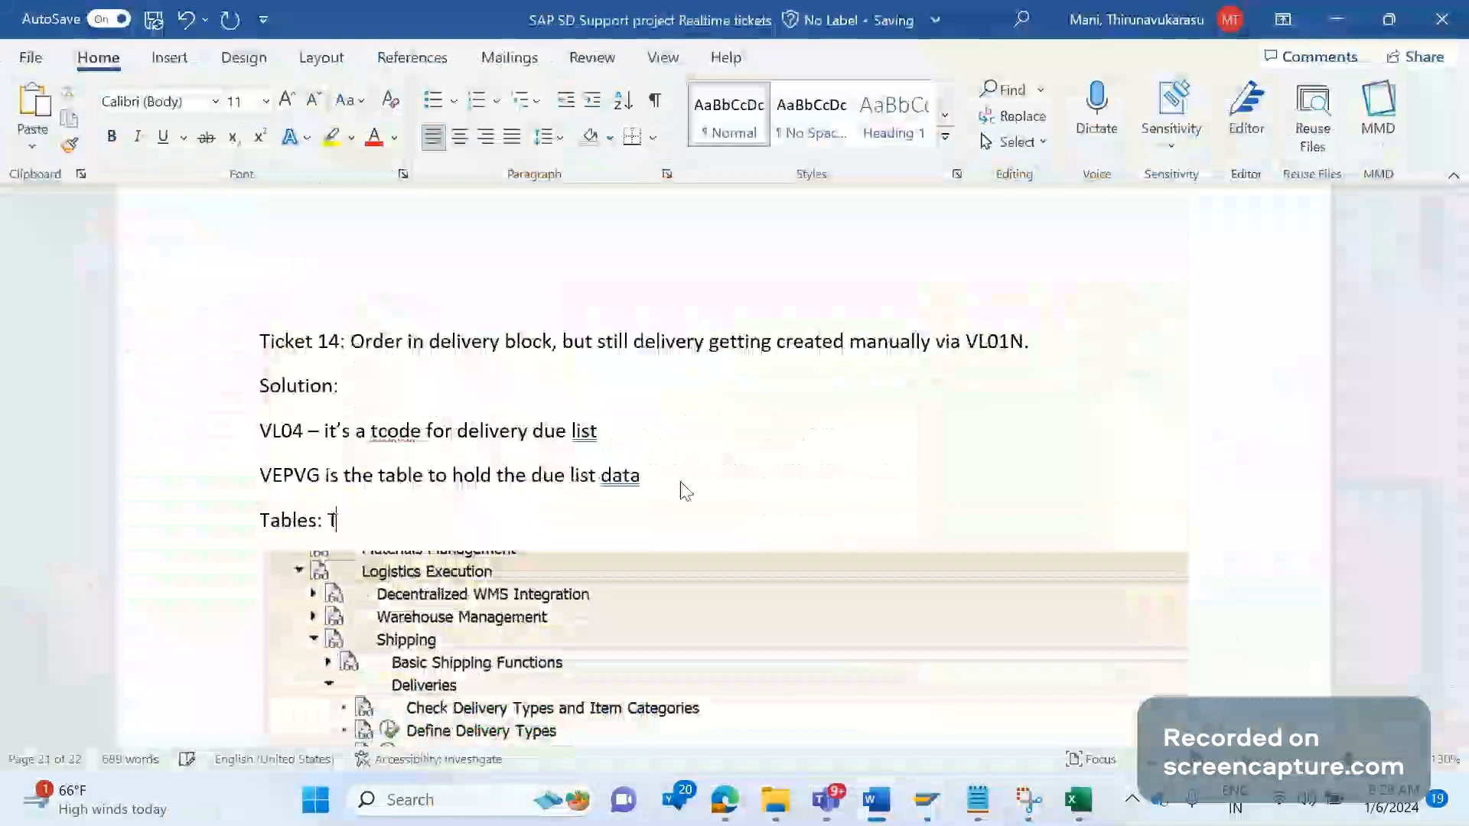
pyautogui.write('VLS, TVL')
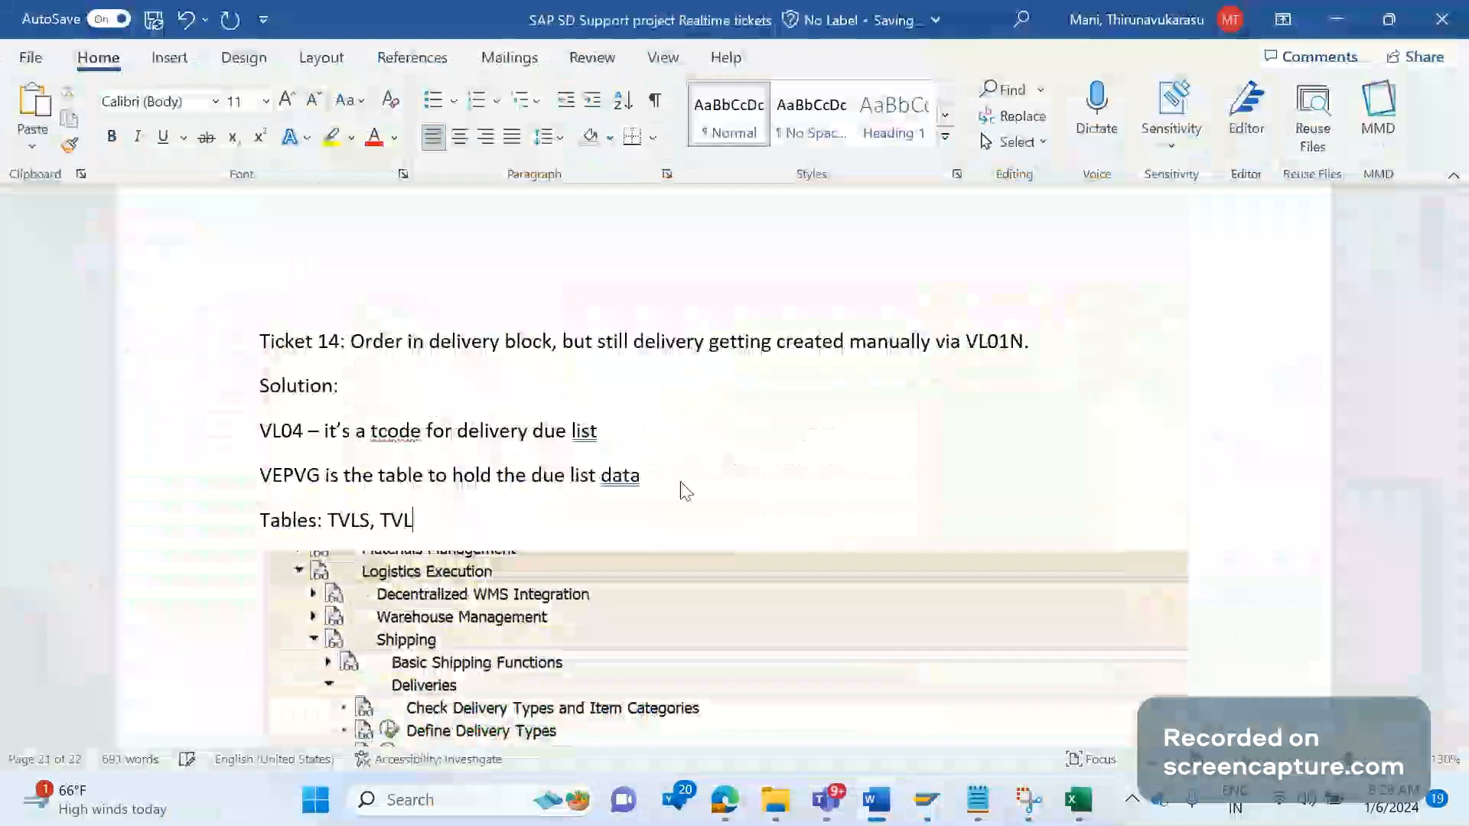
pyautogui.write('SK')
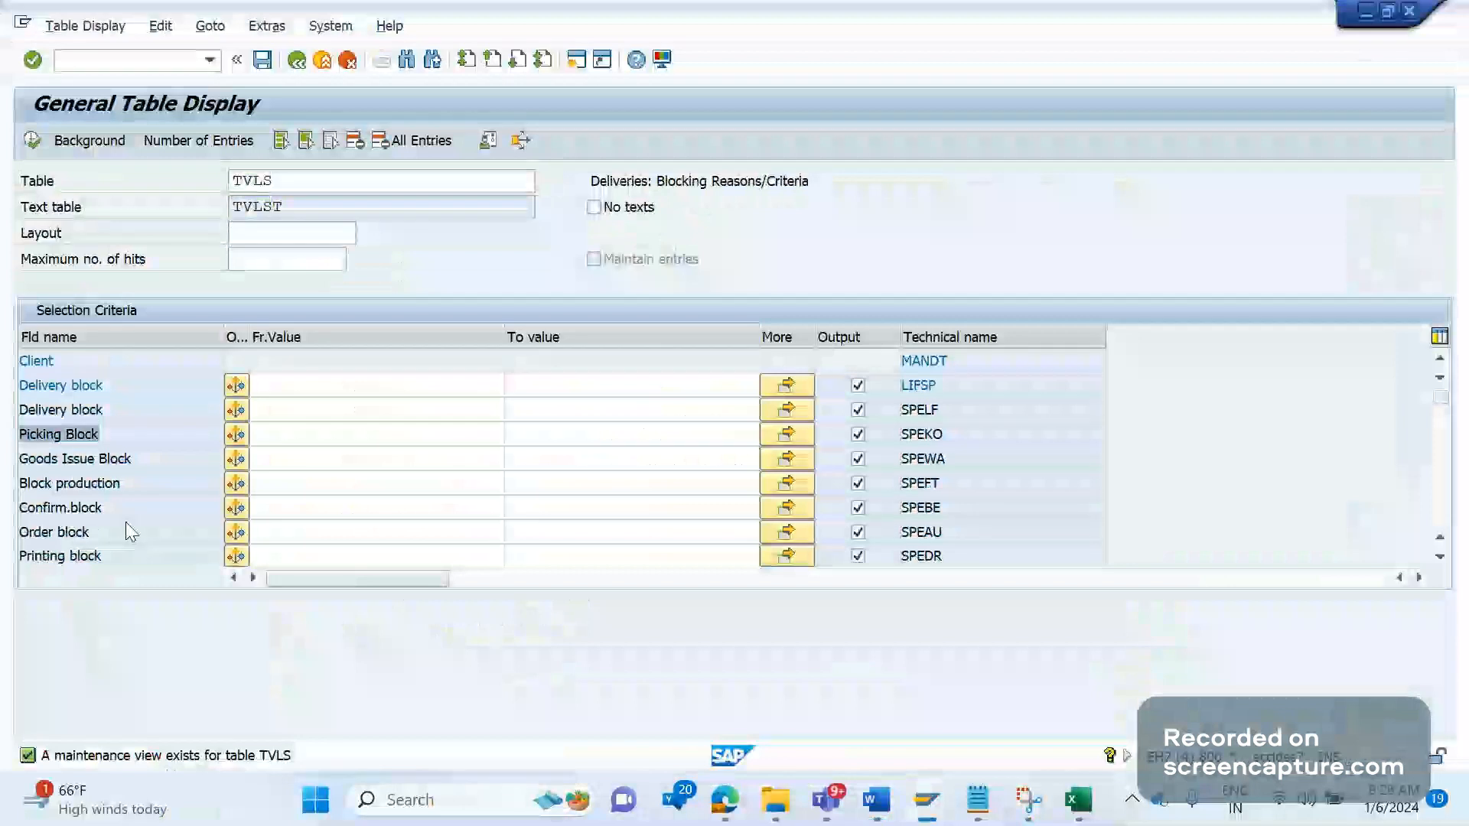
# Append "(Deliveries: Blocking Reasons/Criteria" after TVLS in the Word tables line
pyautogui.scroll(-3)
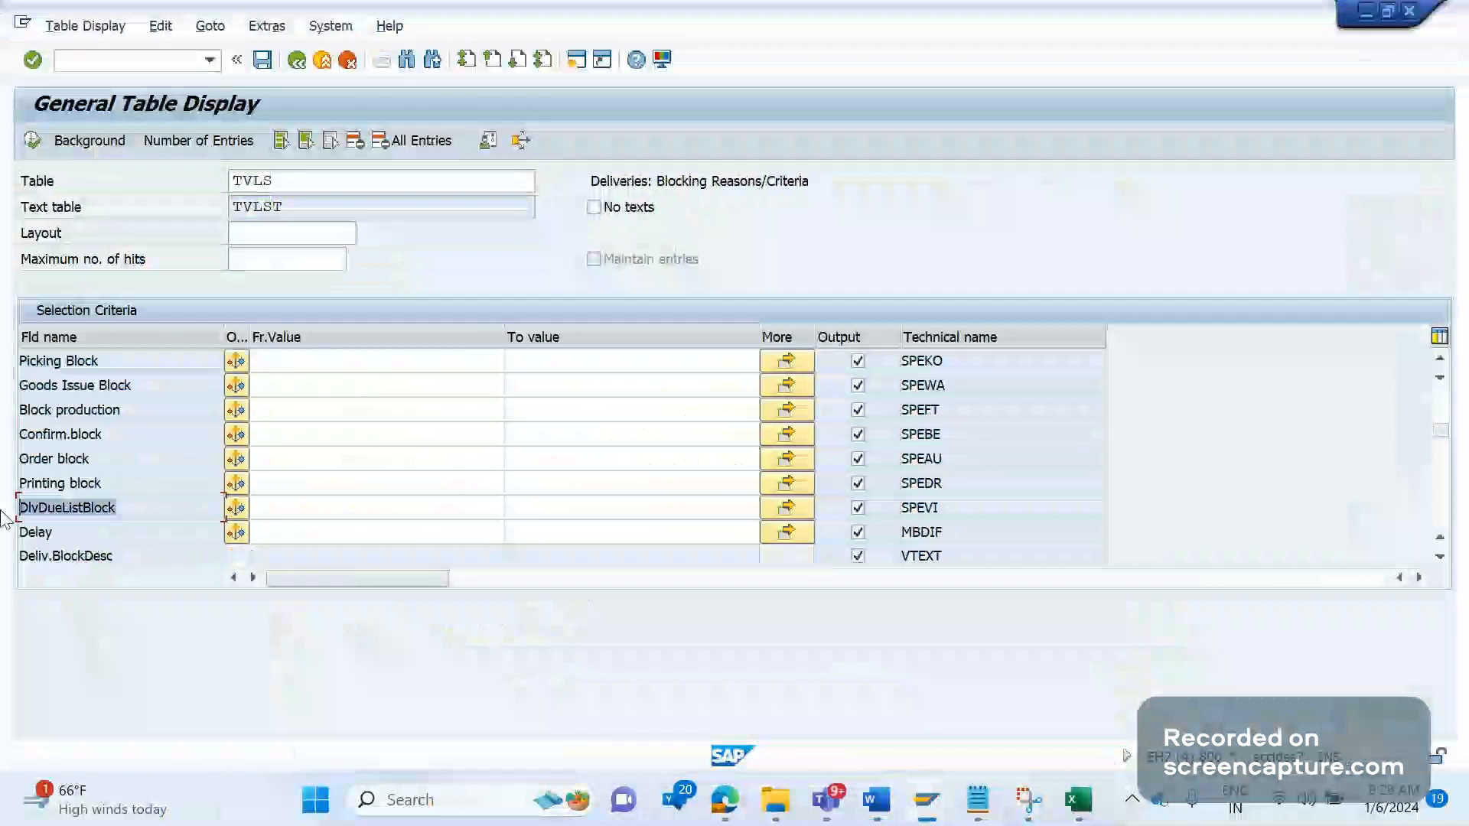
pyautogui.scroll(3)
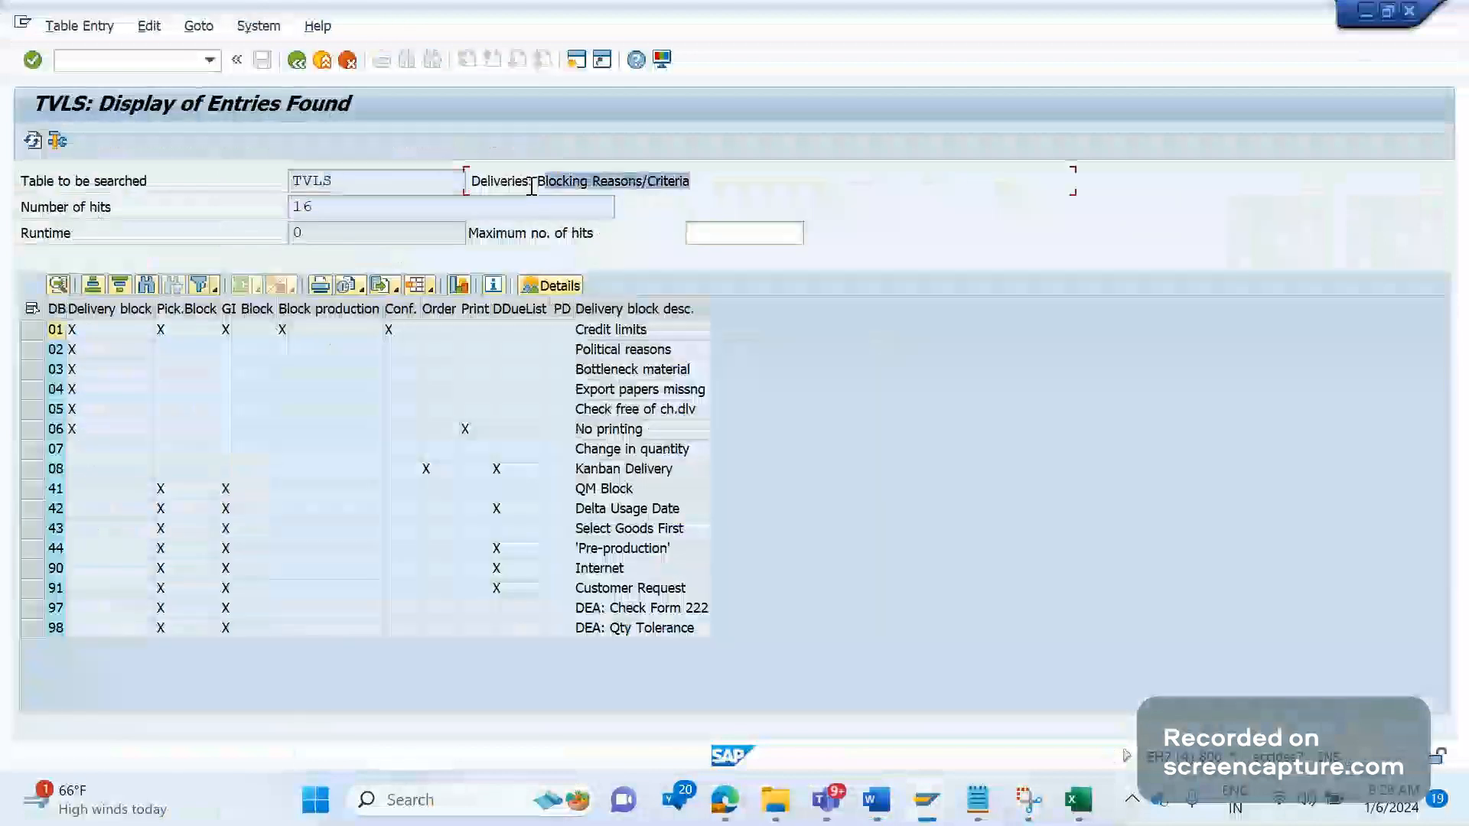
pyautogui.click(874, 800)
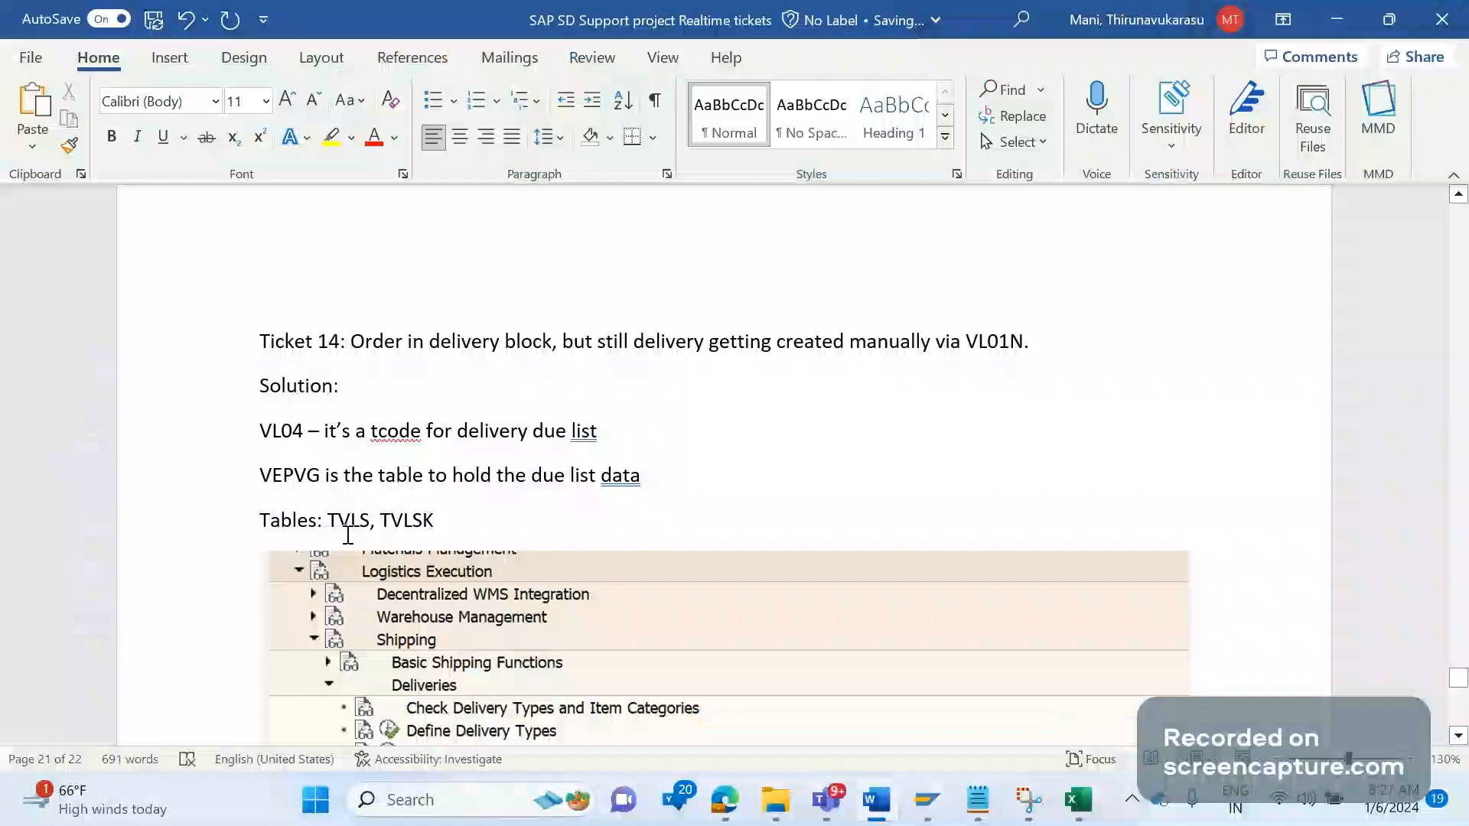
pyautogui.write('(Deliveries: Blocking Reasons/Criteria')
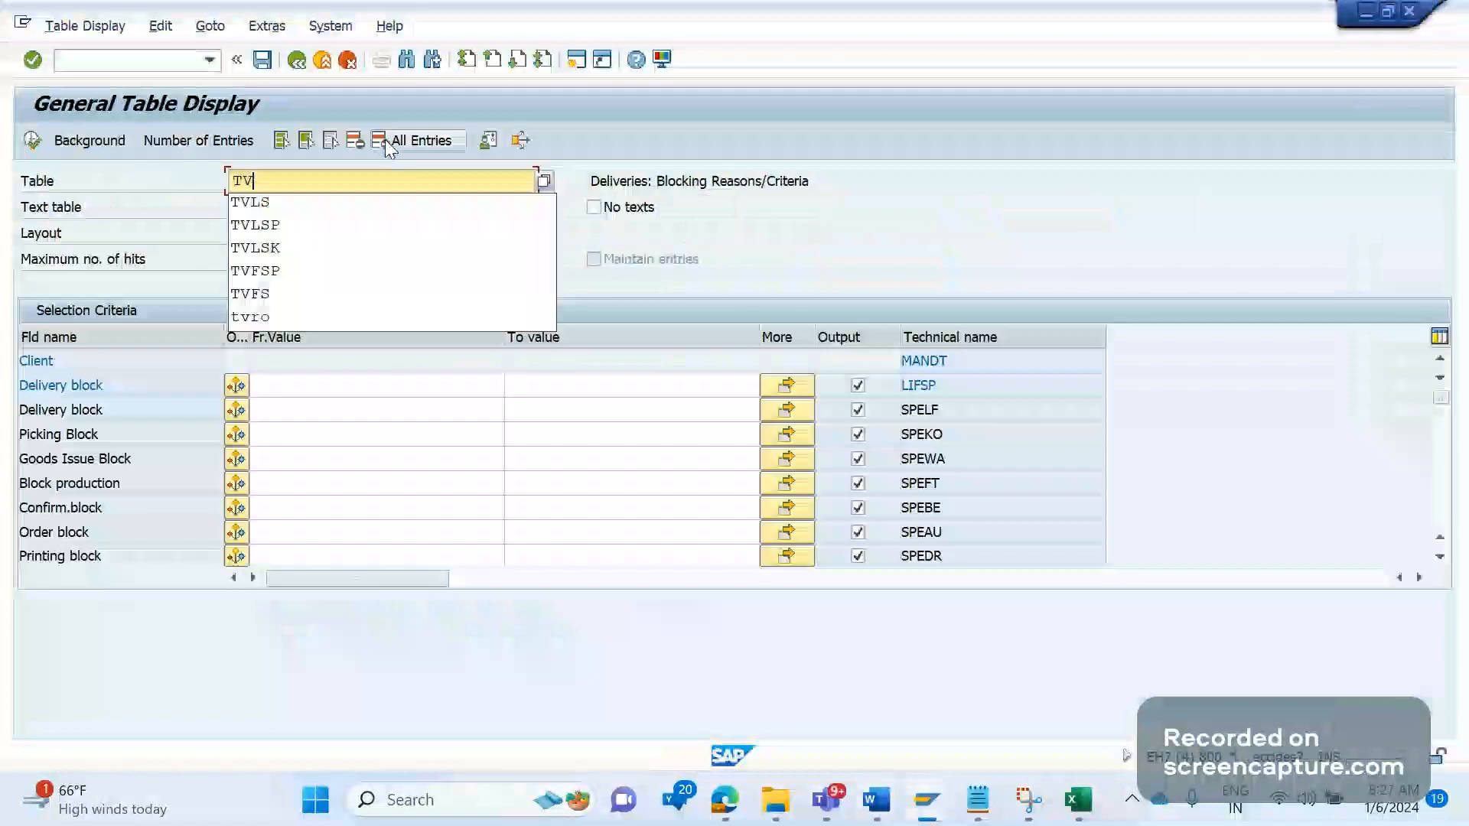
# After TVLSK is rejected, choose table TVLSP from the SE16 recent-entries list
pyautogui.click(256, 248)
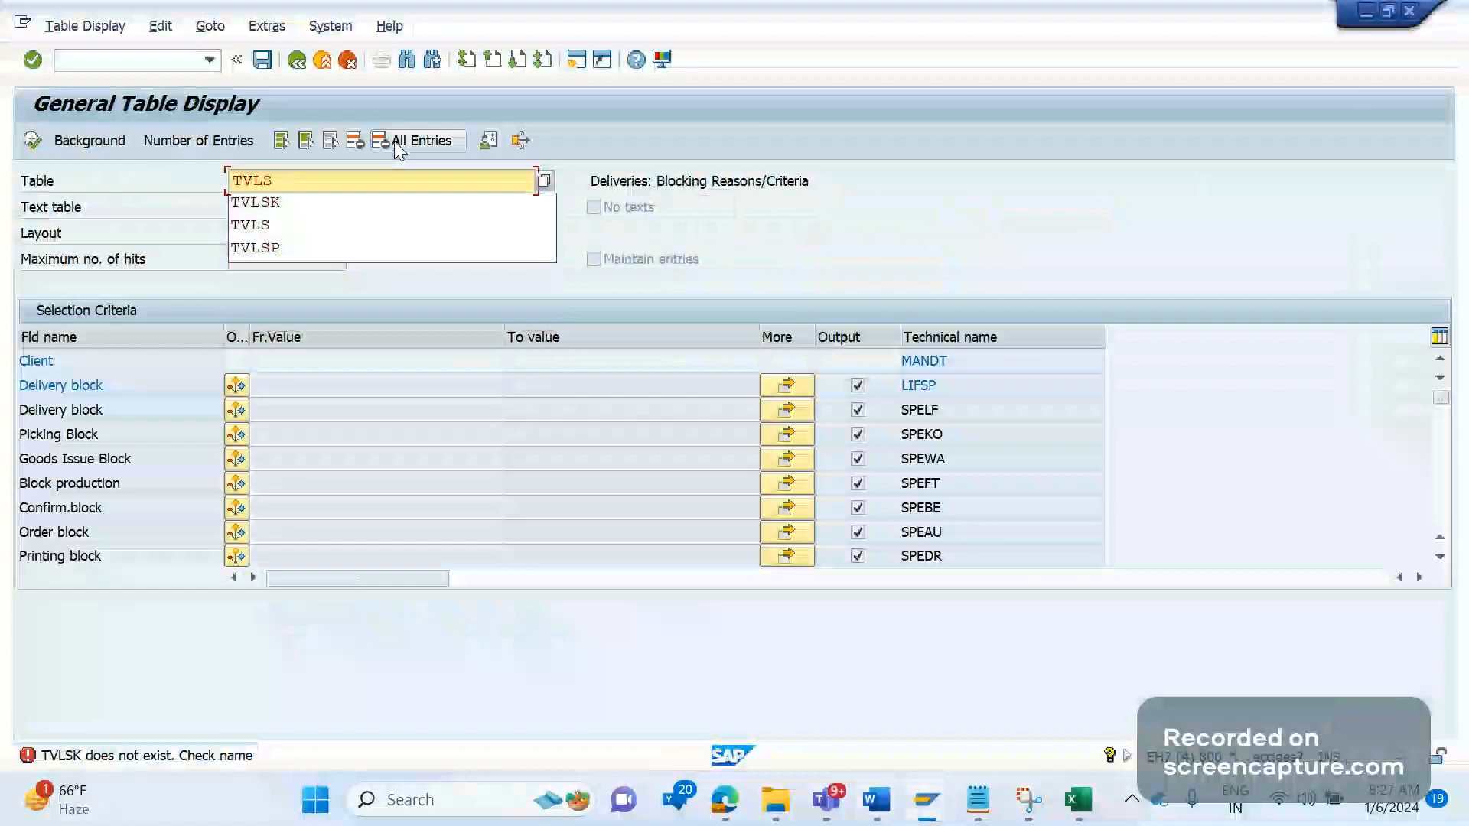
pyautogui.click(249, 225)
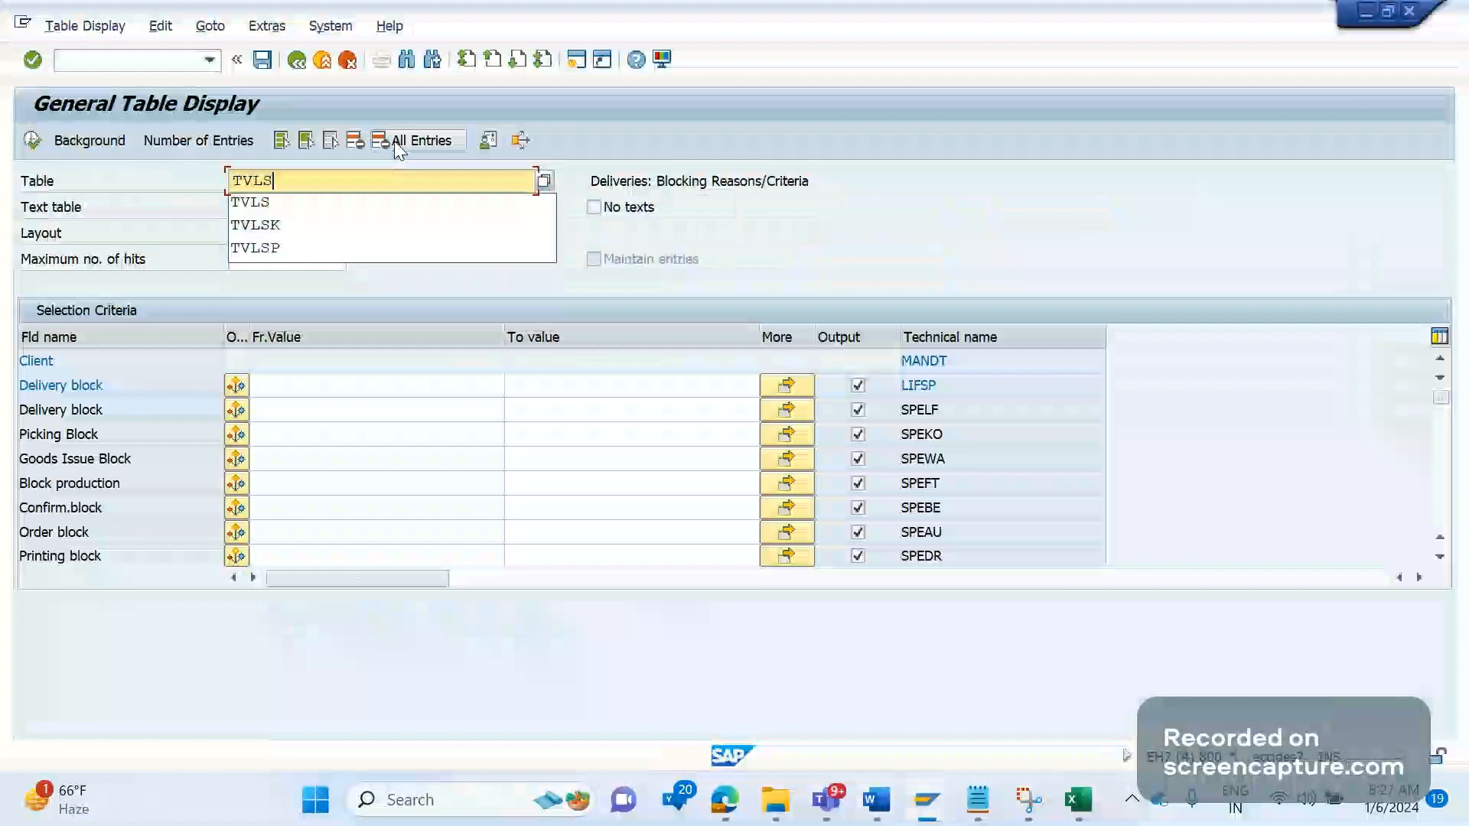
pyautogui.click(255, 223)
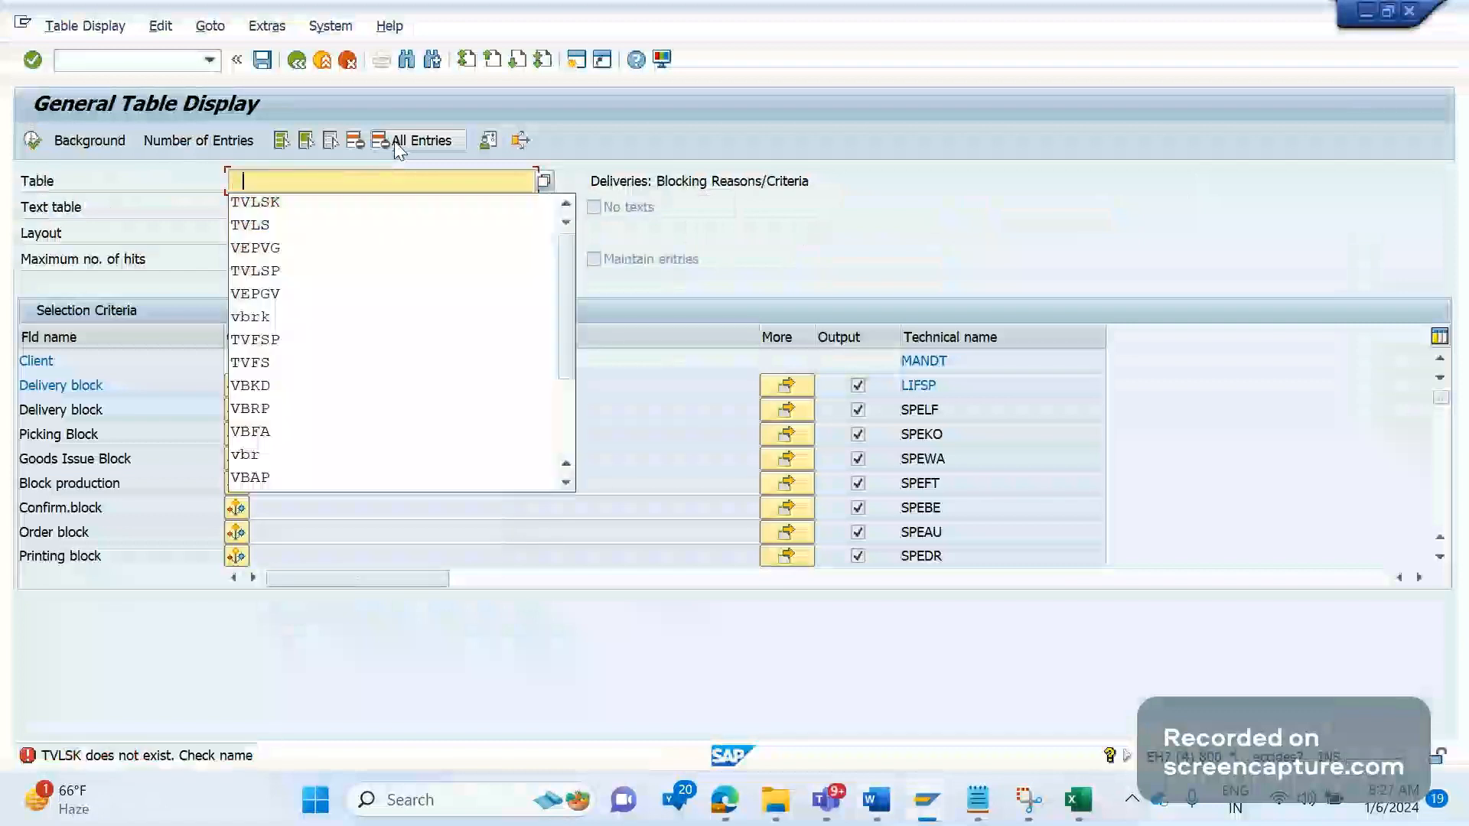
pyautogui.click(255, 202)
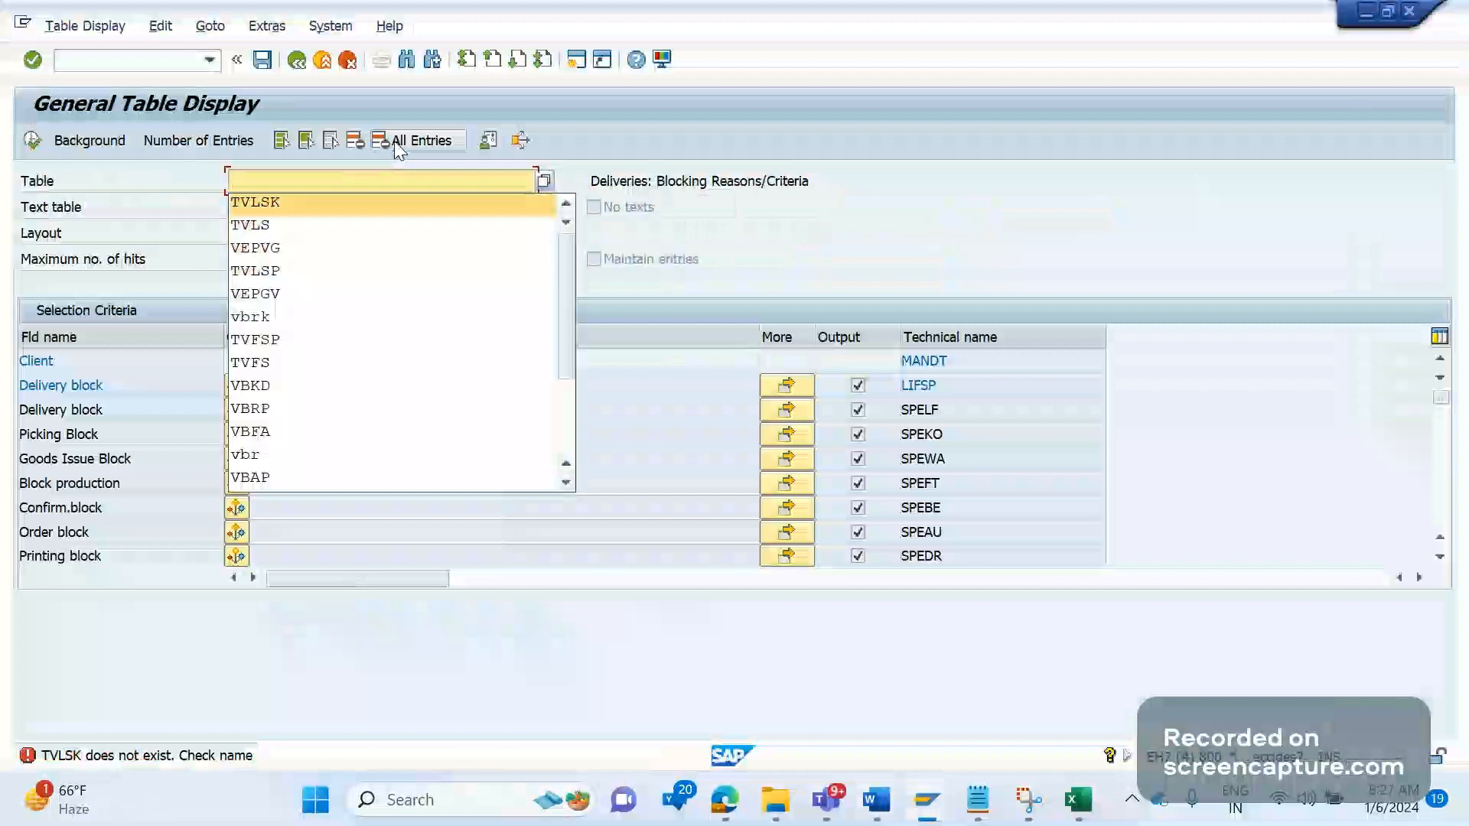
pyautogui.click(266, 271)
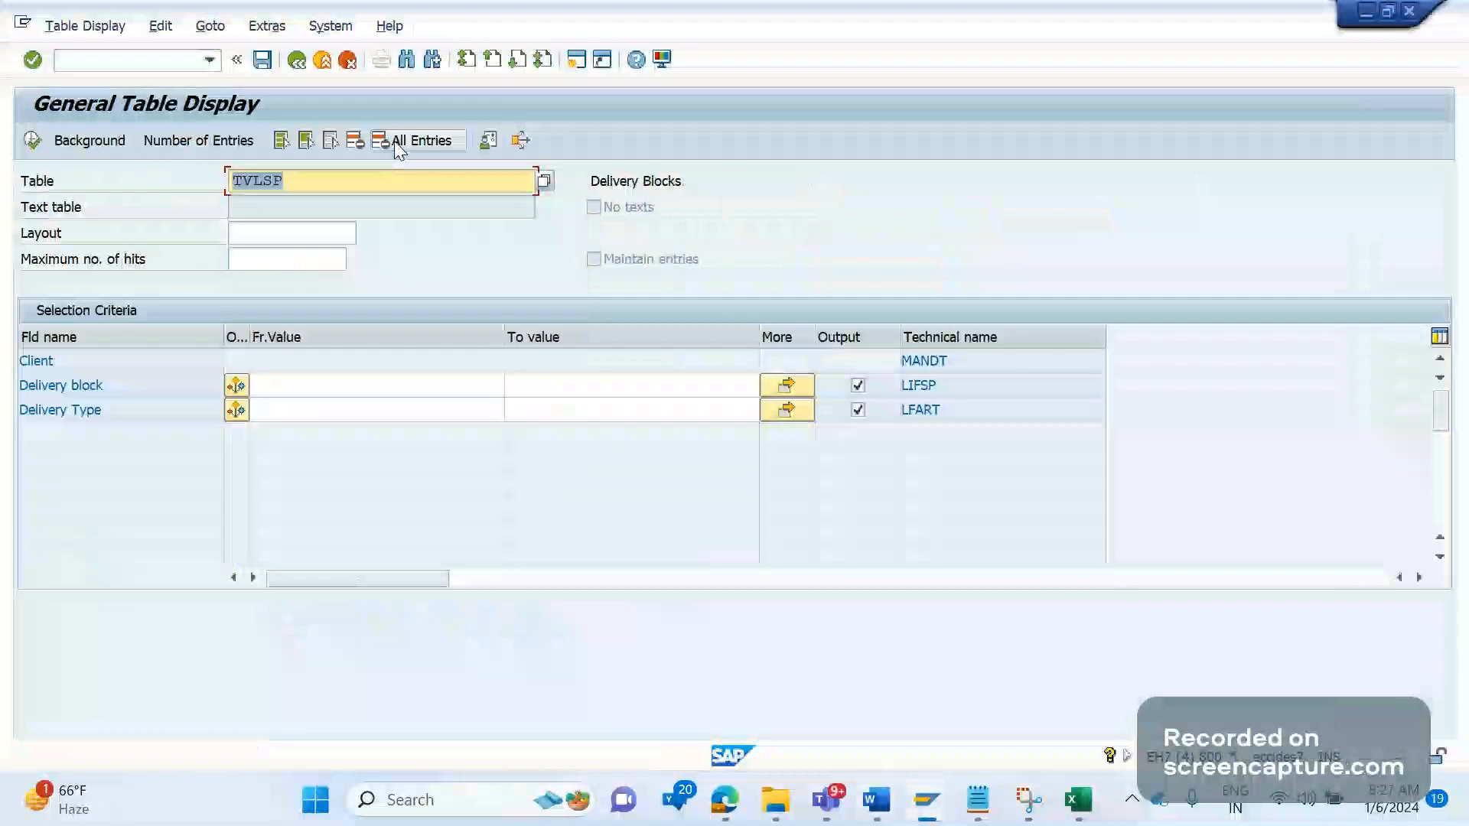
# Correct the noted table name from TVLSK to TVLSP in the Word notes
pyautogui.click(874, 799)
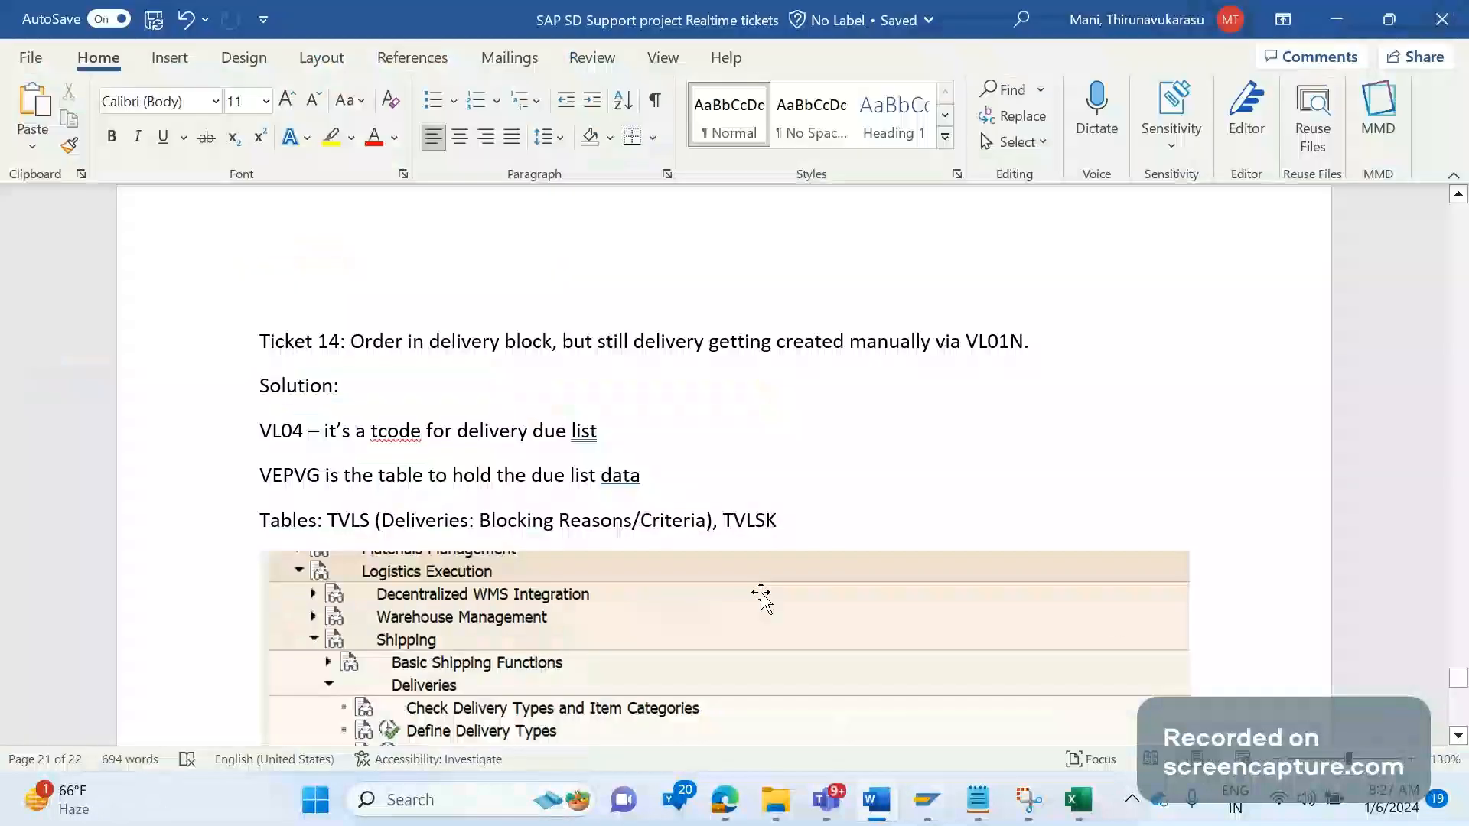
pyautogui.write('P')
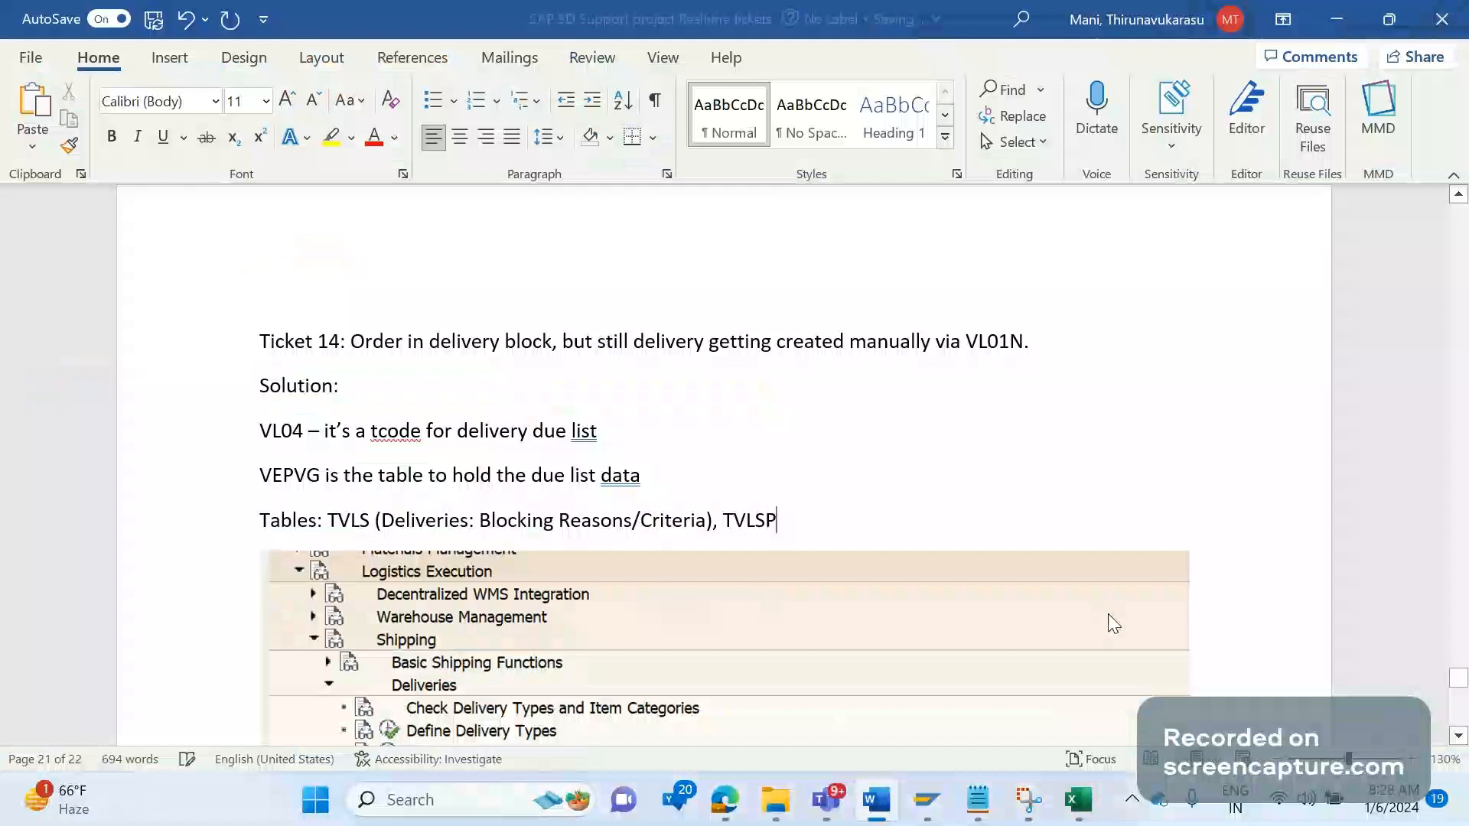
pyautogui.click(926, 800)
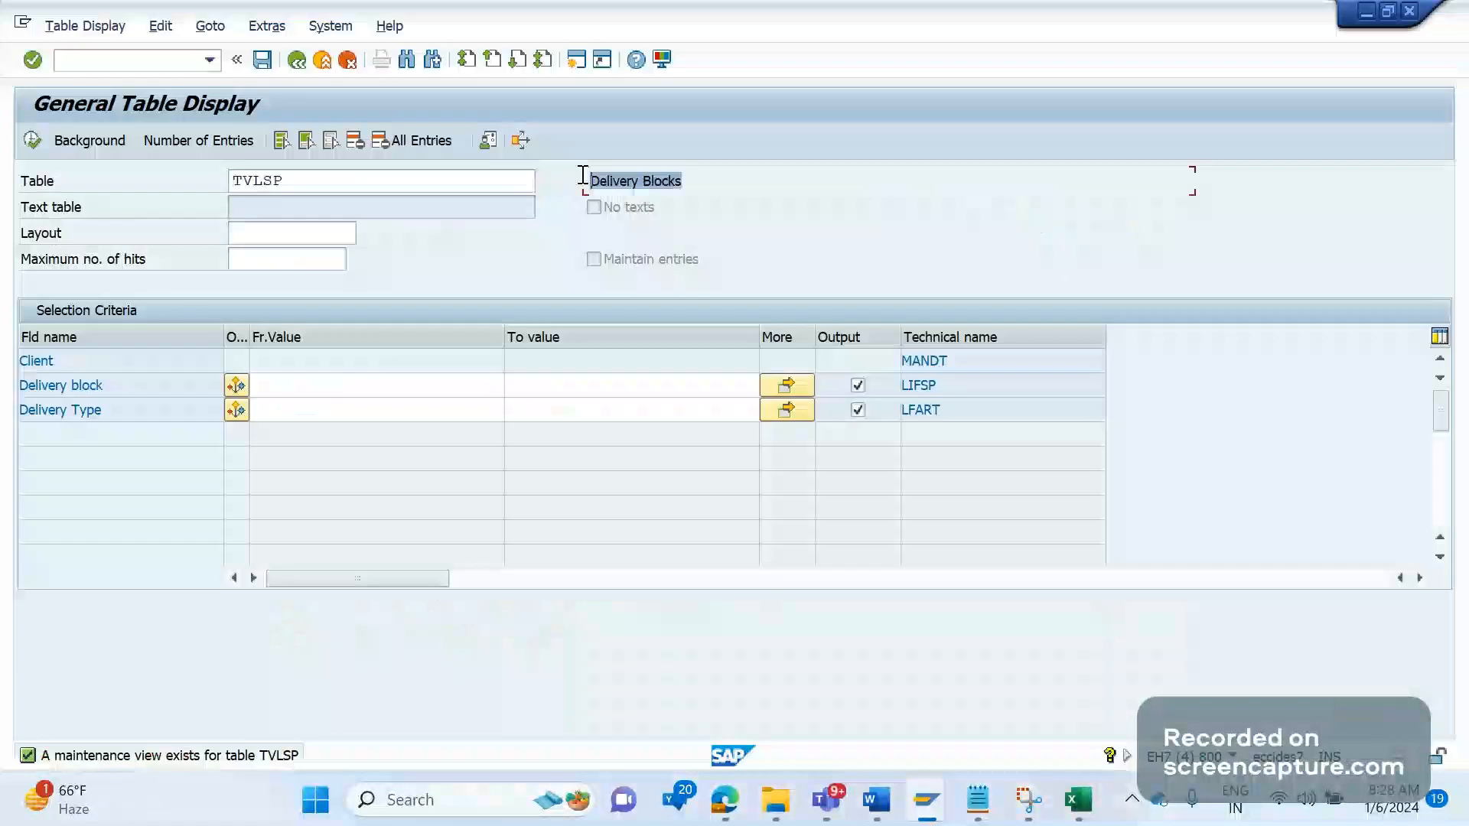
pyautogui.click(873, 801)
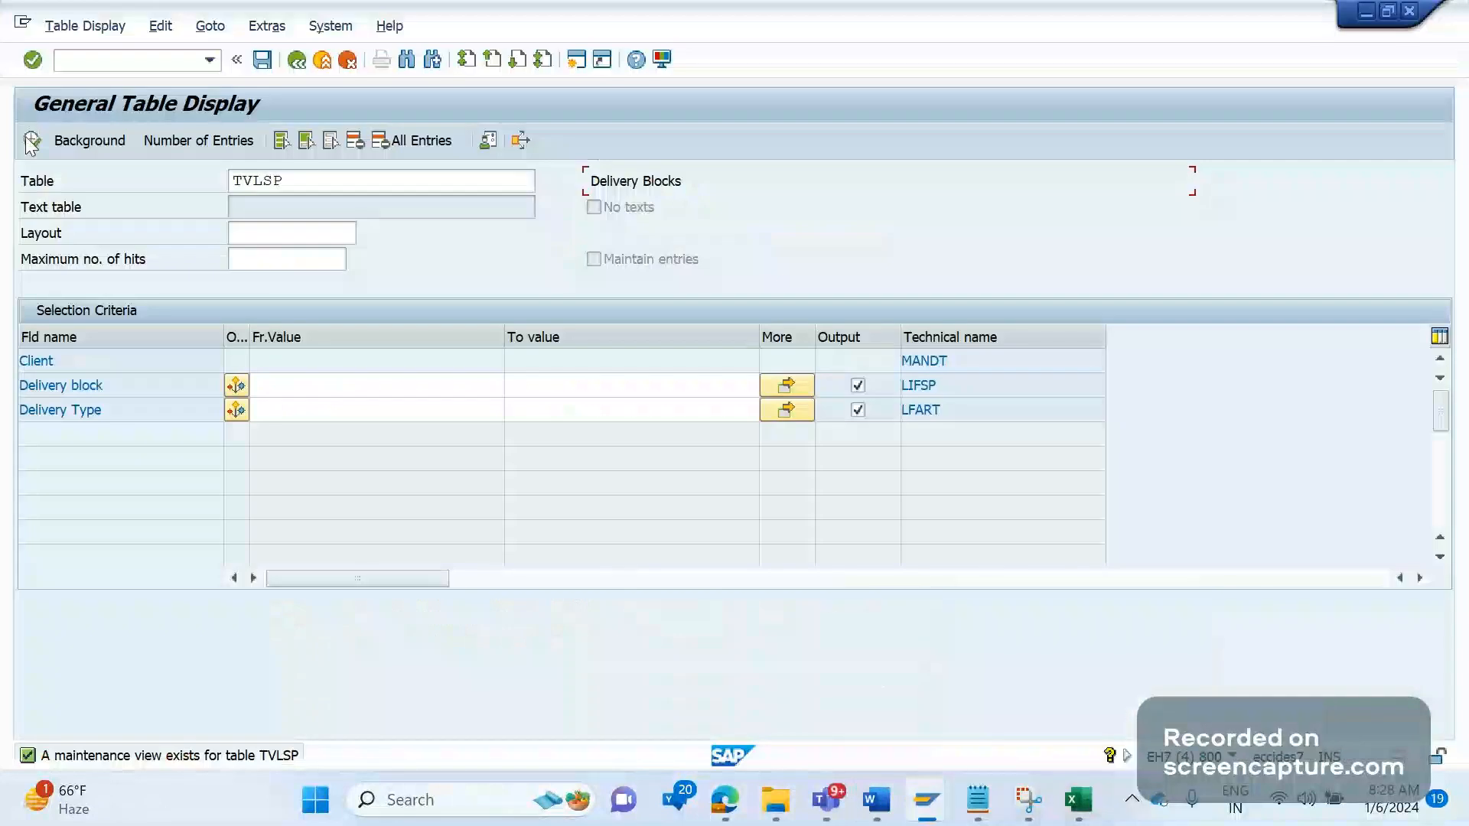
# Execute the TVLSP selection to list all 754 delivery block / delivery type entries
pyautogui.click(418, 139)
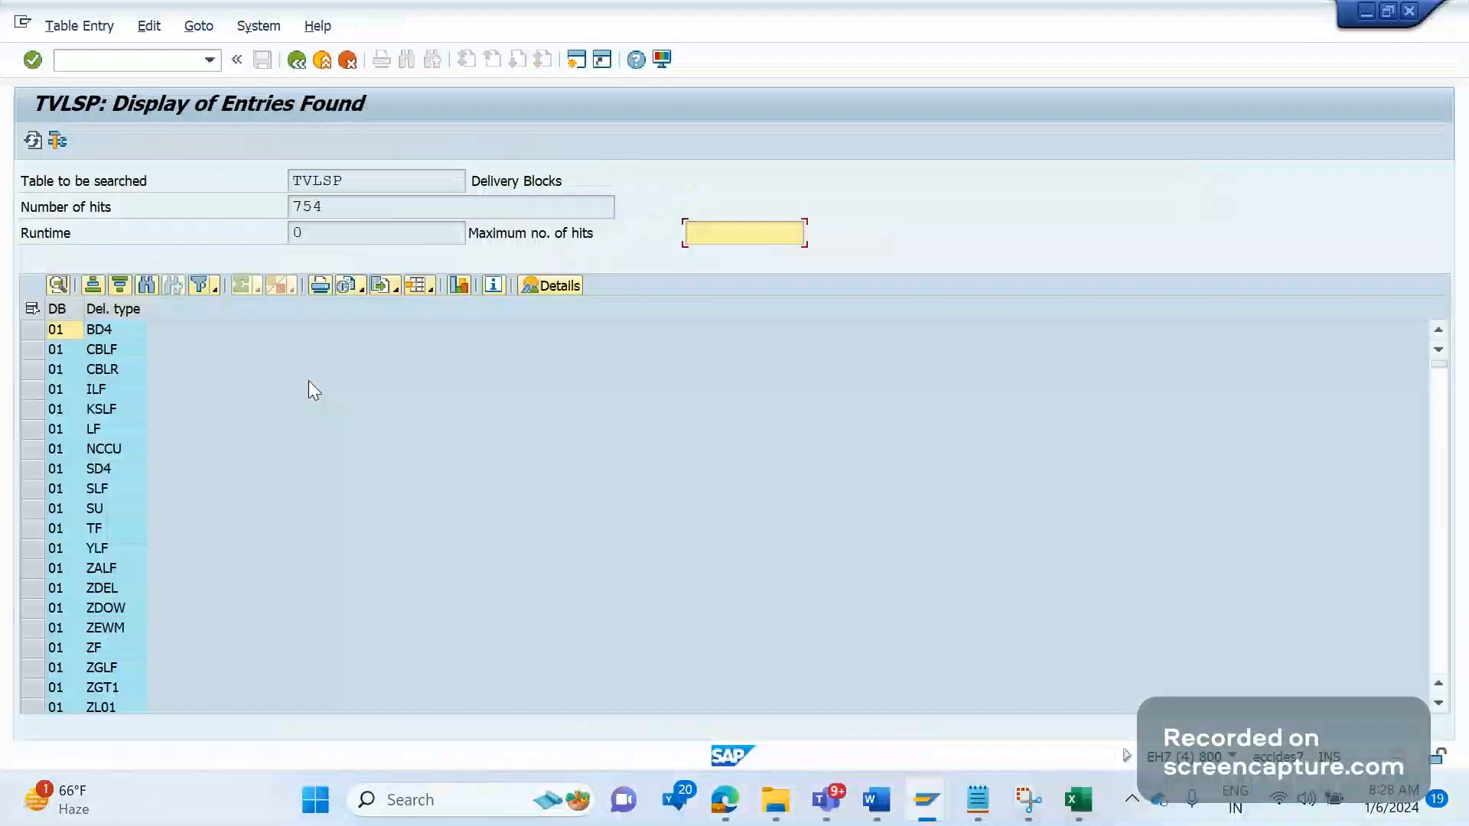
pyautogui.click(744, 233)
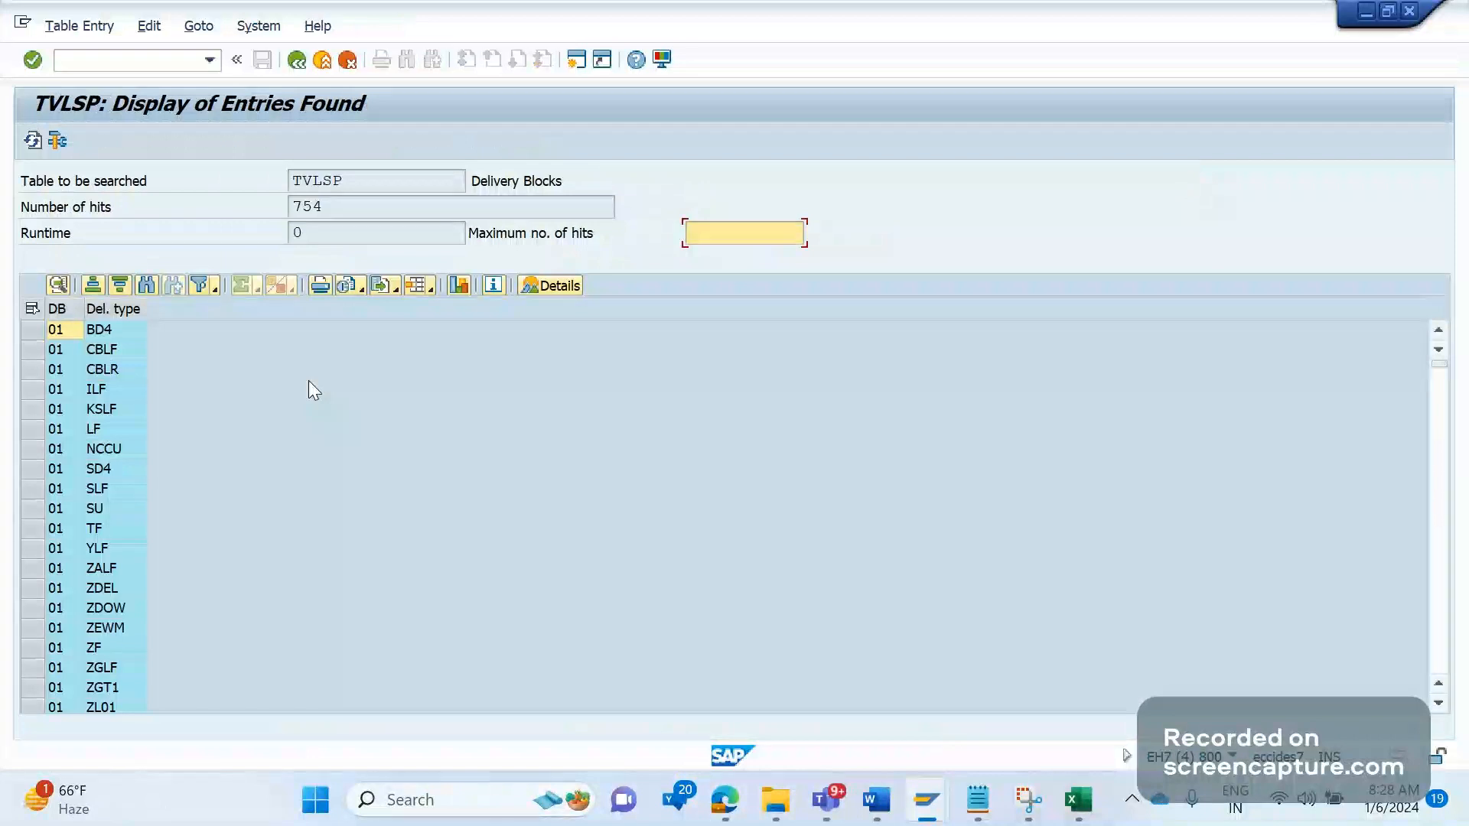
pyautogui.moveTo(370, 199)
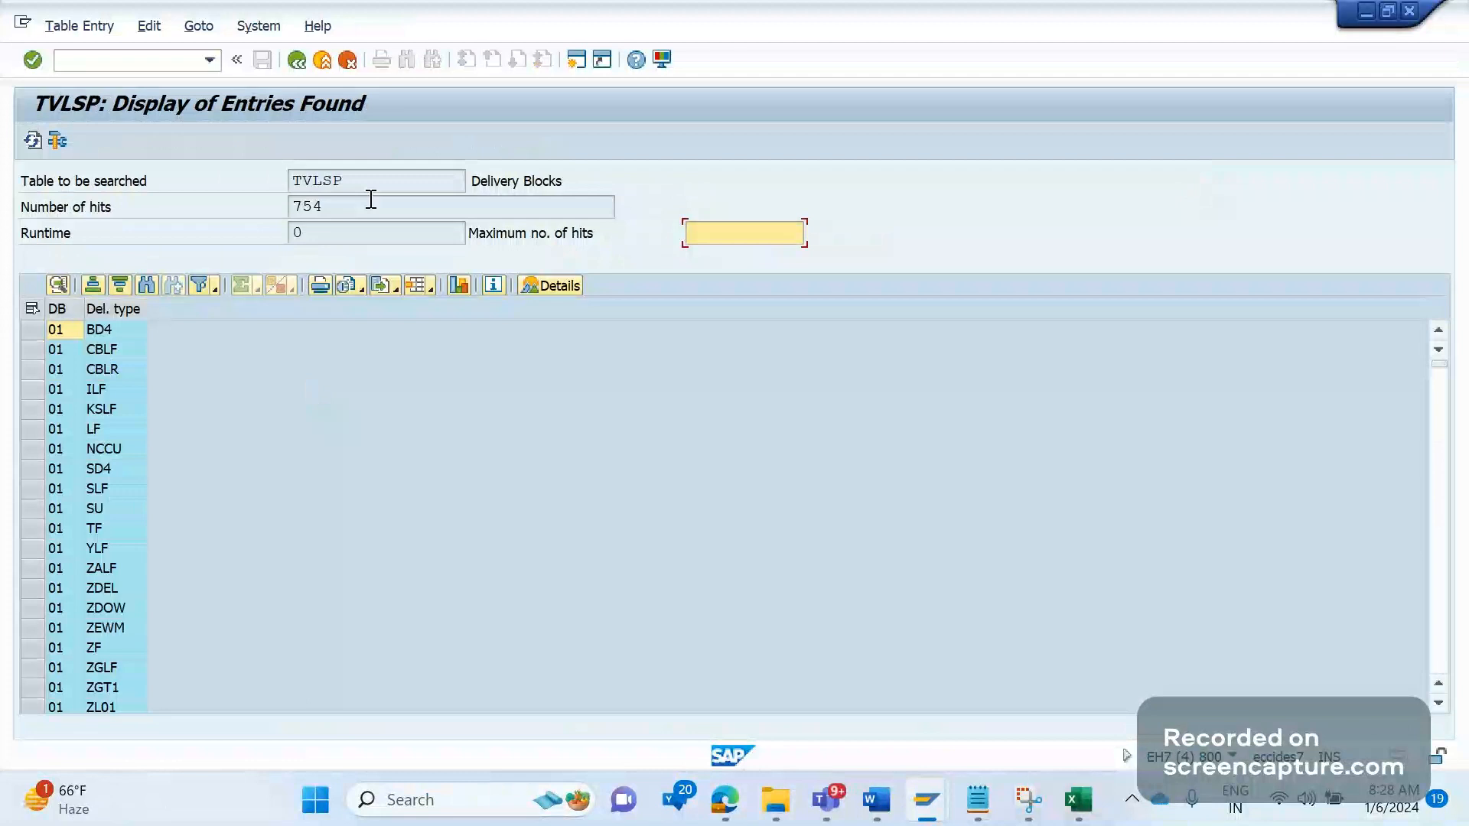
pyautogui.click(375, 181)
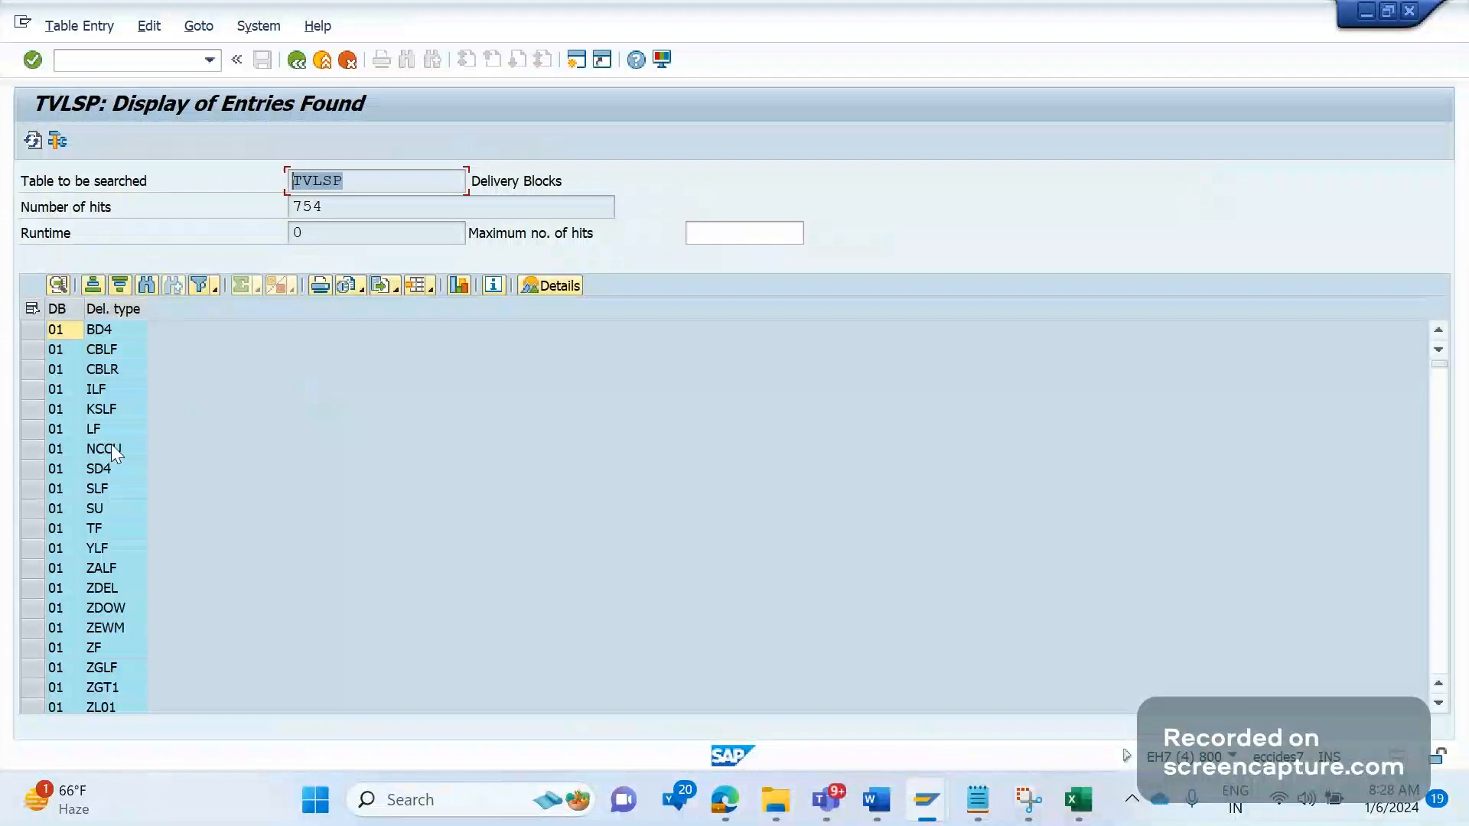
pyautogui.moveTo(115, 465)
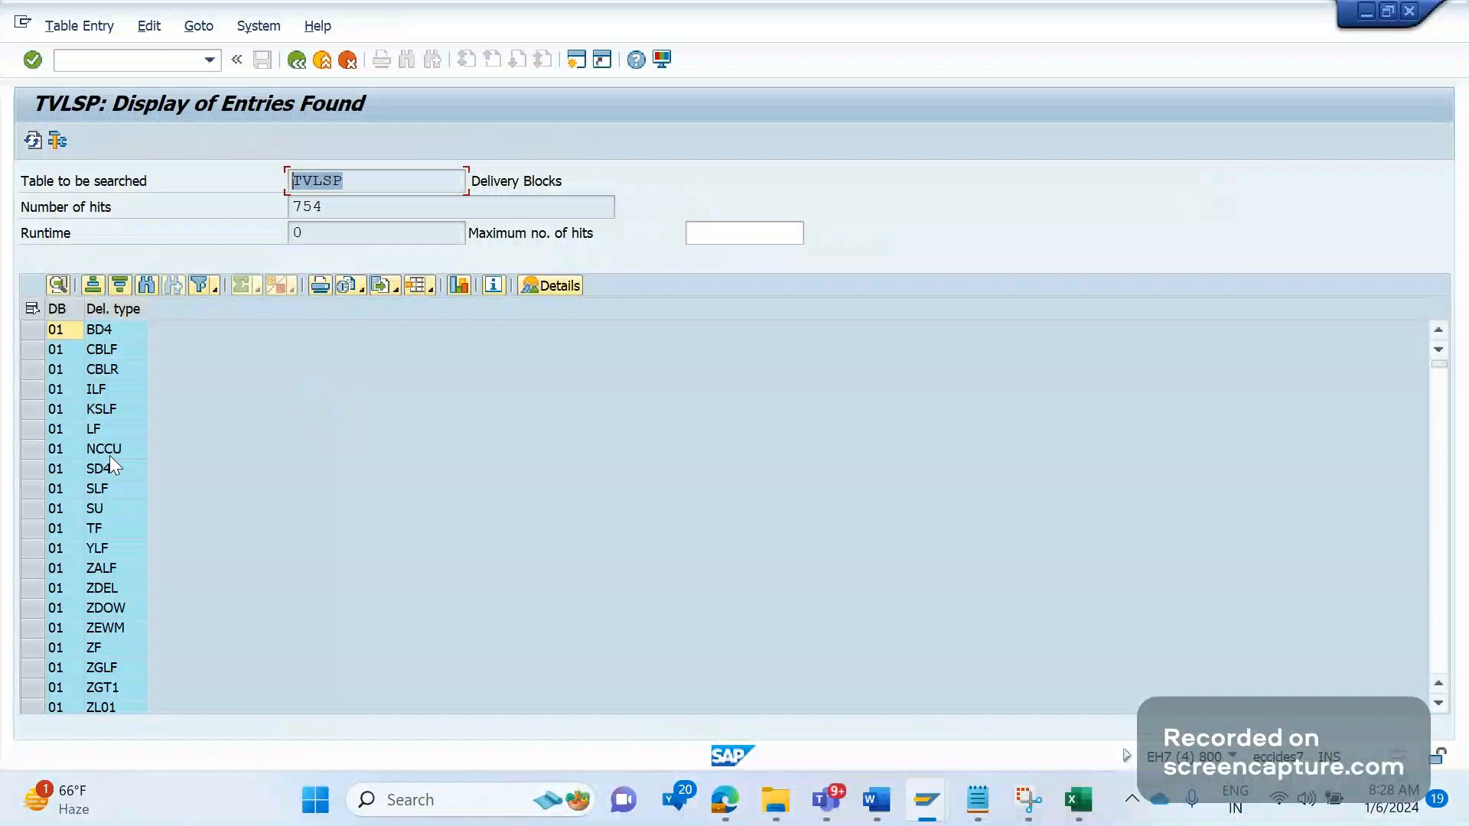
pyautogui.moveTo(124, 444)
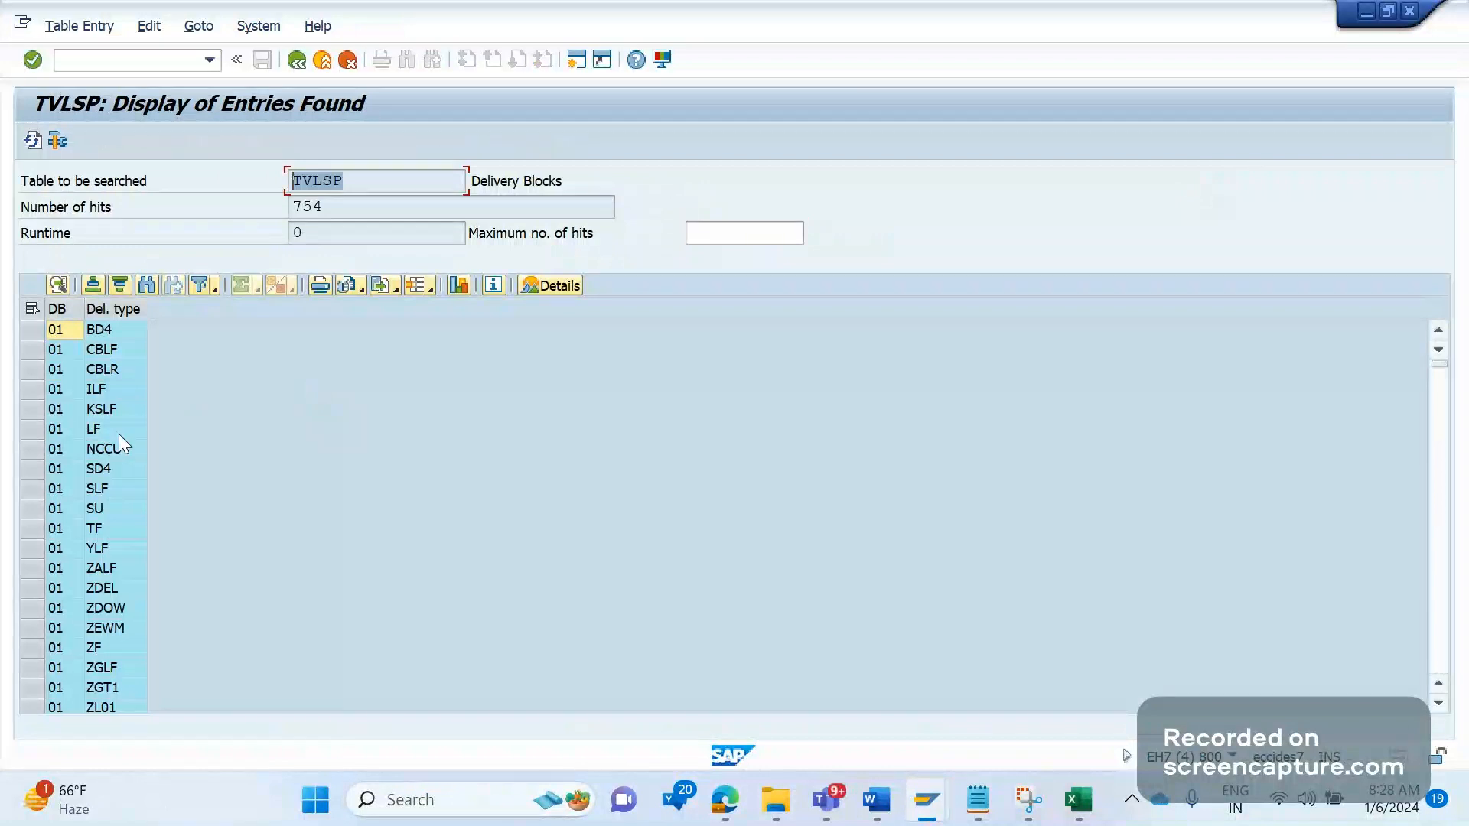
pyautogui.moveTo(98, 454)
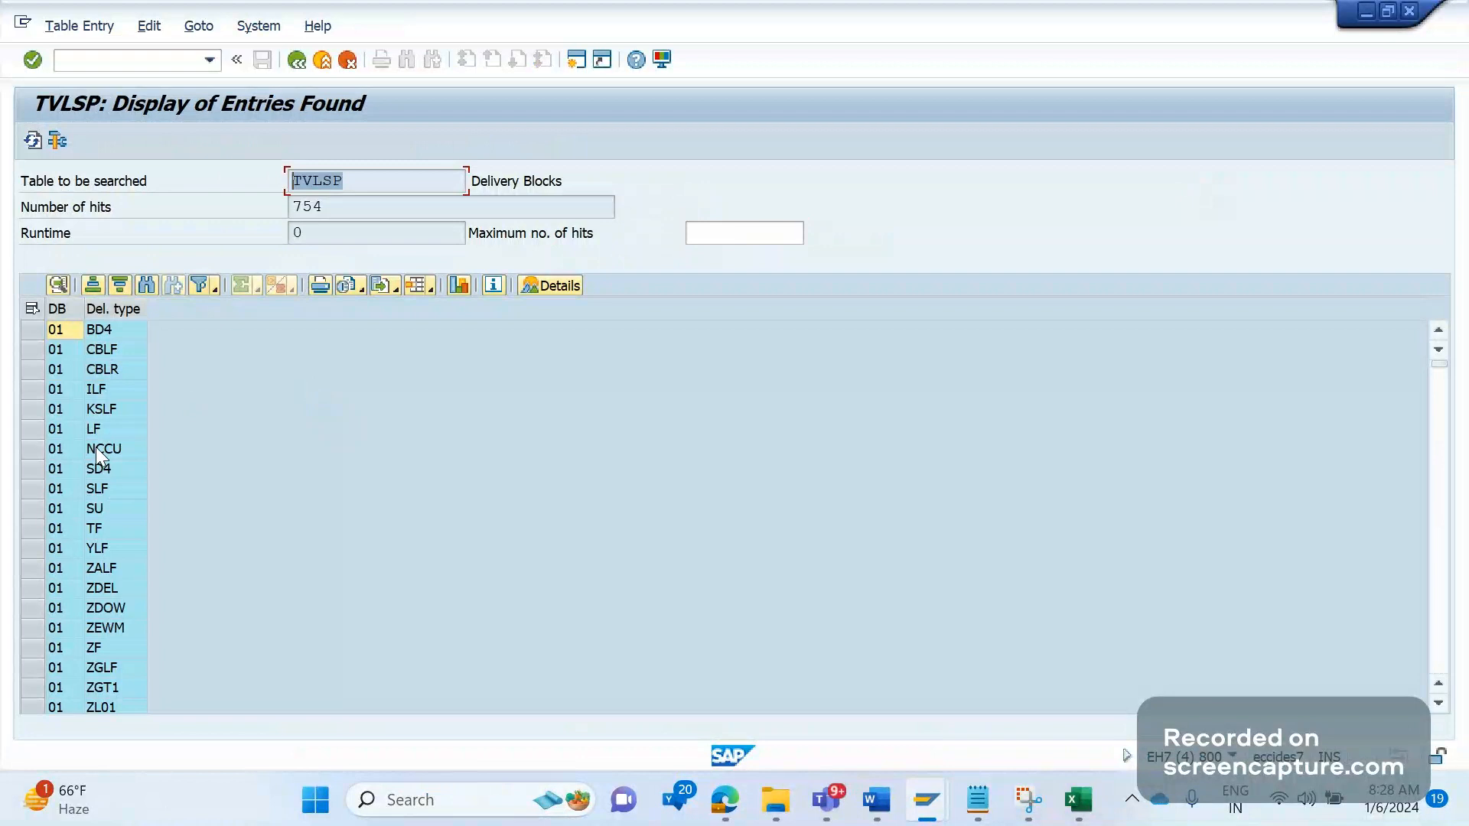
pyautogui.moveTo(779, 658)
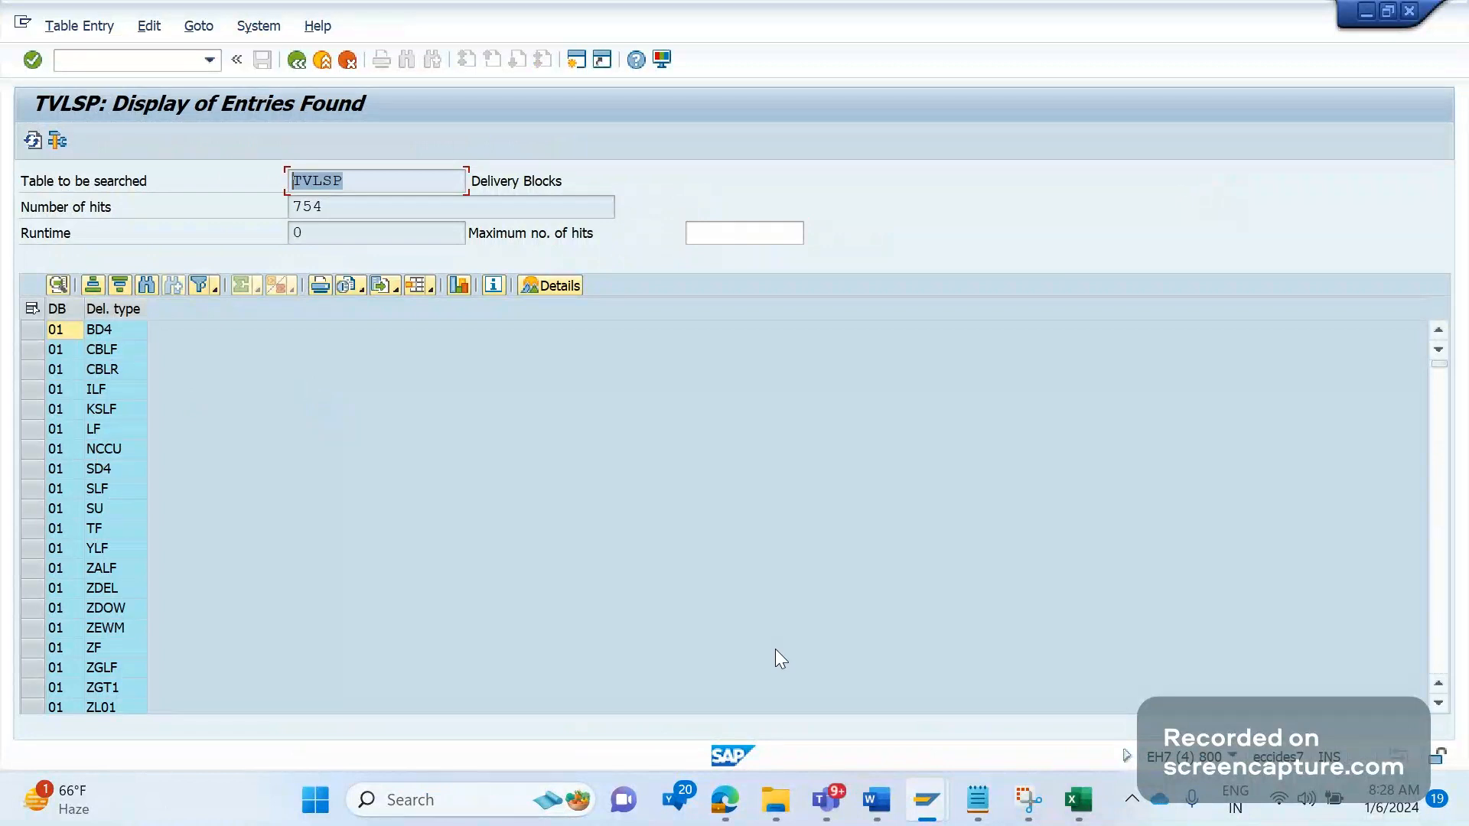
pyautogui.moveTo(766, 698)
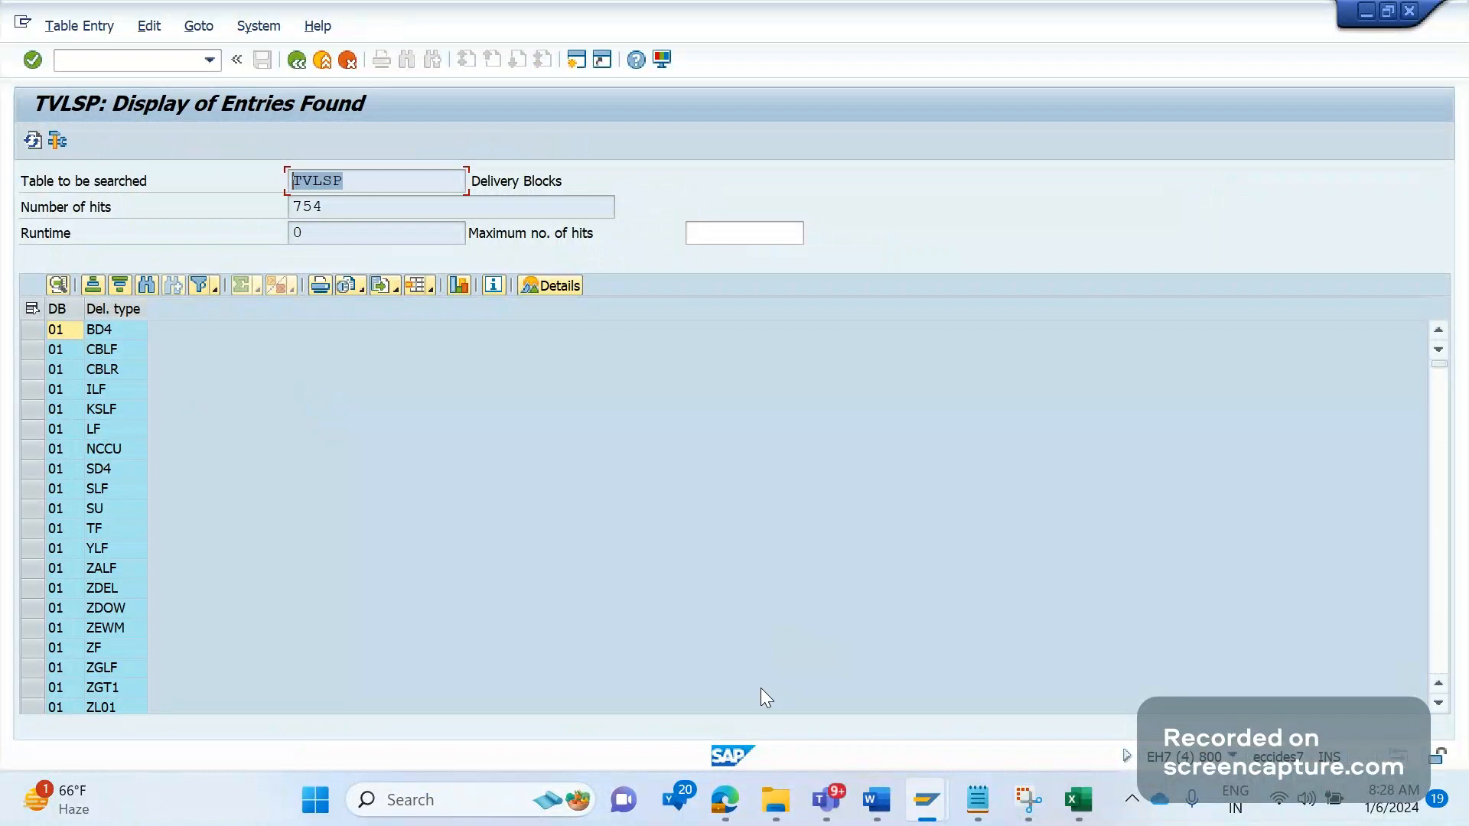
pyautogui.moveTo(722, 800)
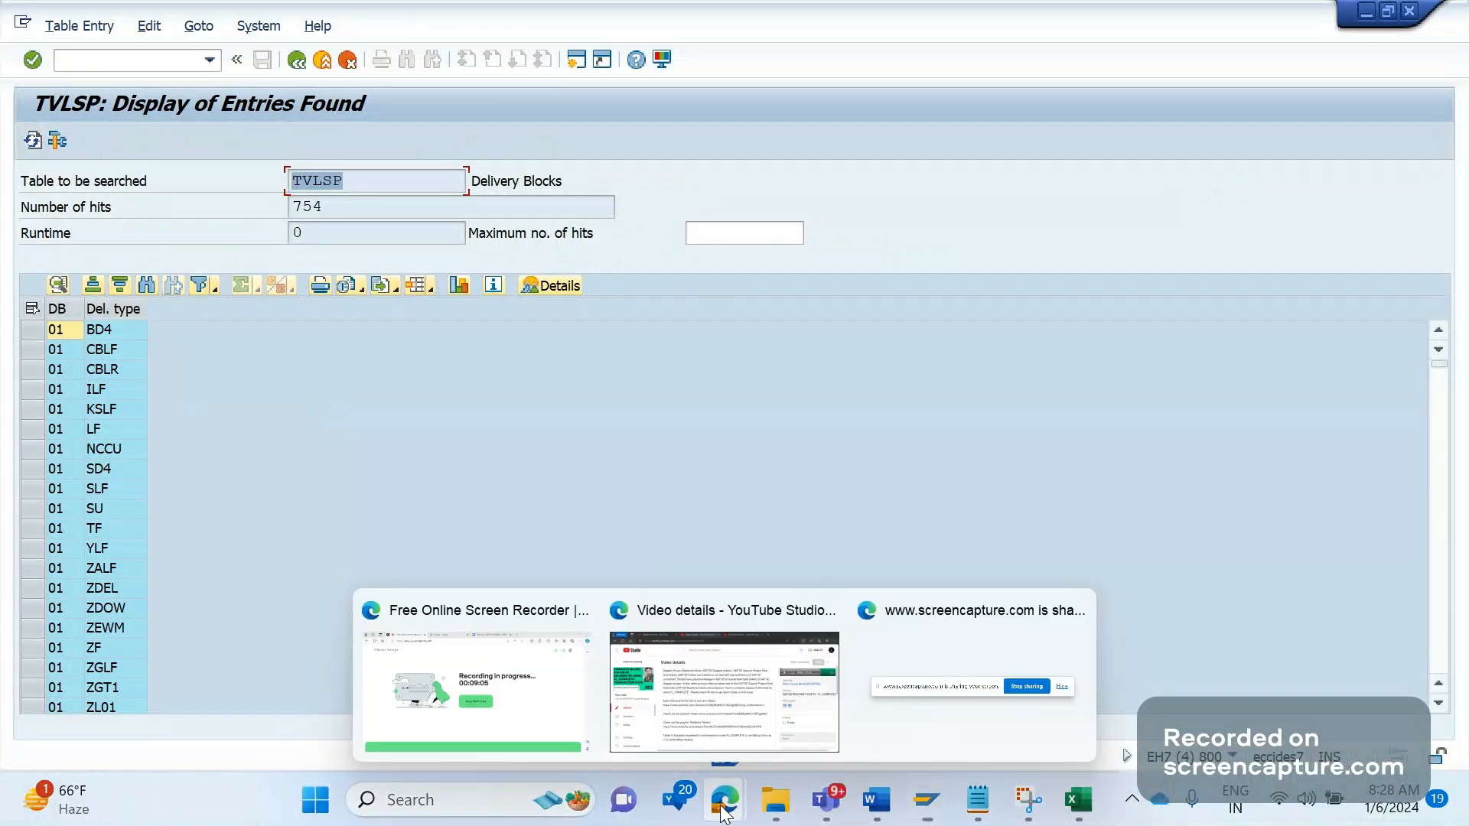